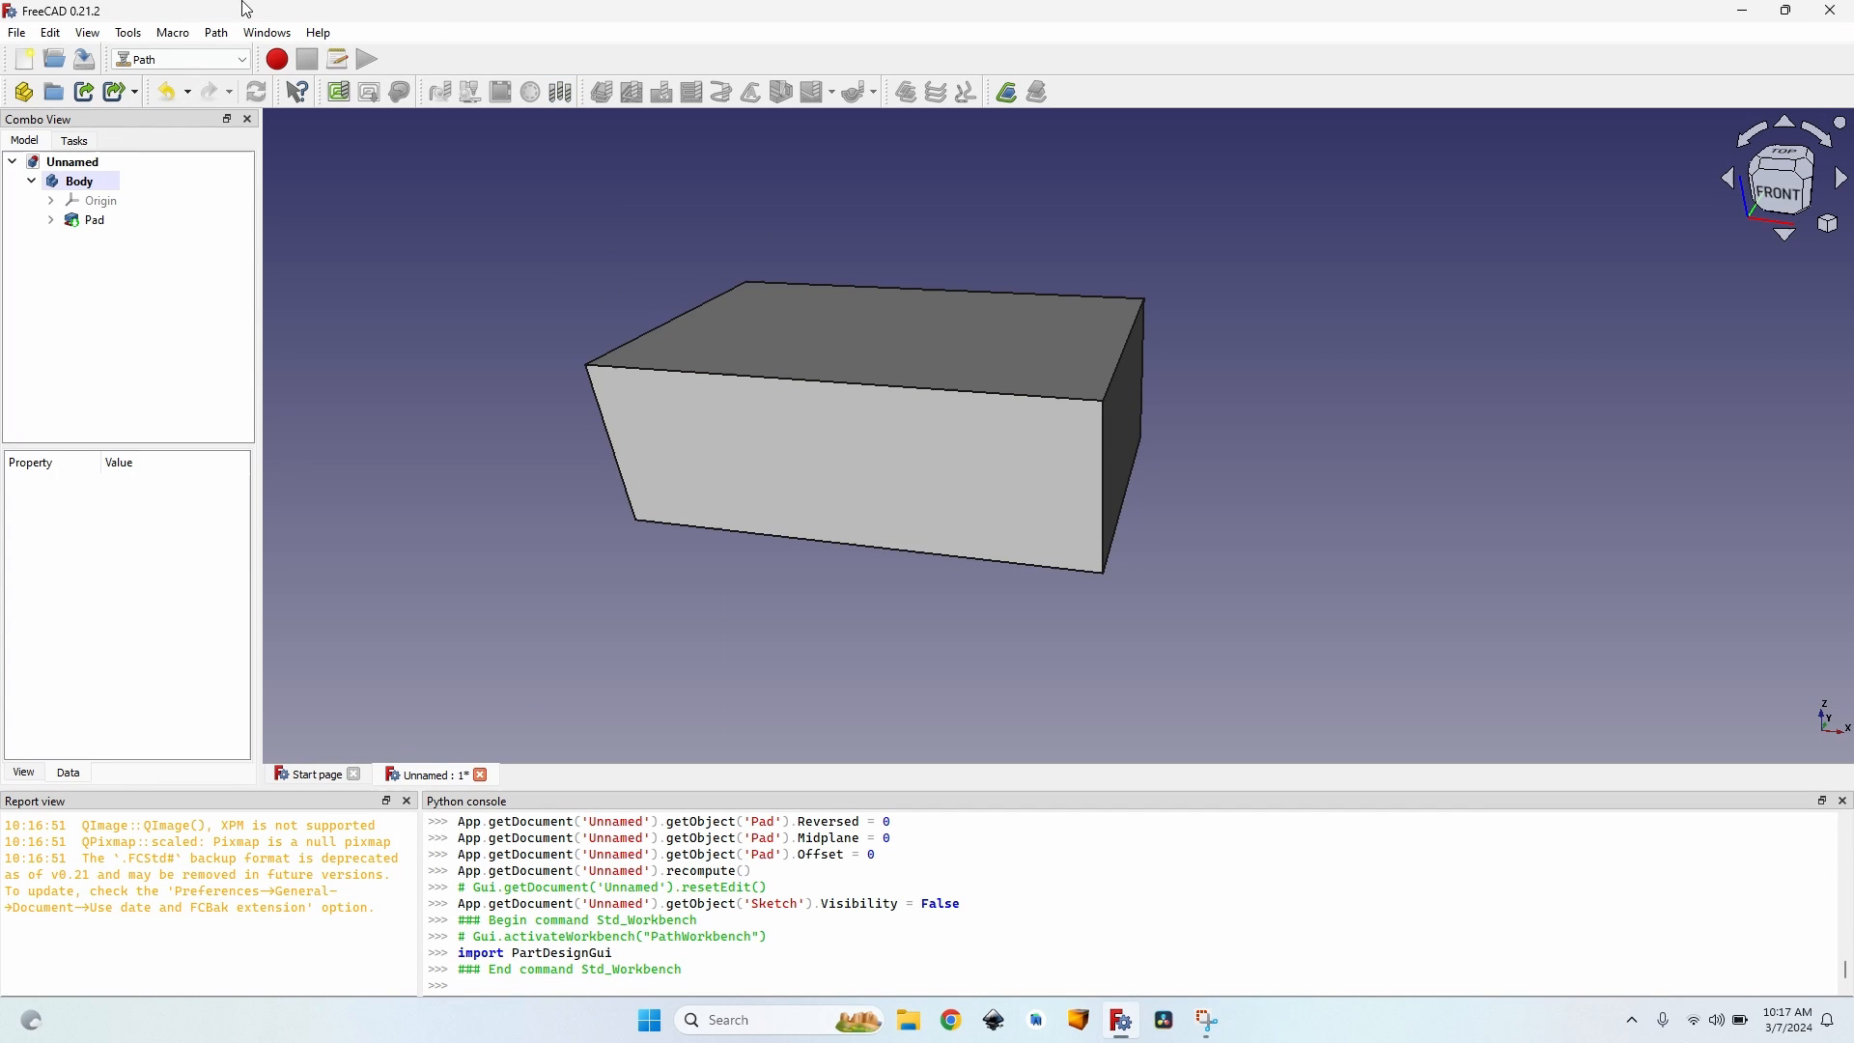
Bring up the Path menu to start a new machining job for the Body solid.
{"action": "left_click", "coordinate": [215, 33]}
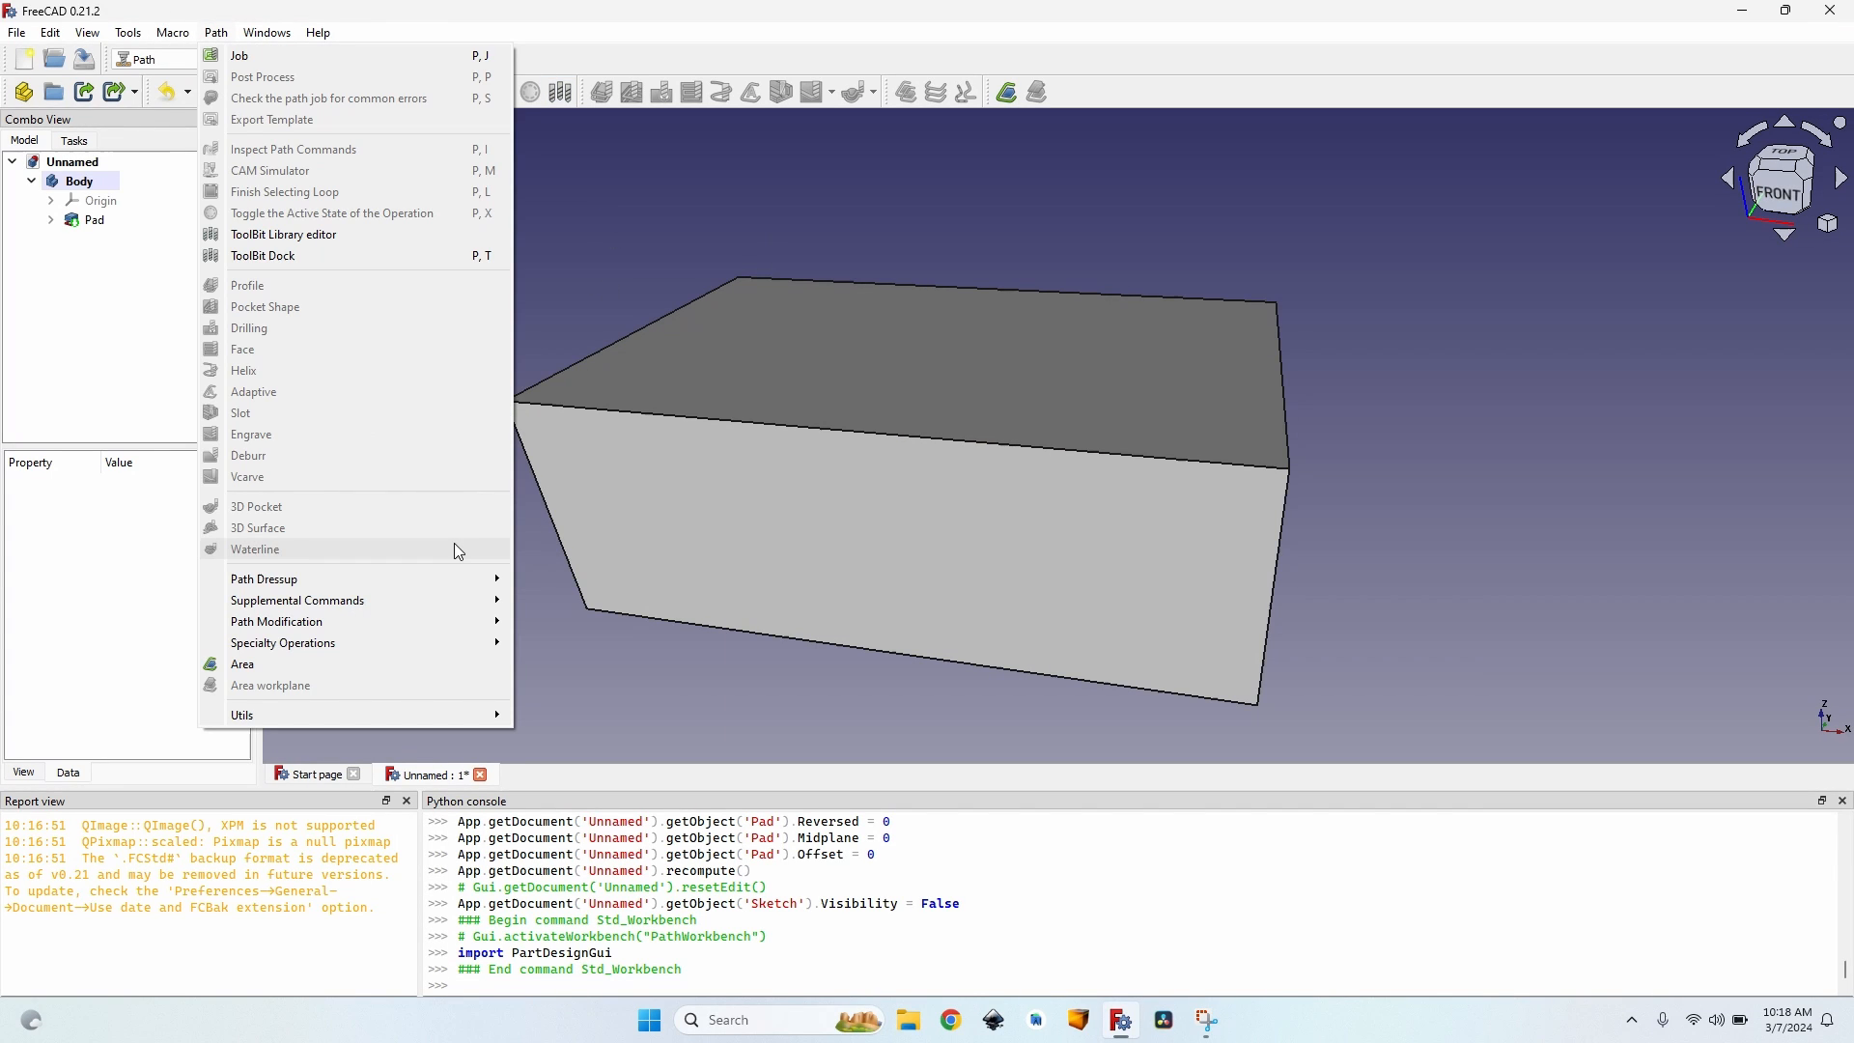
{"action": "mouse_move", "coordinate": [1182, 608]}
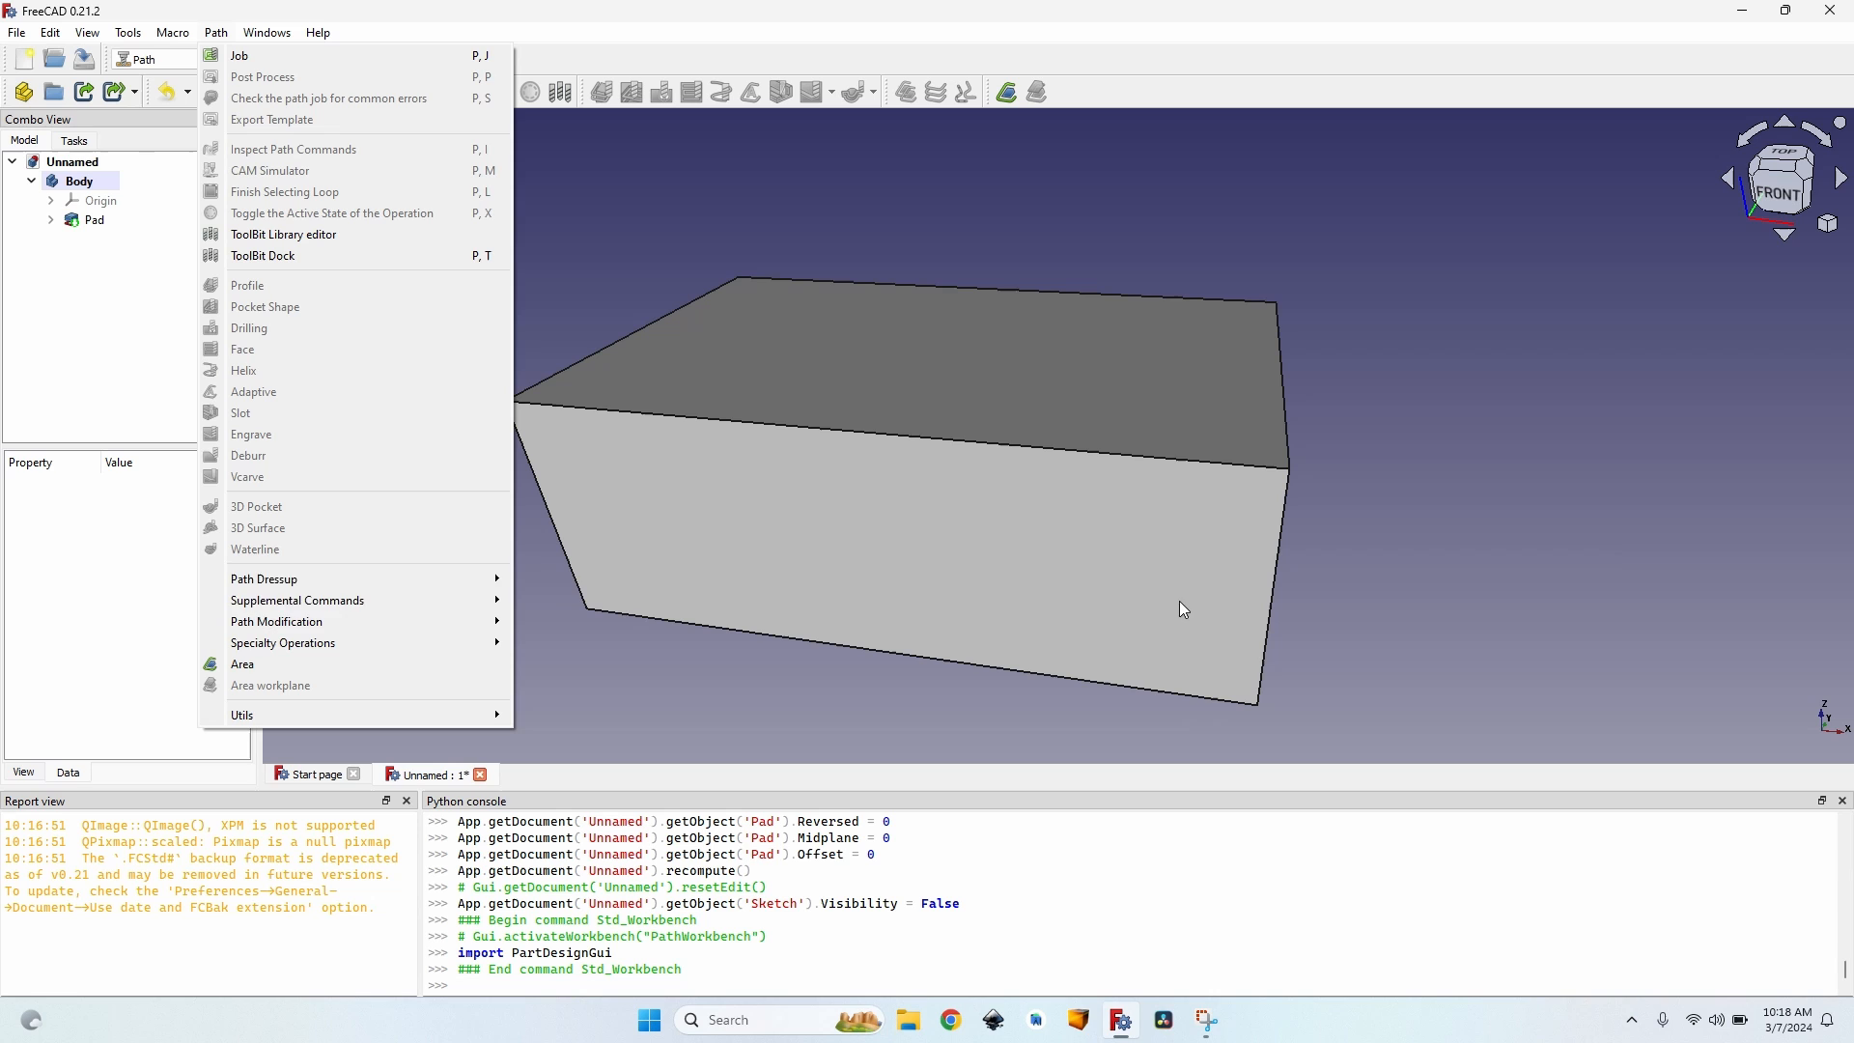
{"action": "mouse_move", "coordinate": [265, 578]}
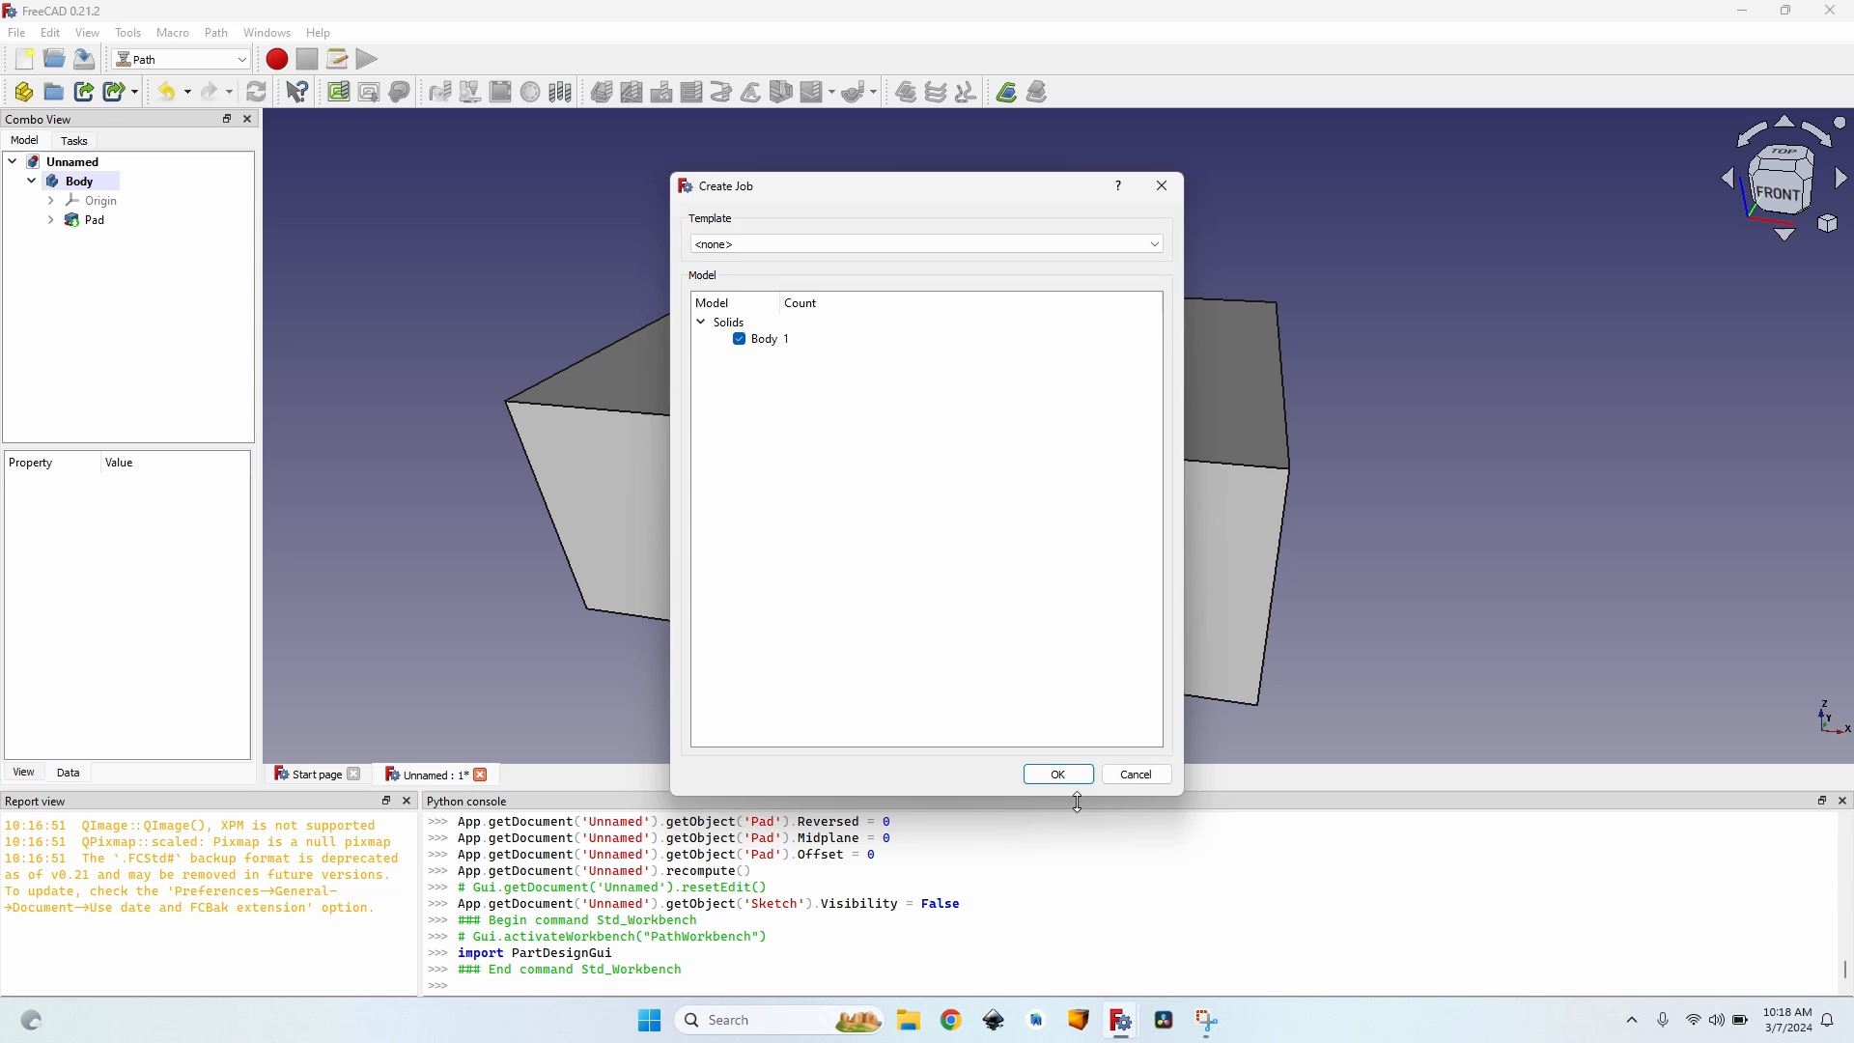
Create the job for the Body solid with grbl chosen as the post processor.
{"action": "left_click", "coordinate": [1055, 772]}
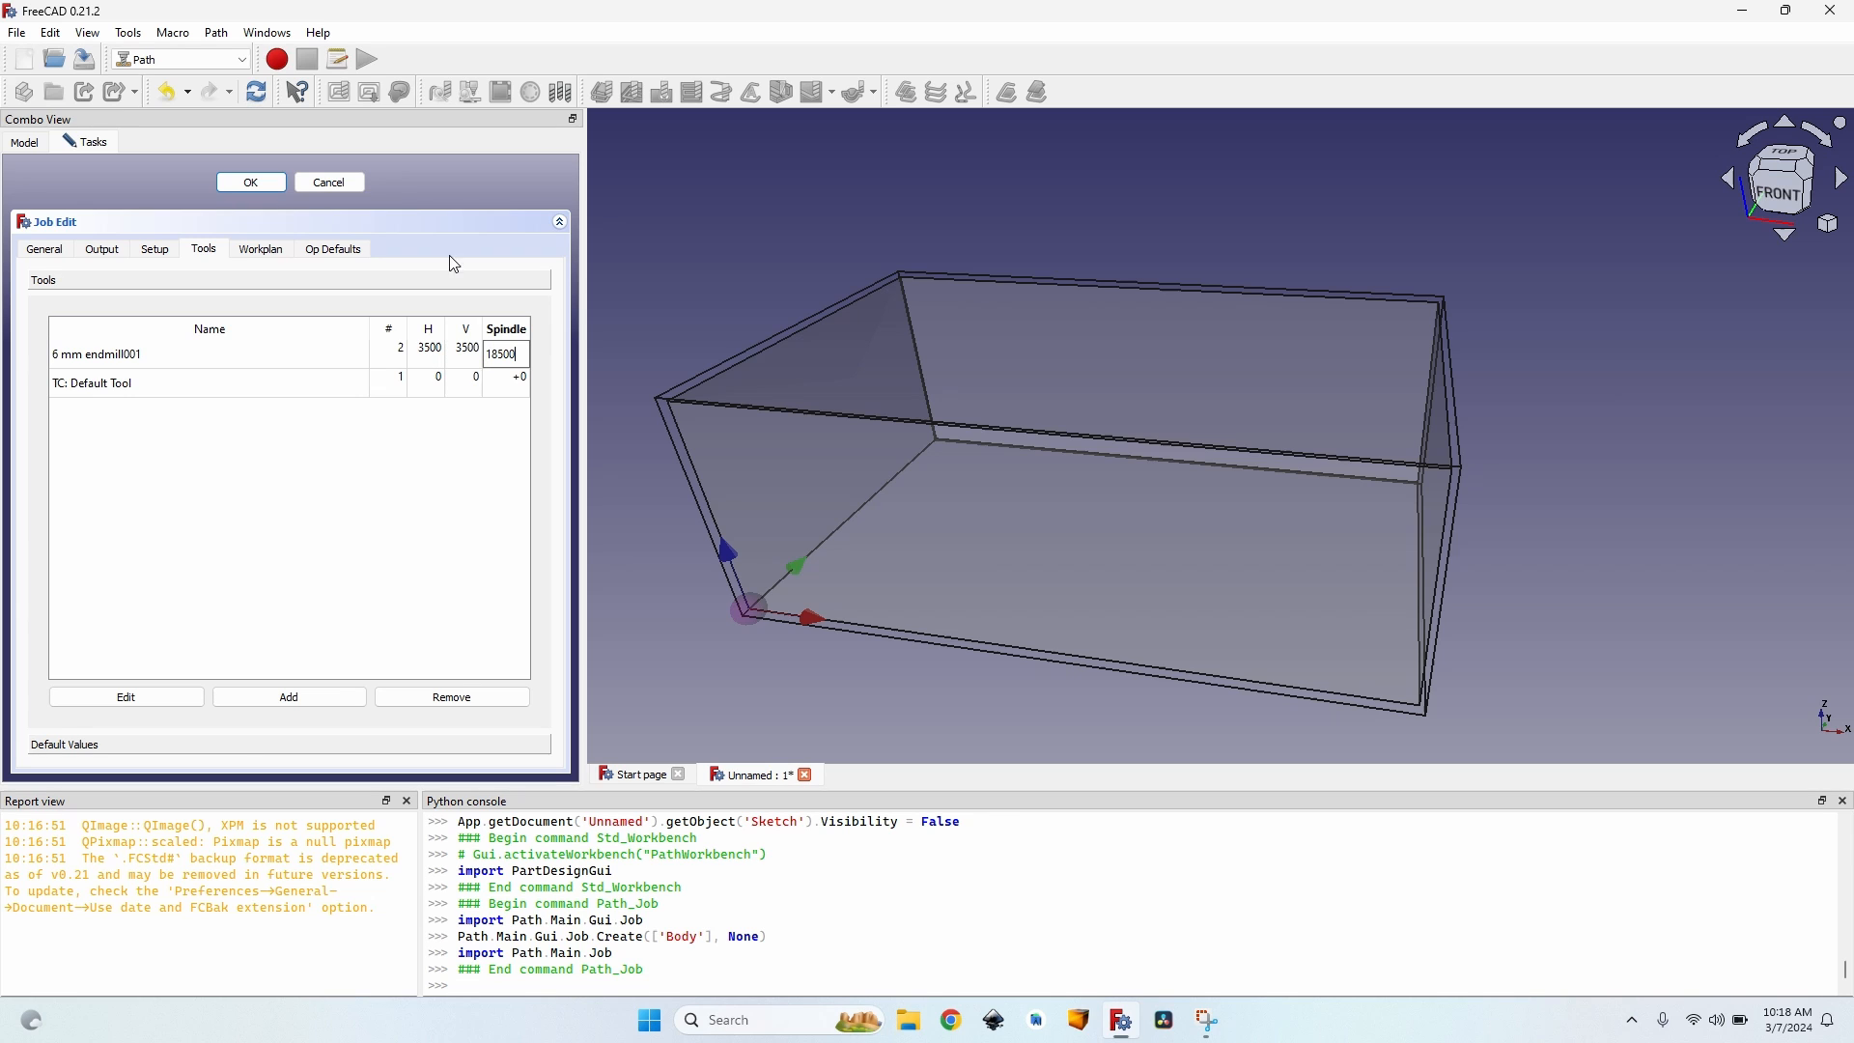
{"action": "mouse_move", "coordinate": [218, 381]}
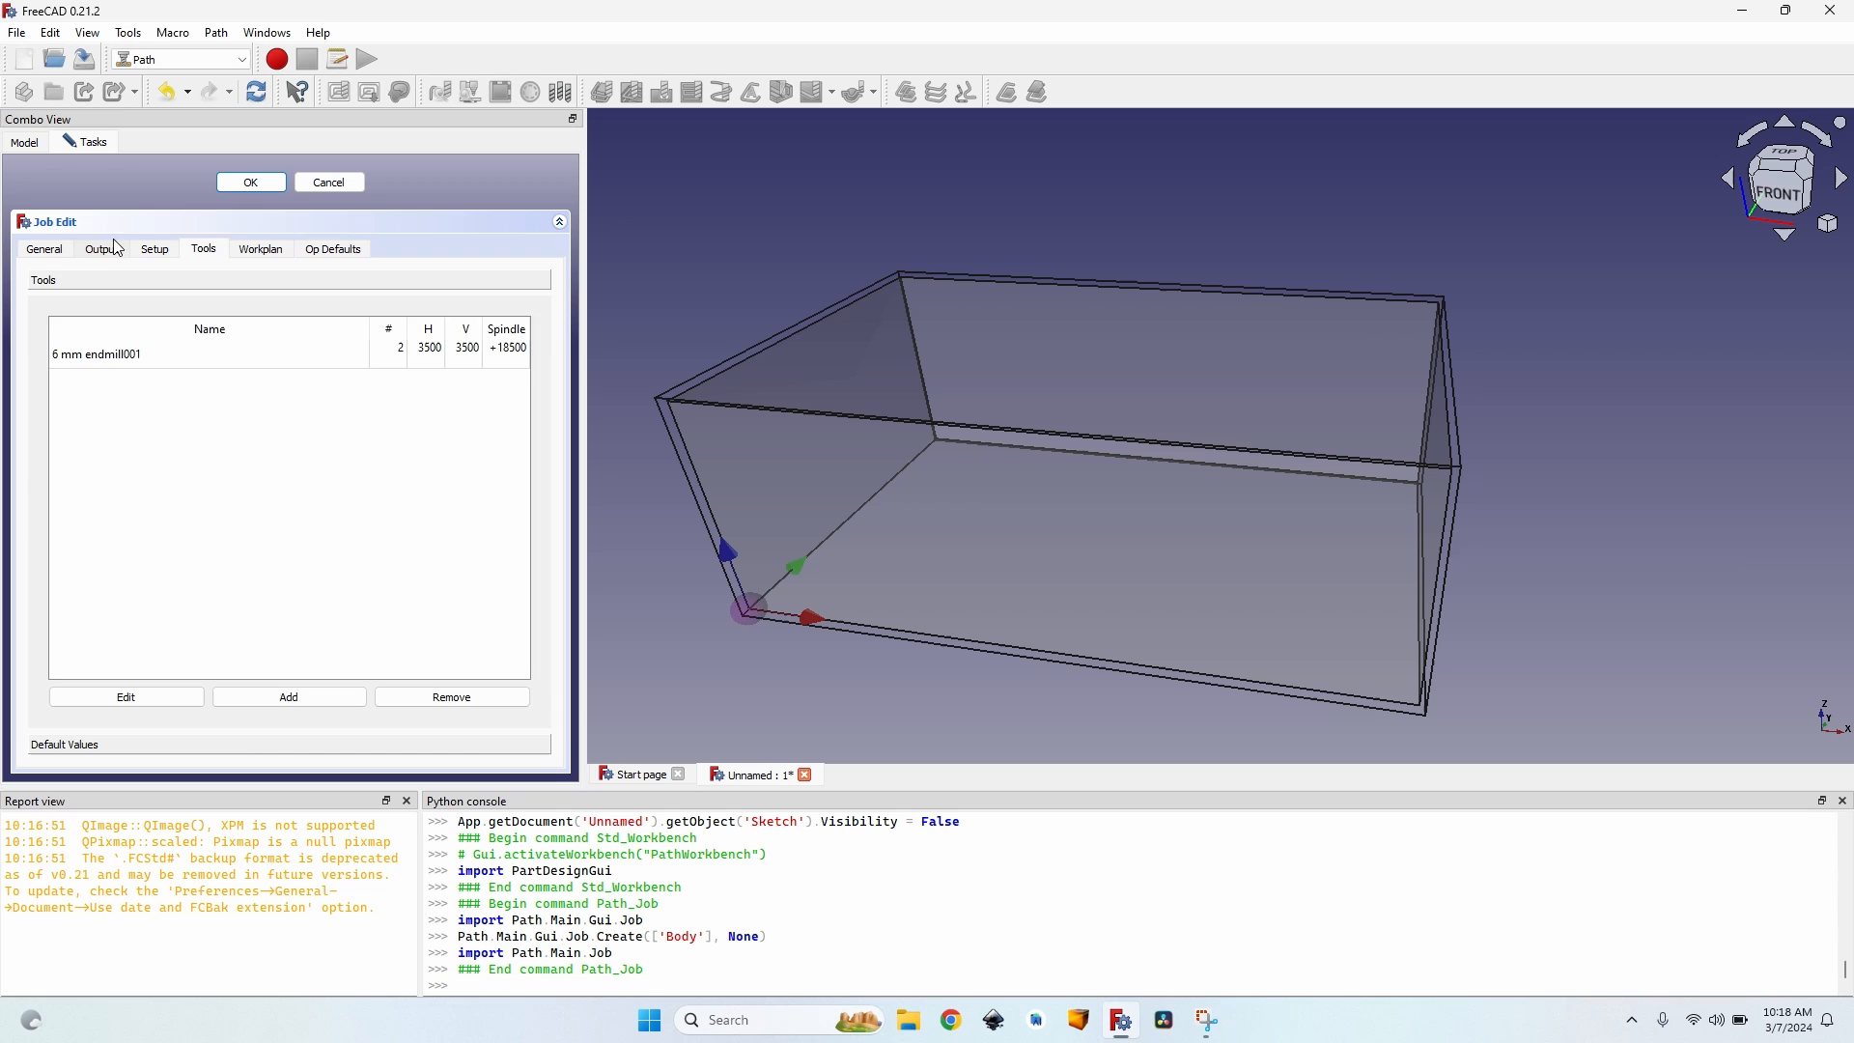
{"action": "left_click", "coordinate": [102, 249]}
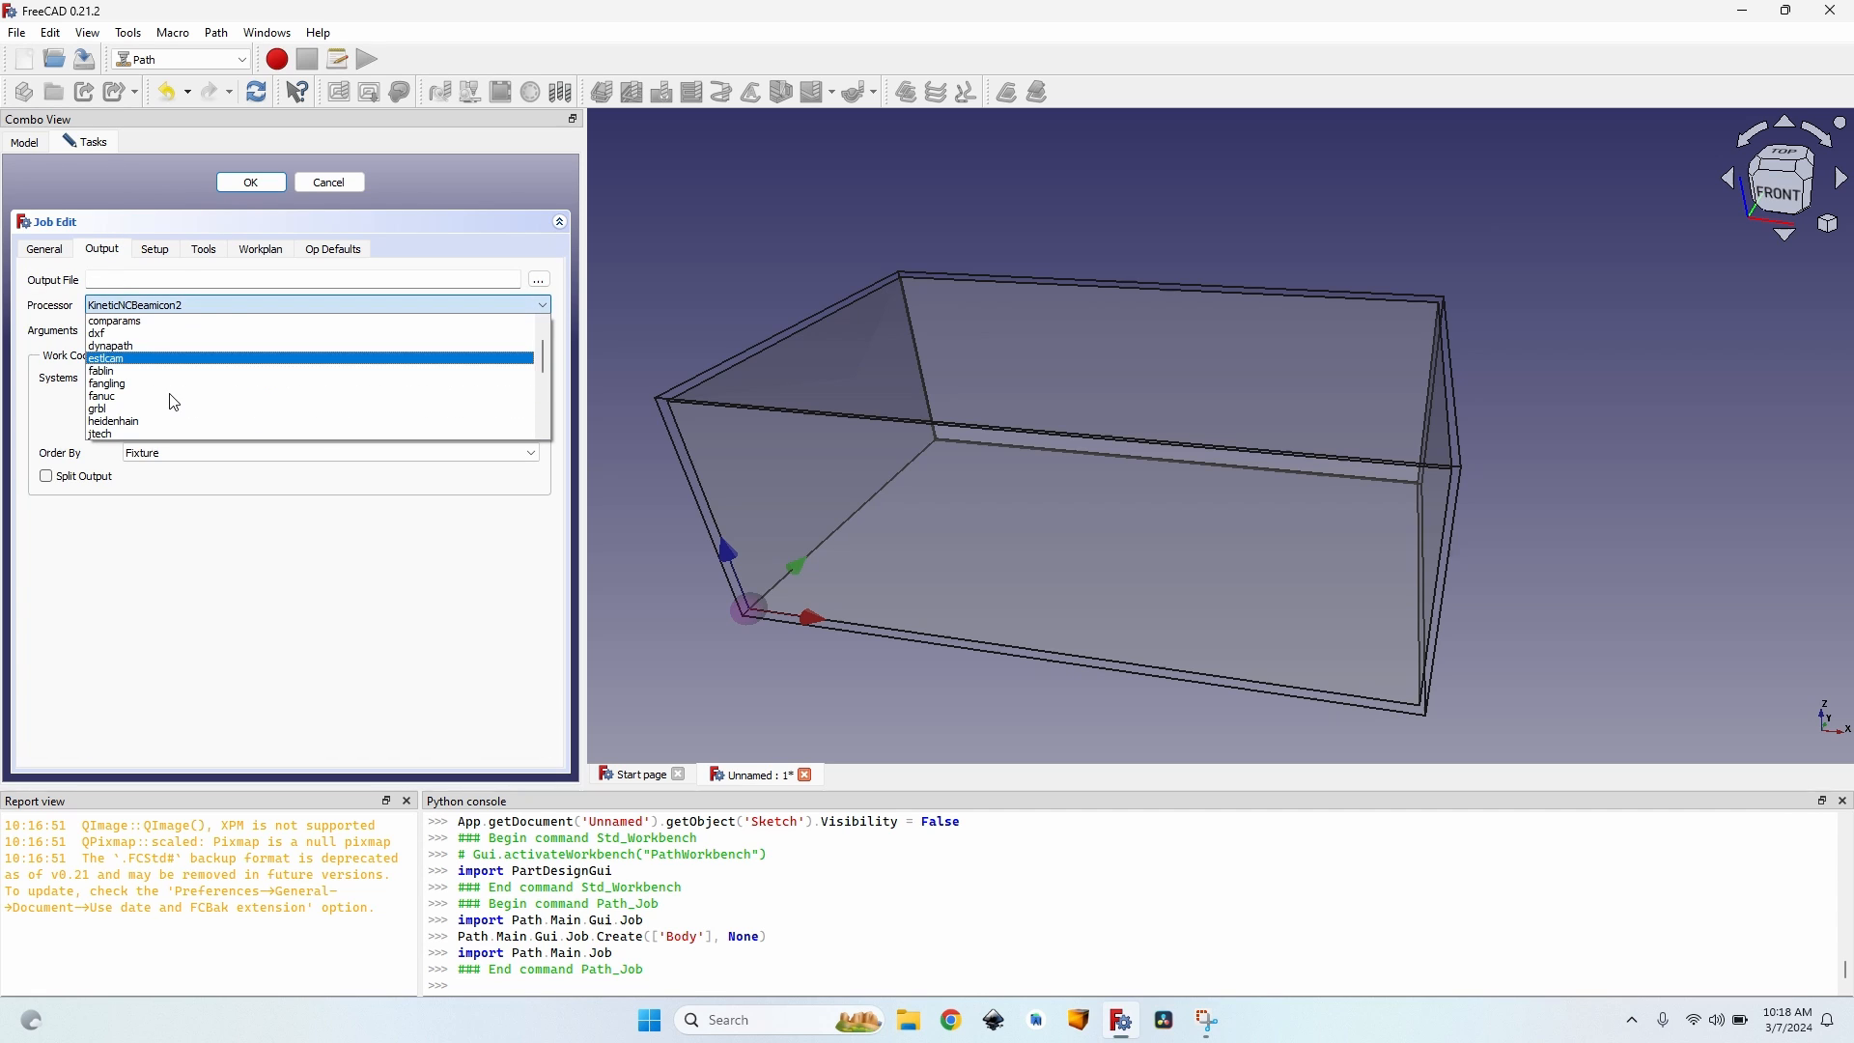
{"action": "left_click", "coordinate": [96, 408]}
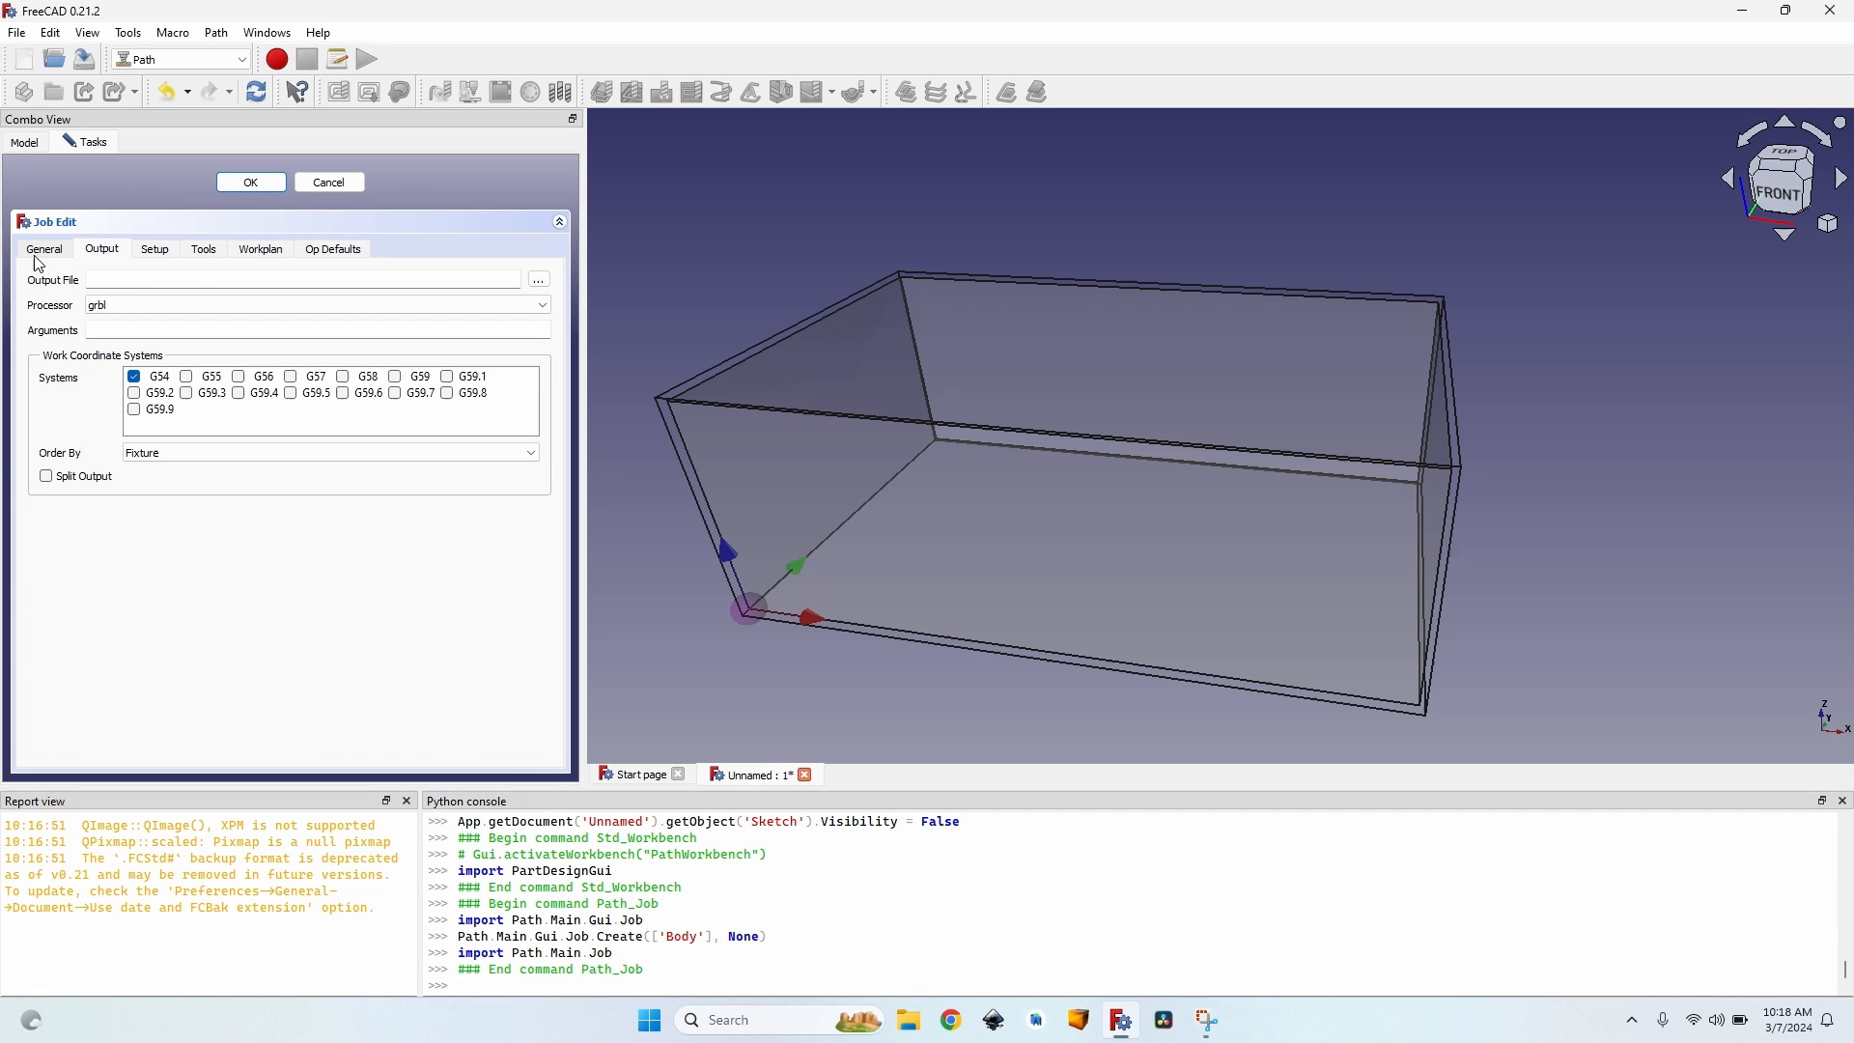
{"action": "left_click", "coordinate": [250, 182]}
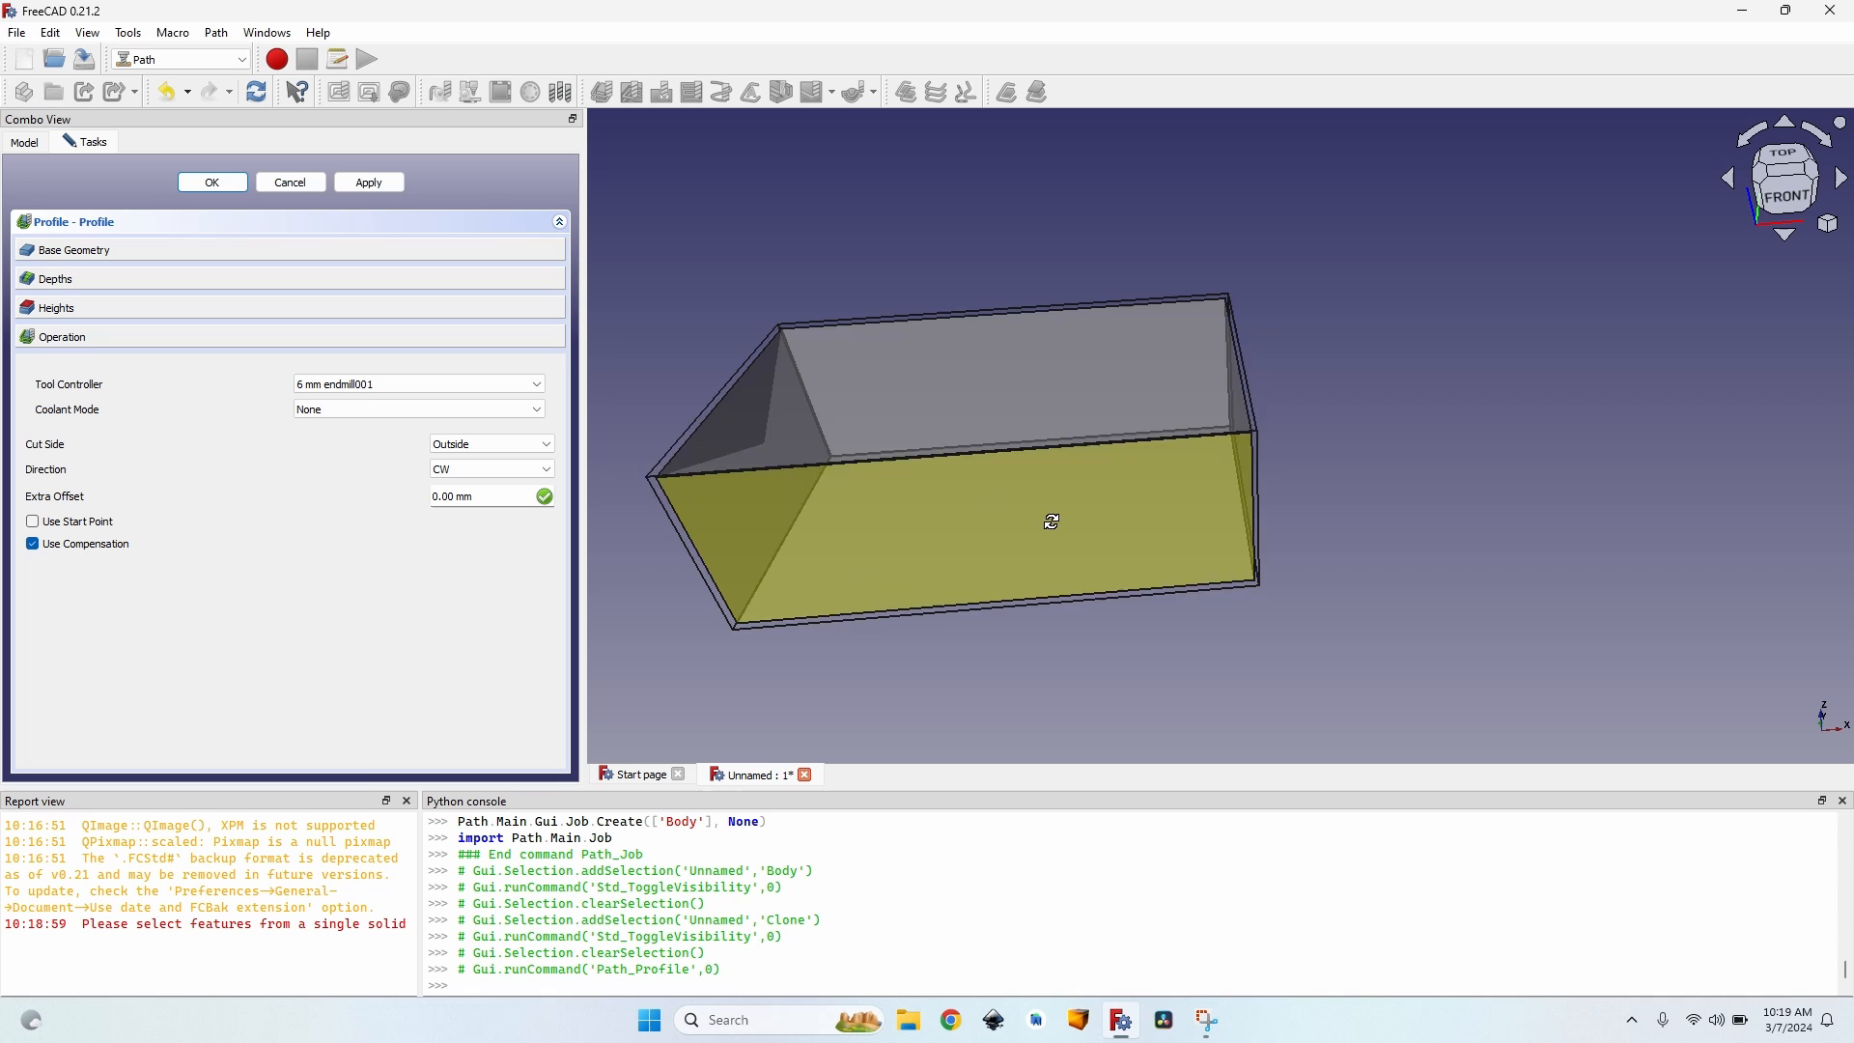
Add an outside Profile operation with the 6 mm endmill and select it in the tree.
{"action": "left_click", "coordinate": [367, 182]}
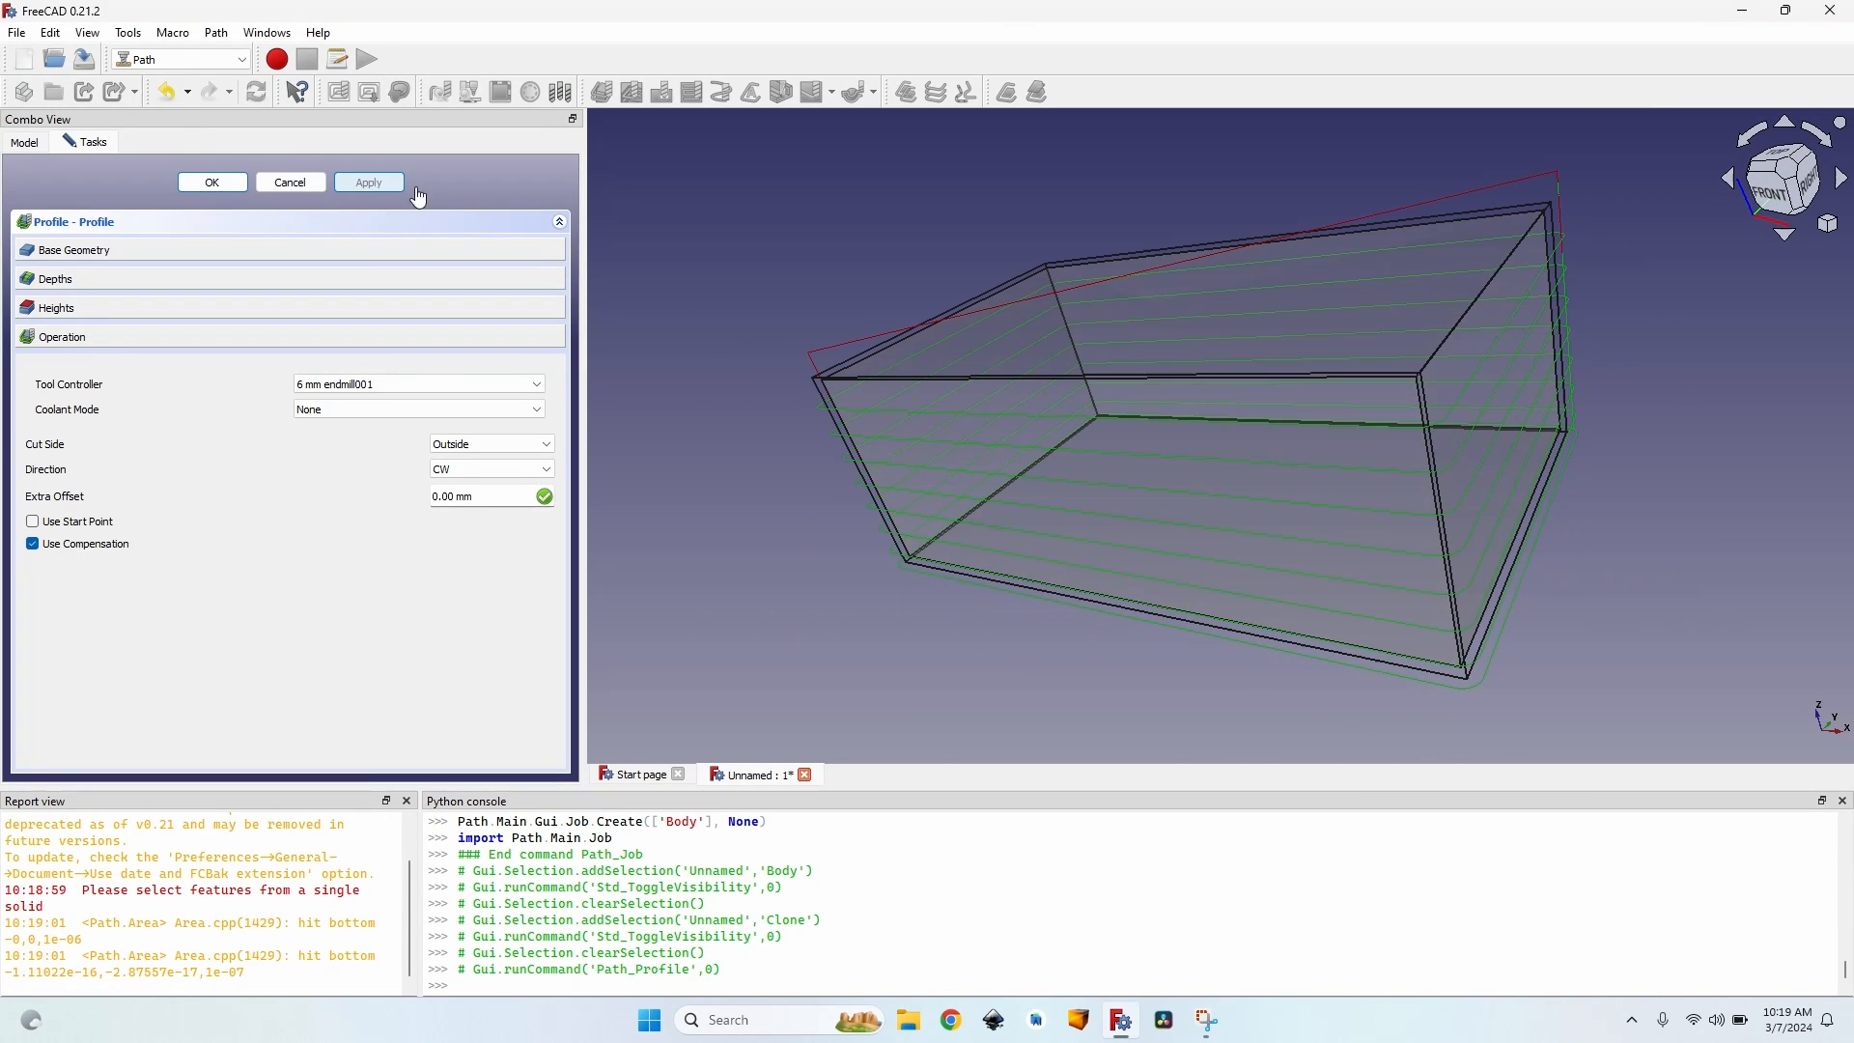
{"action": "left_click", "coordinate": [211, 181]}
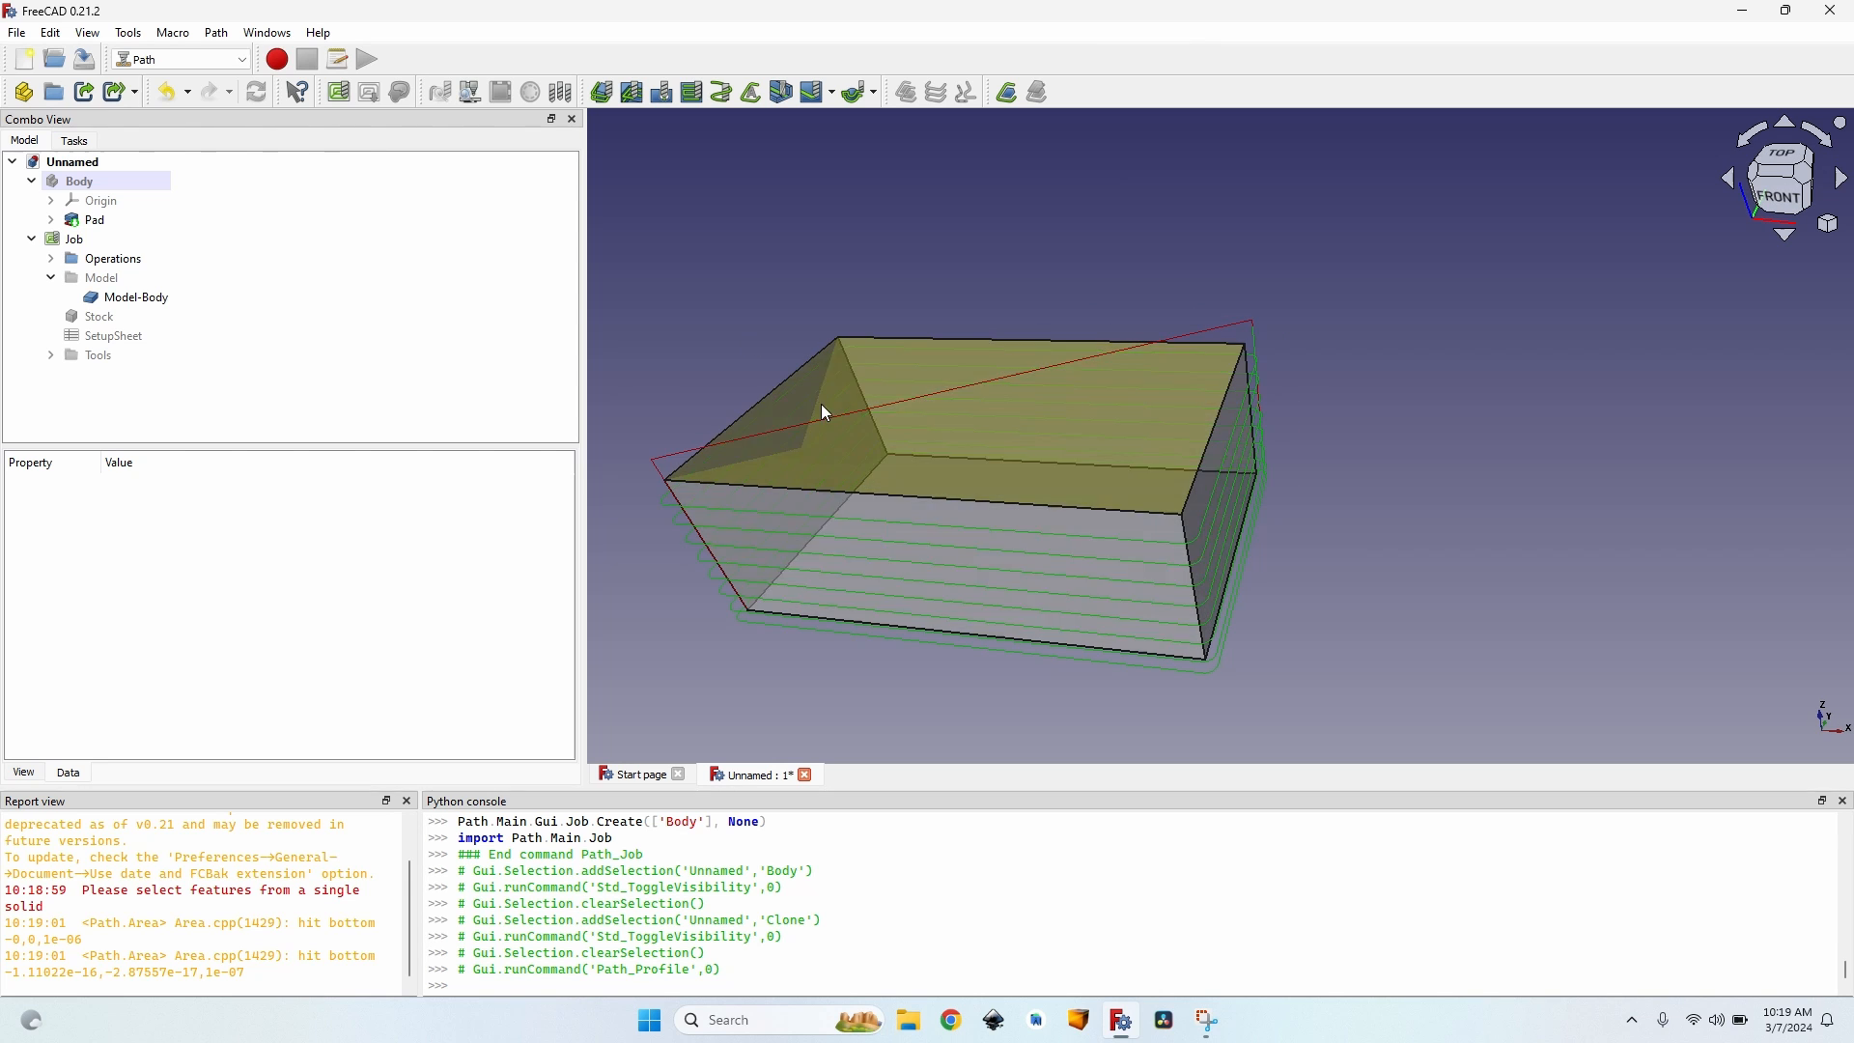
{"action": "mouse_move", "coordinate": [1072, 398]}
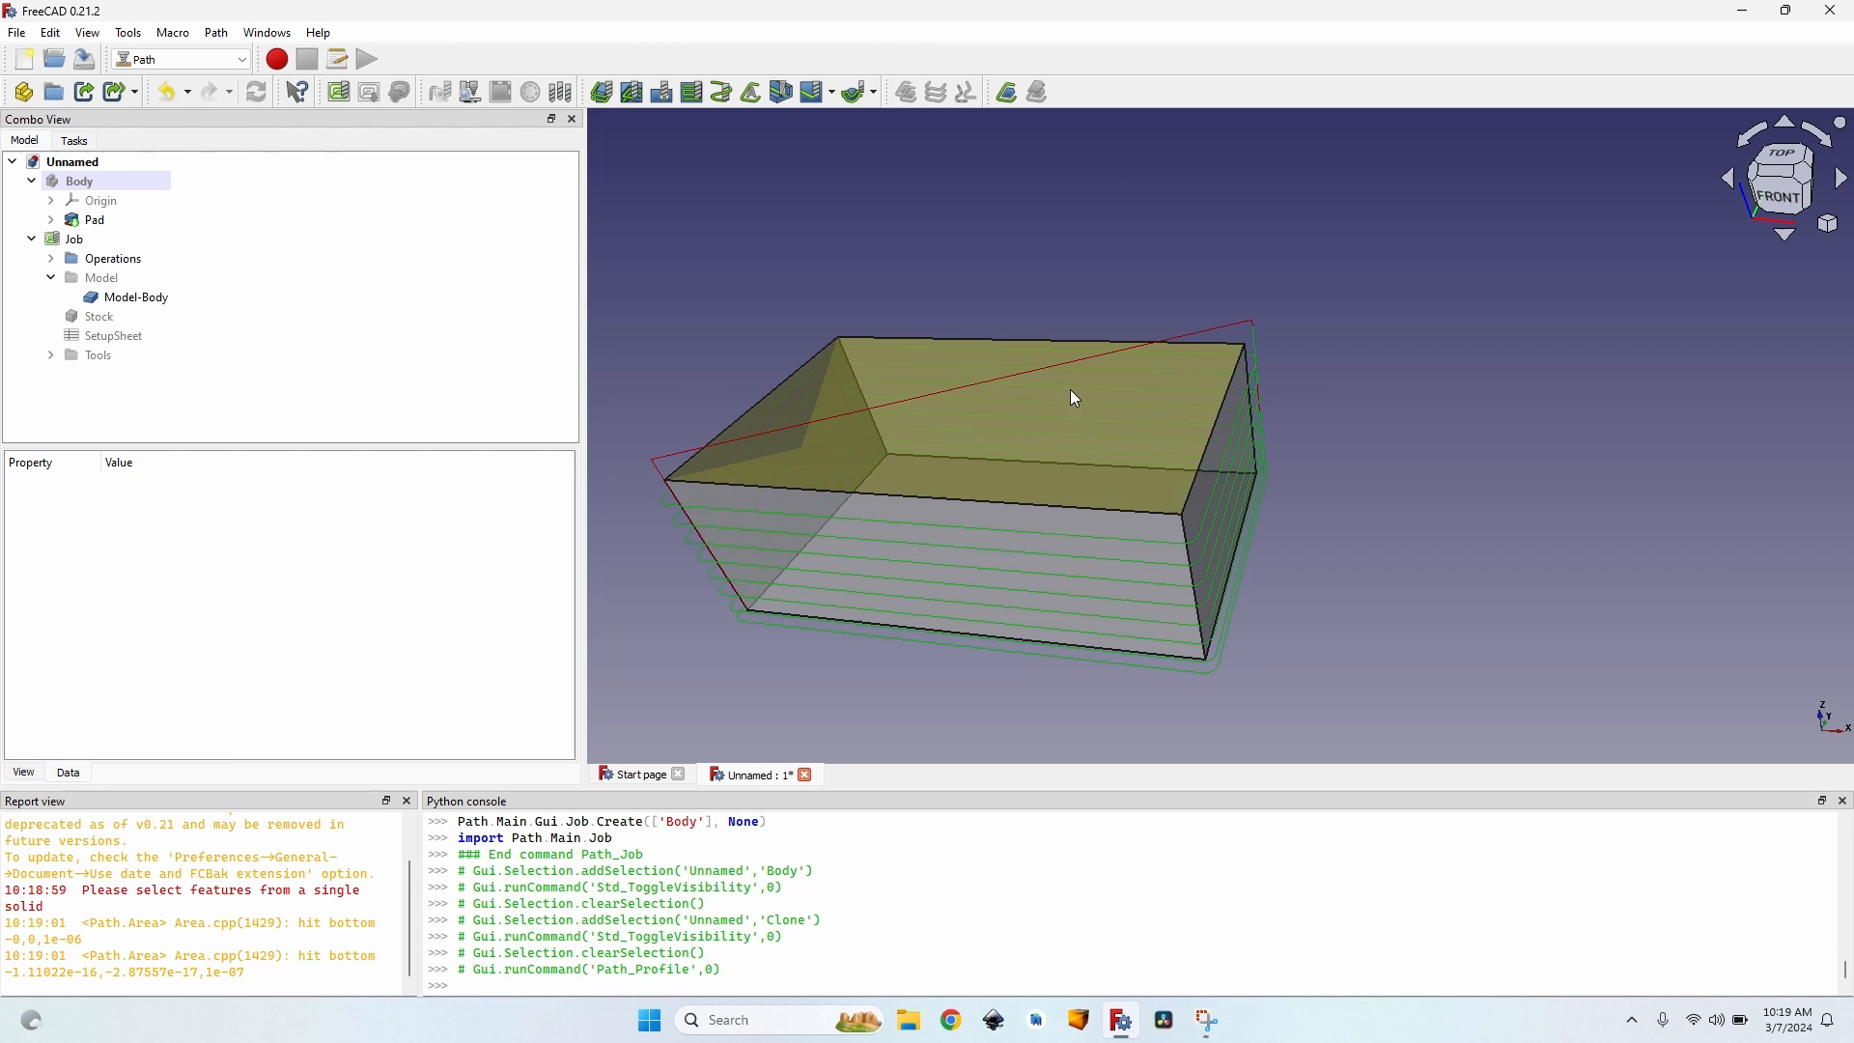
{"action": "mouse_move", "coordinate": [1159, 359]}
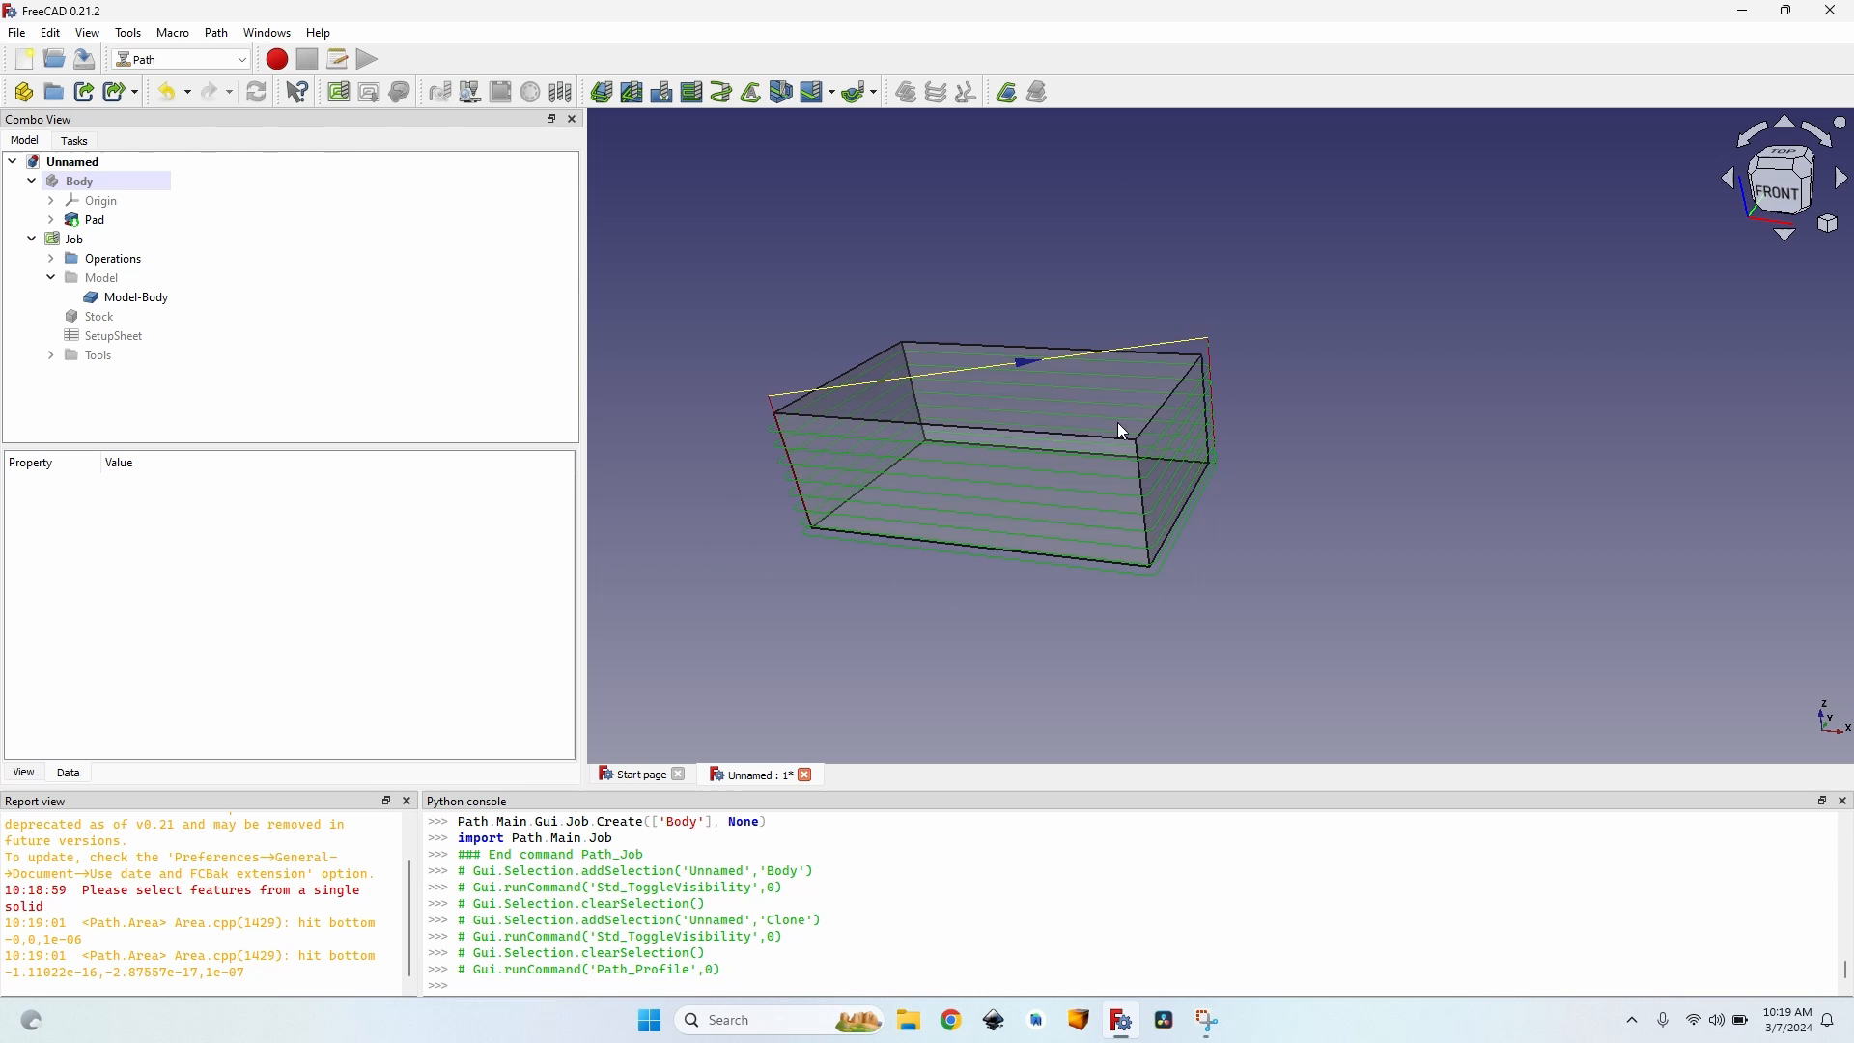
{"action": "left_click", "coordinate": [112, 257]}
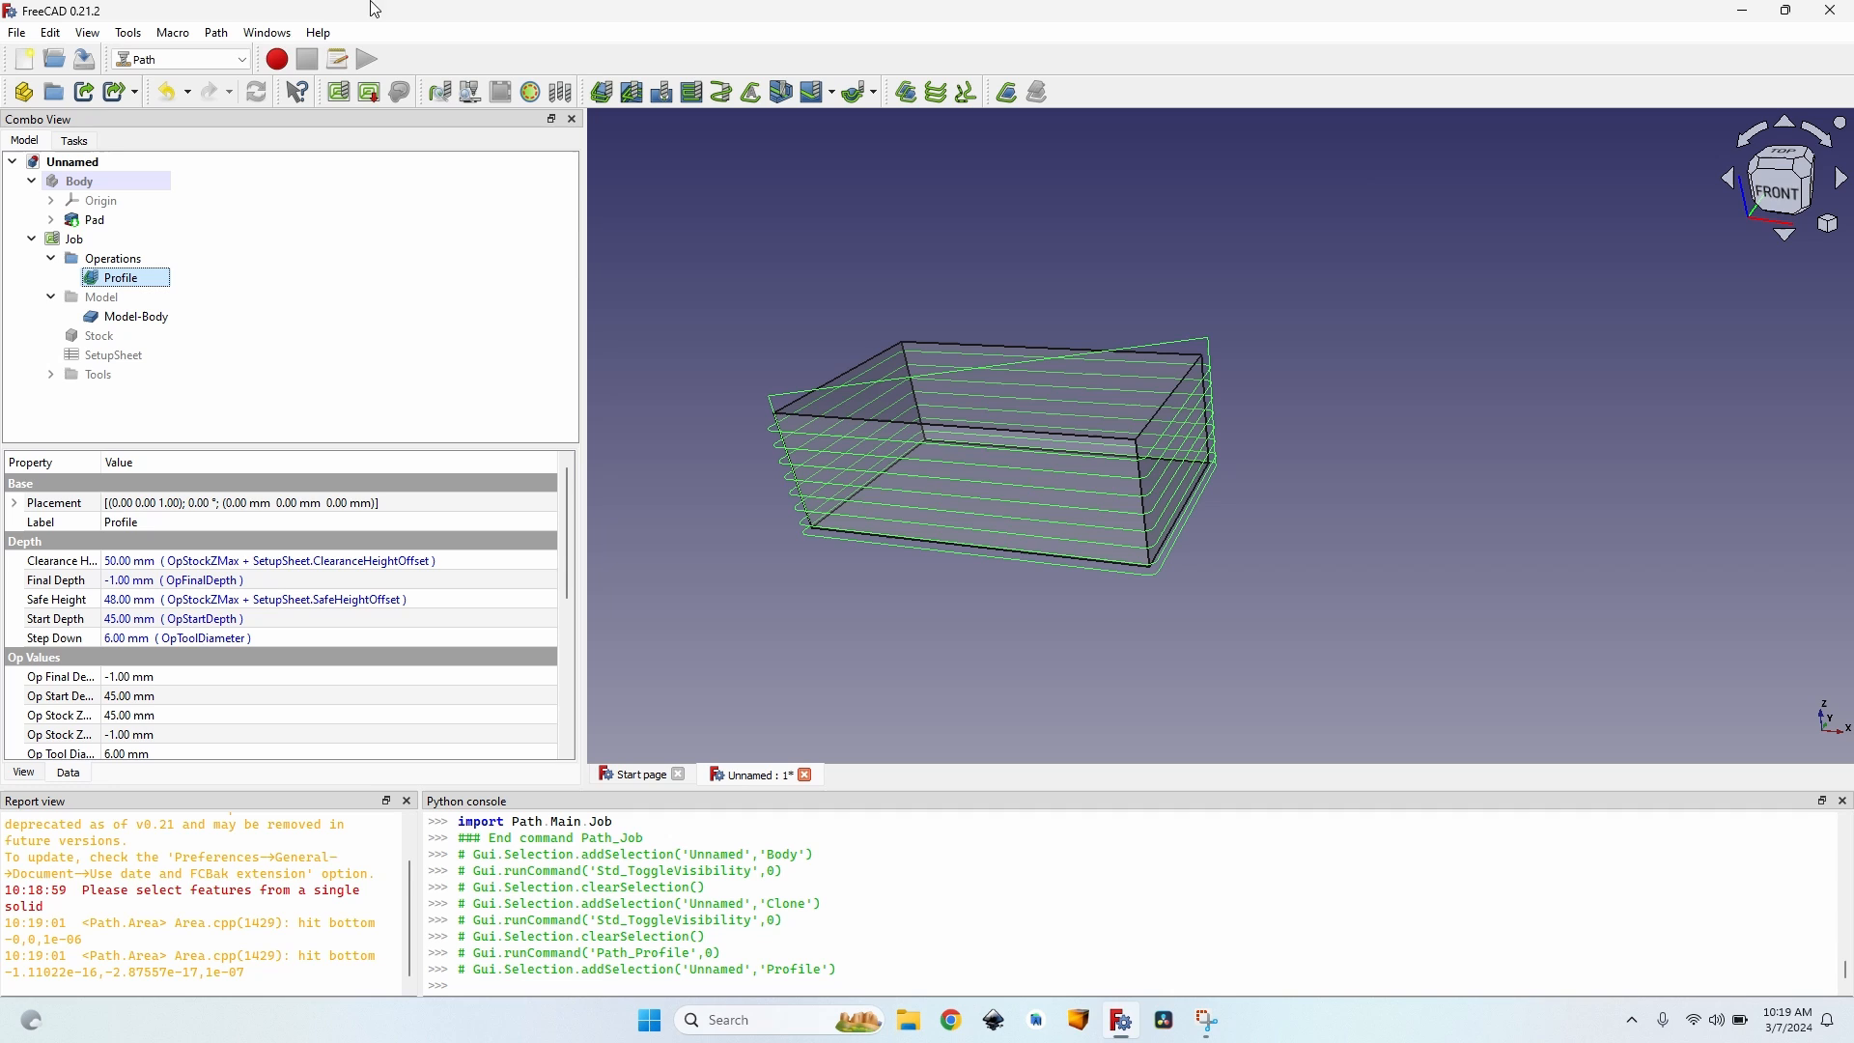
Add a Tag dressup to the Profile, placing four holding tags around the path.
{"action": "left_click", "coordinate": [214, 33]}
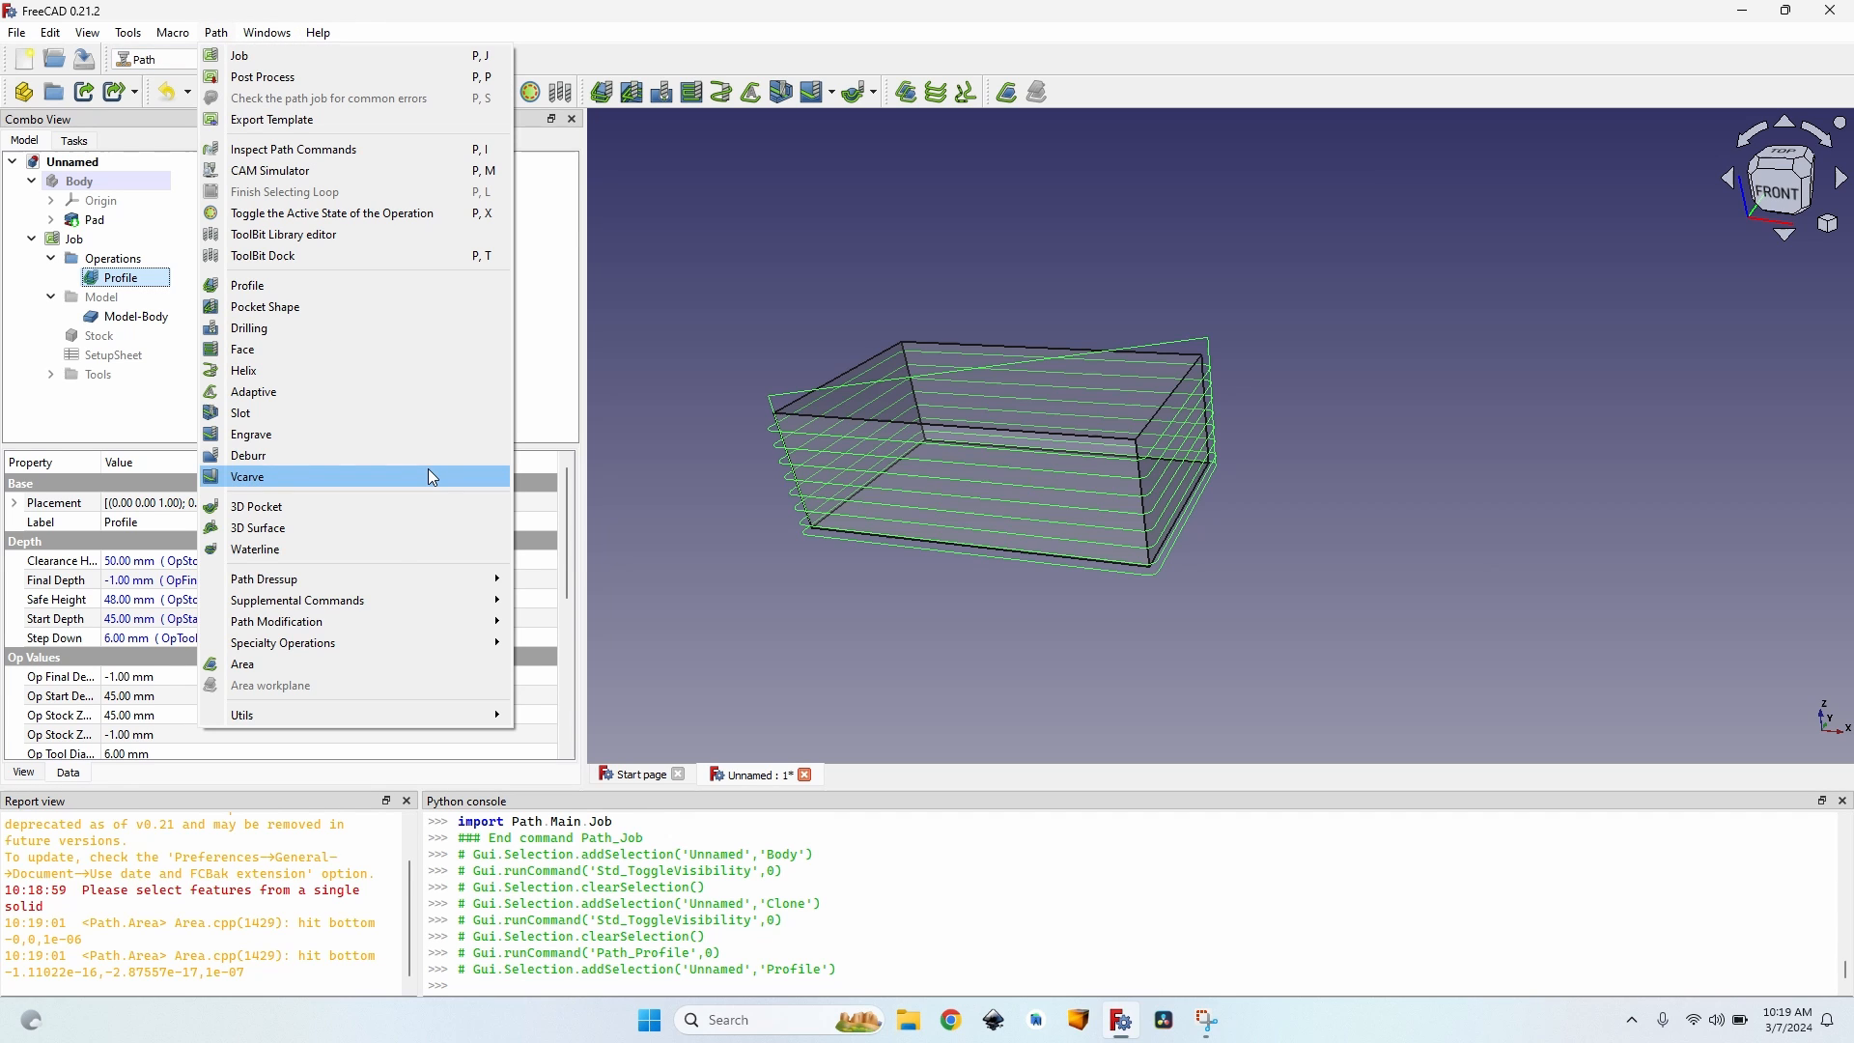
{"action": "mouse_move", "coordinate": [264, 578]}
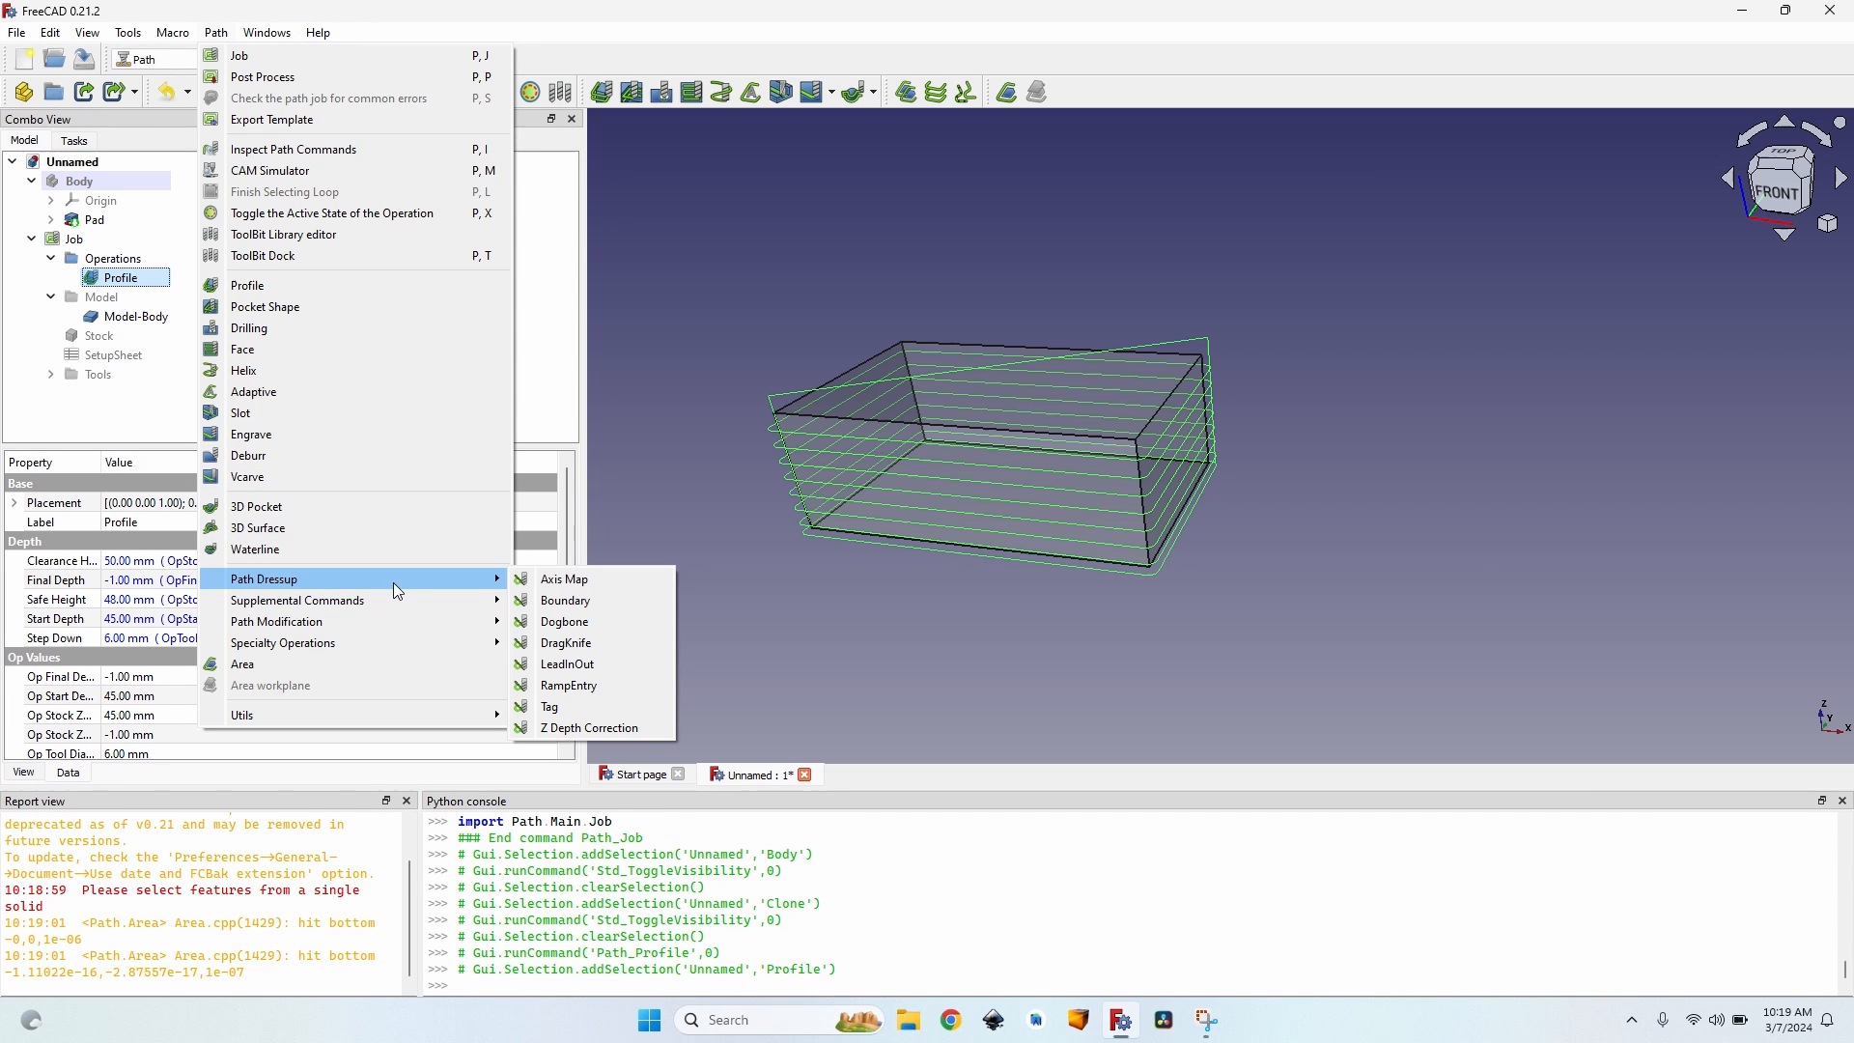
{"action": "left_click", "coordinate": [548, 707]}
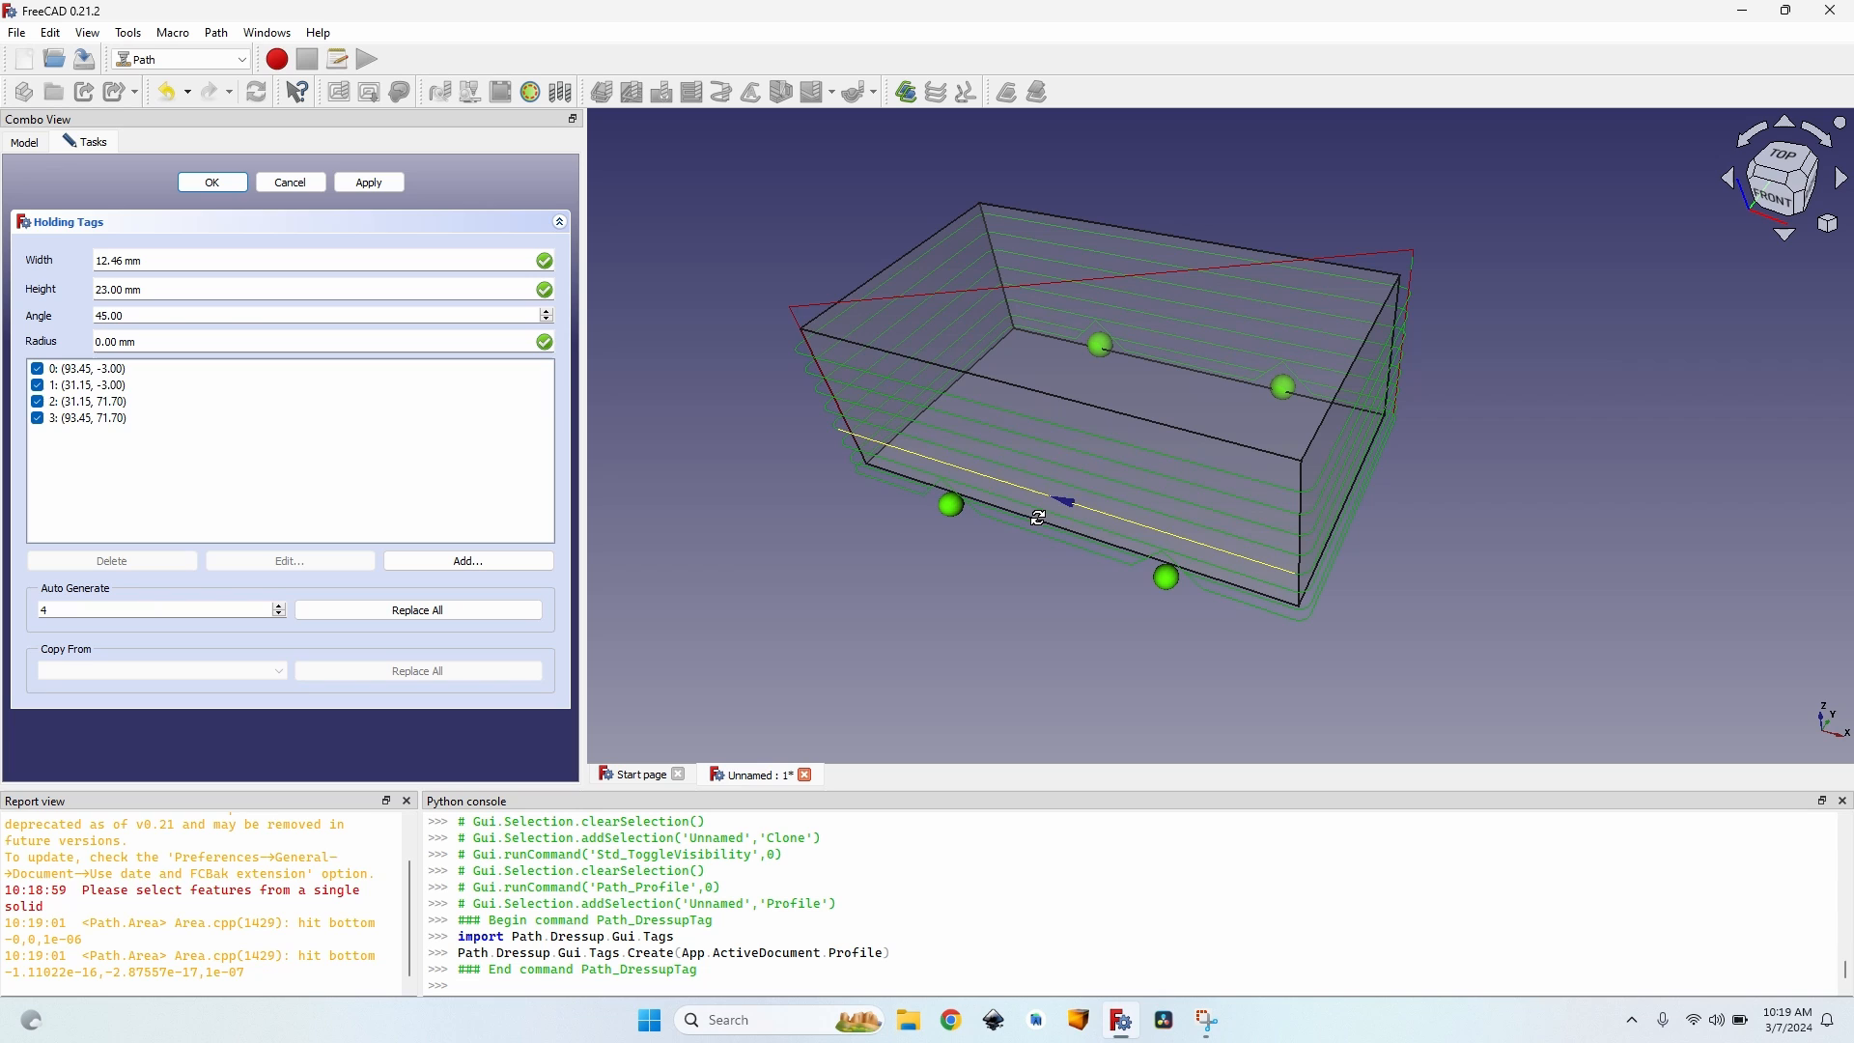
Disable and delete the holding tag at 93.45, -3.00, leaving three tags.
{"action": "left_click", "coordinate": [95, 417]}
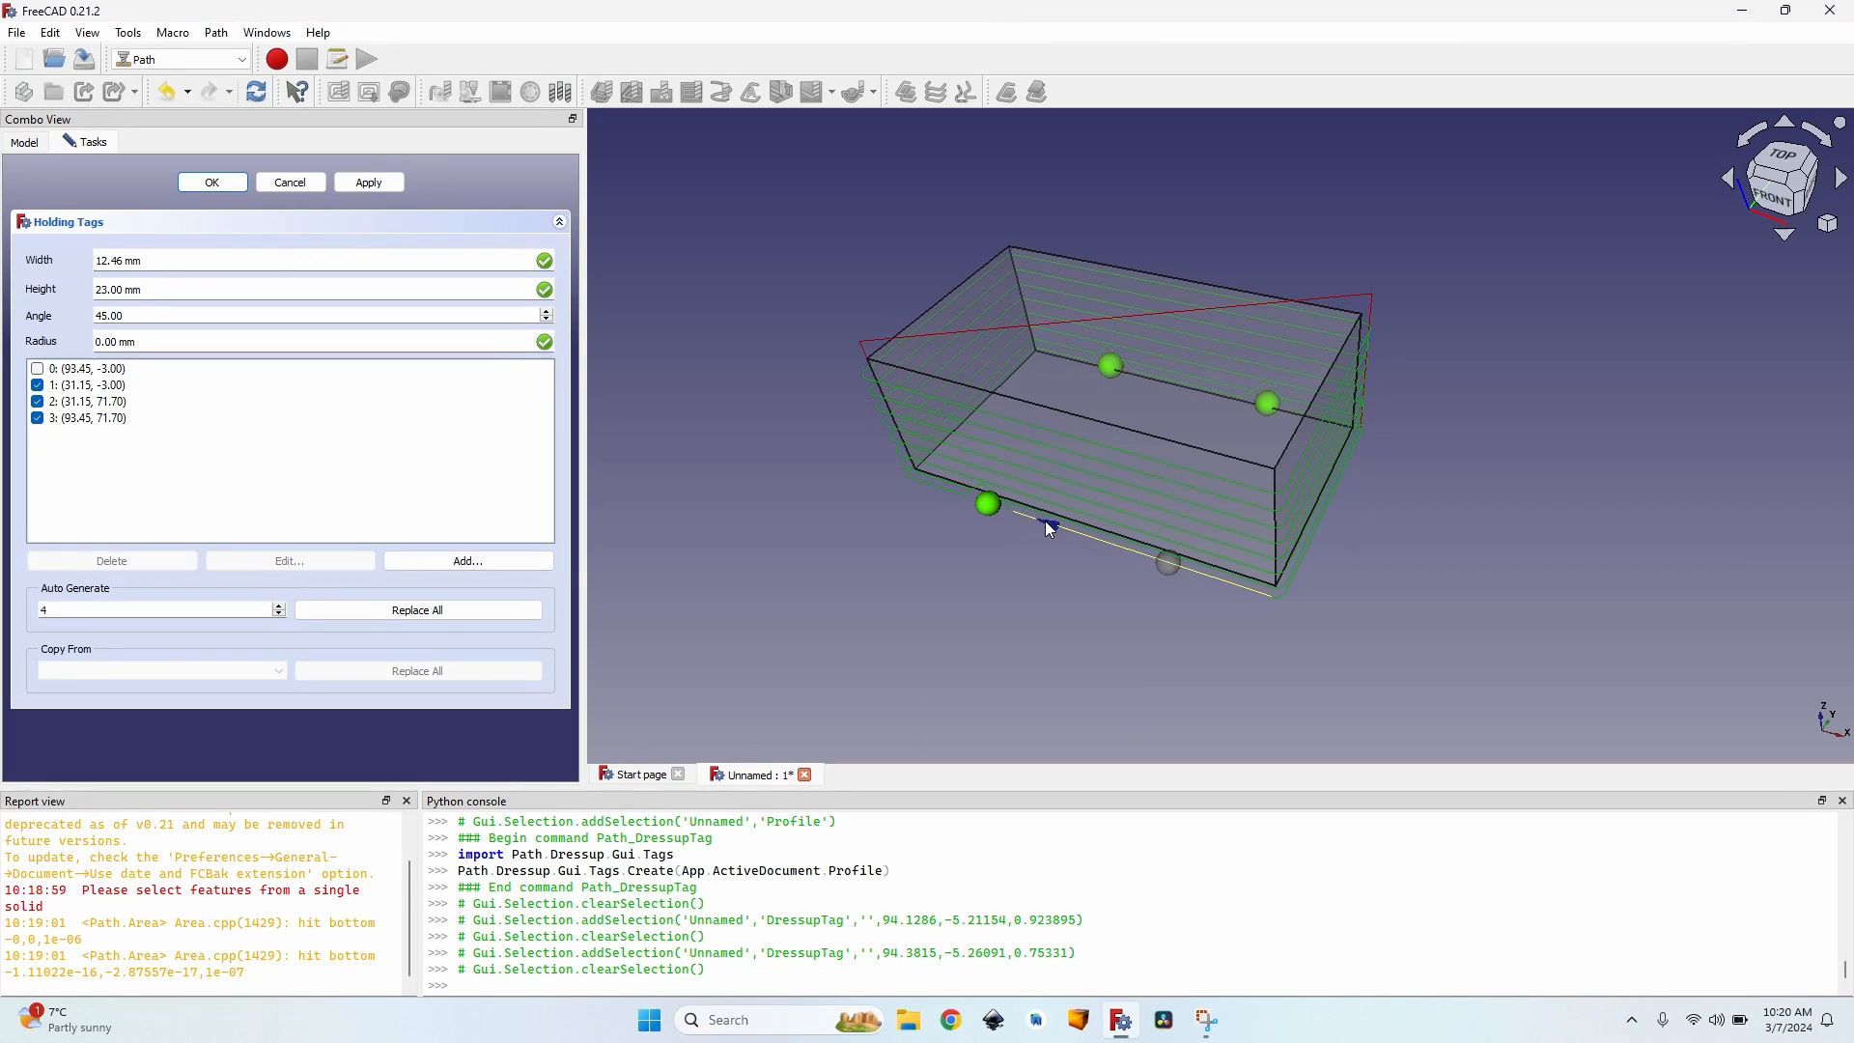
{"action": "left_click", "coordinate": [89, 367]}
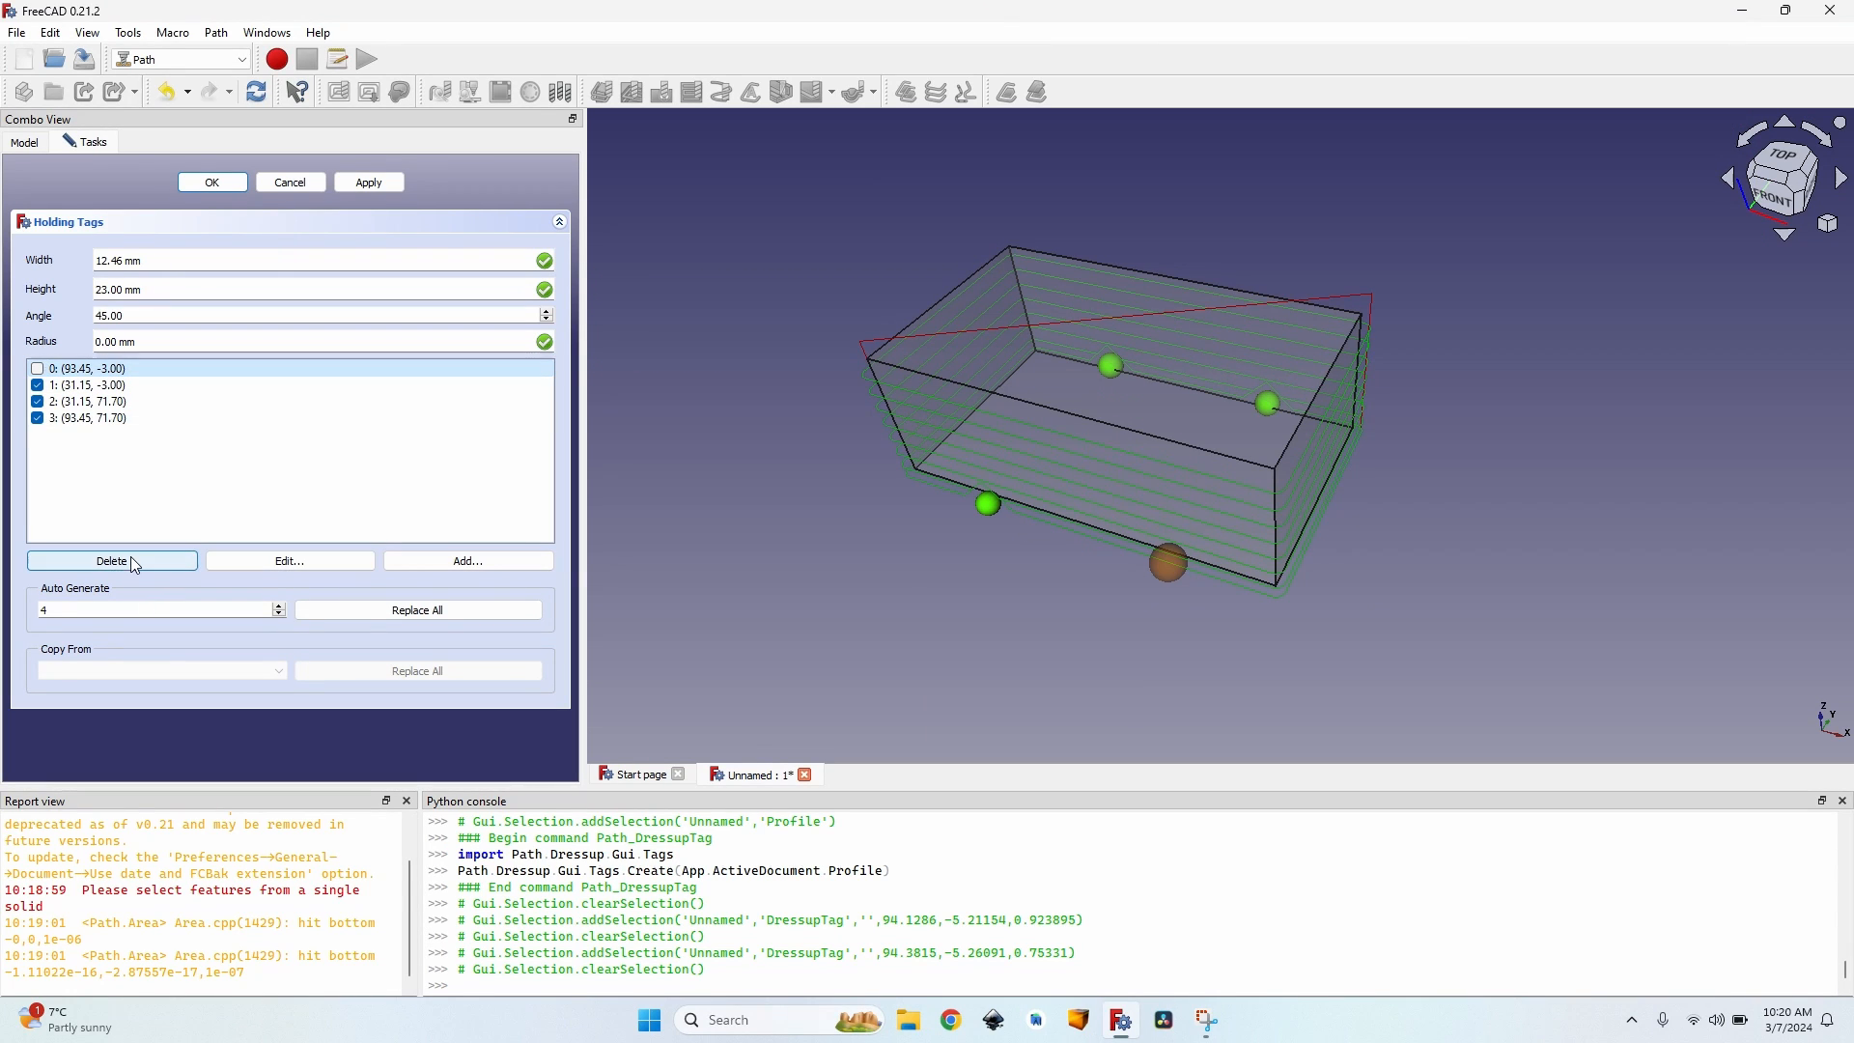
{"action": "left_click", "coordinate": [112, 560]}
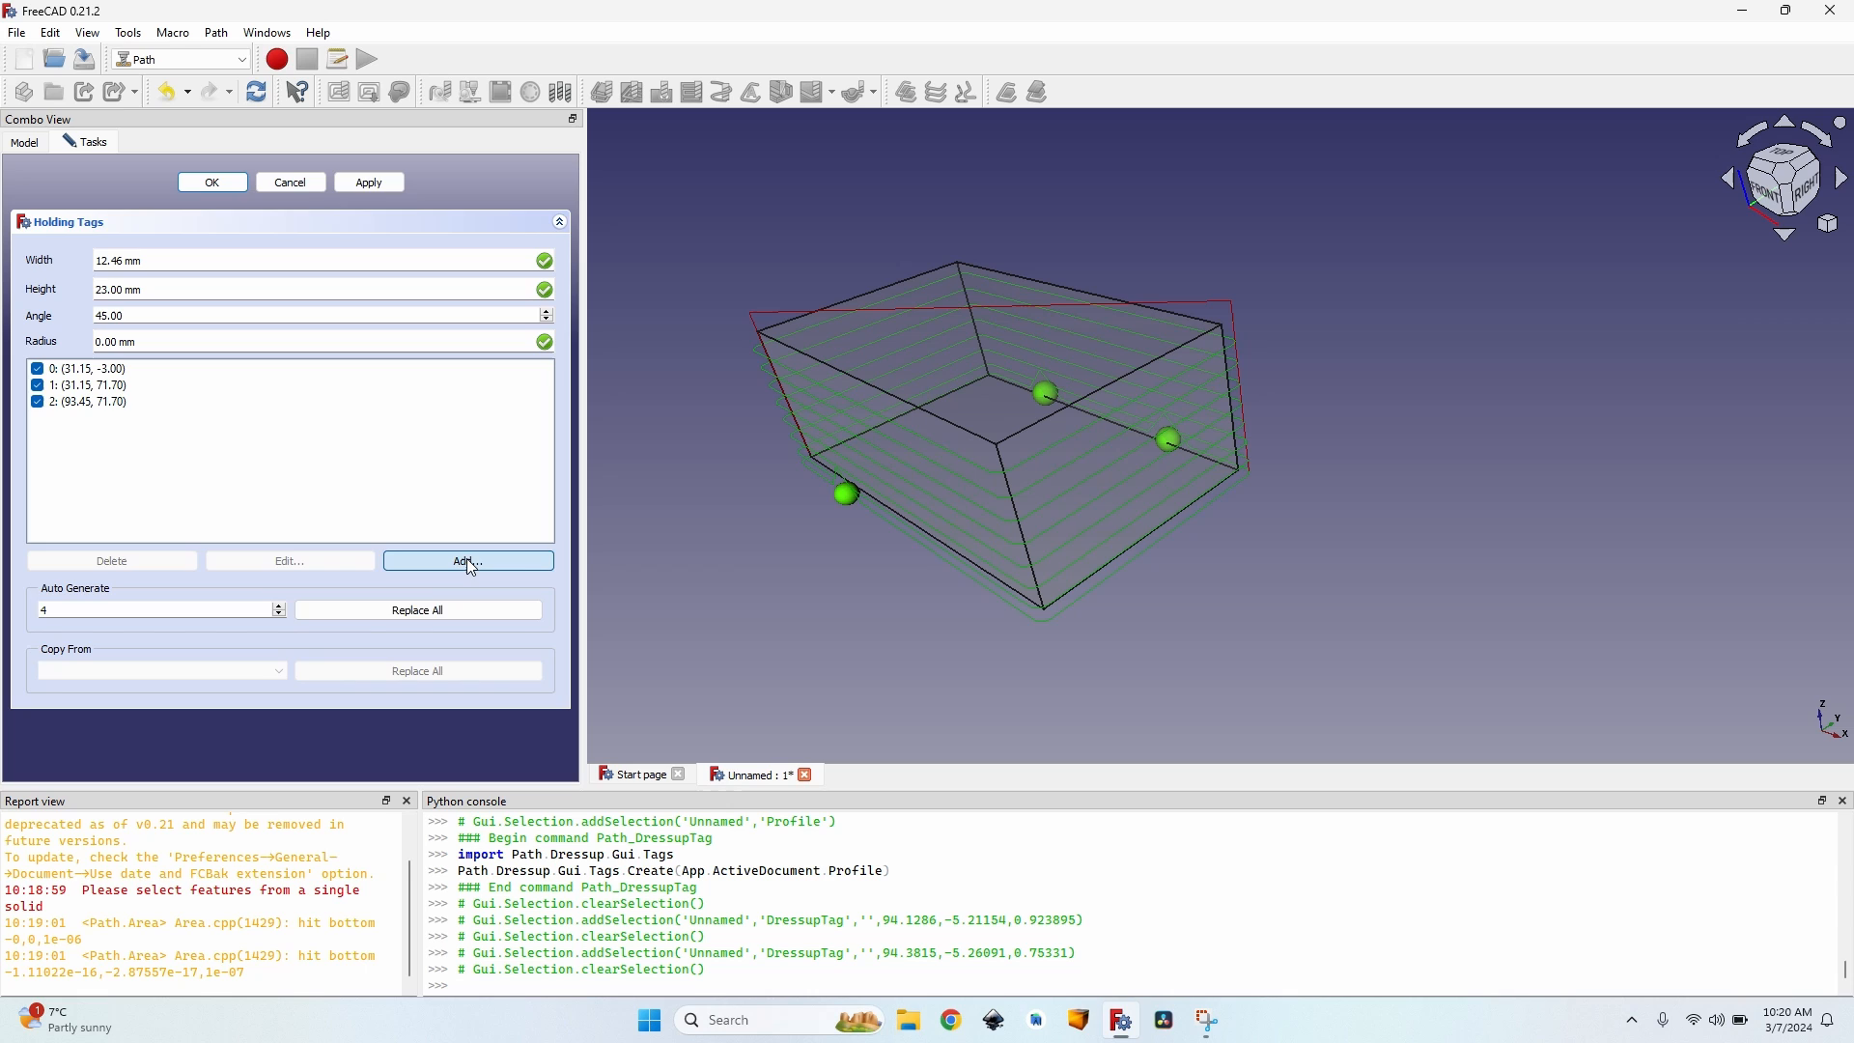
Add and save new holding tags along the right and bottom path edges.
{"action": "left_click", "coordinate": [465, 560]}
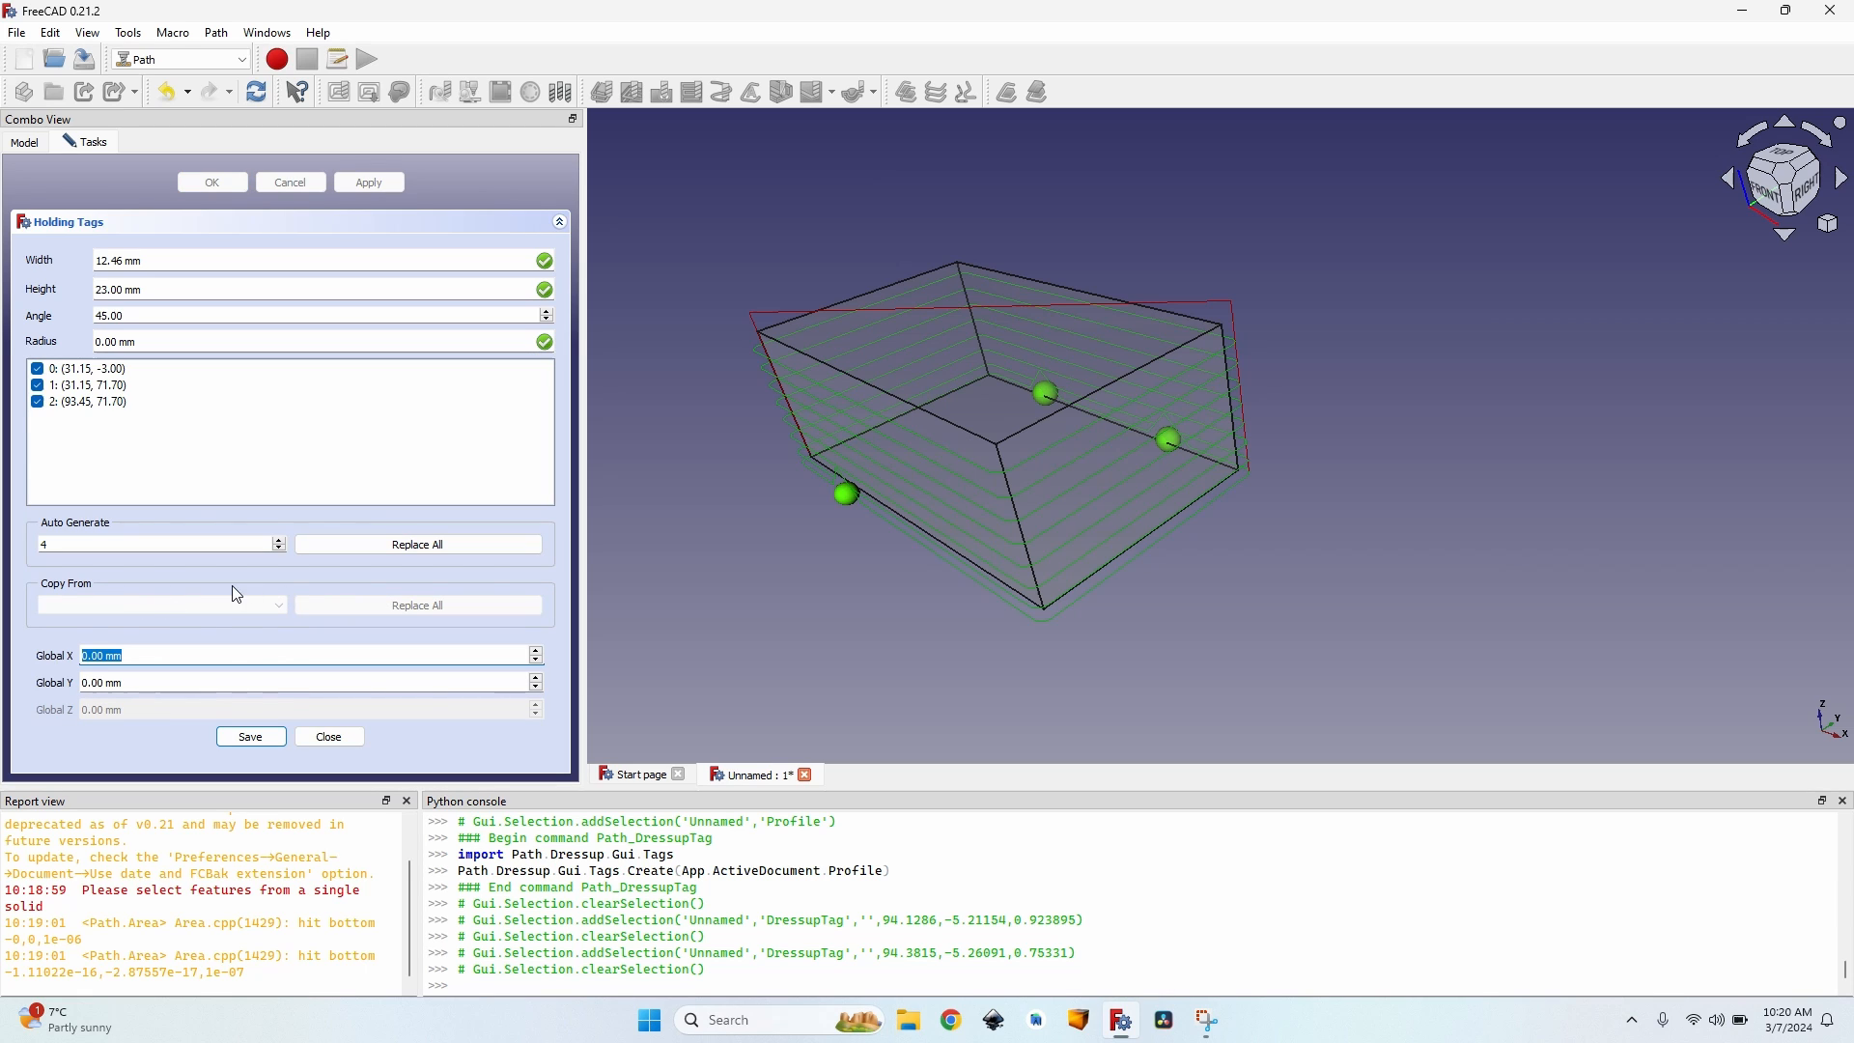
{"action": "mouse_move", "coordinate": [572, 720]}
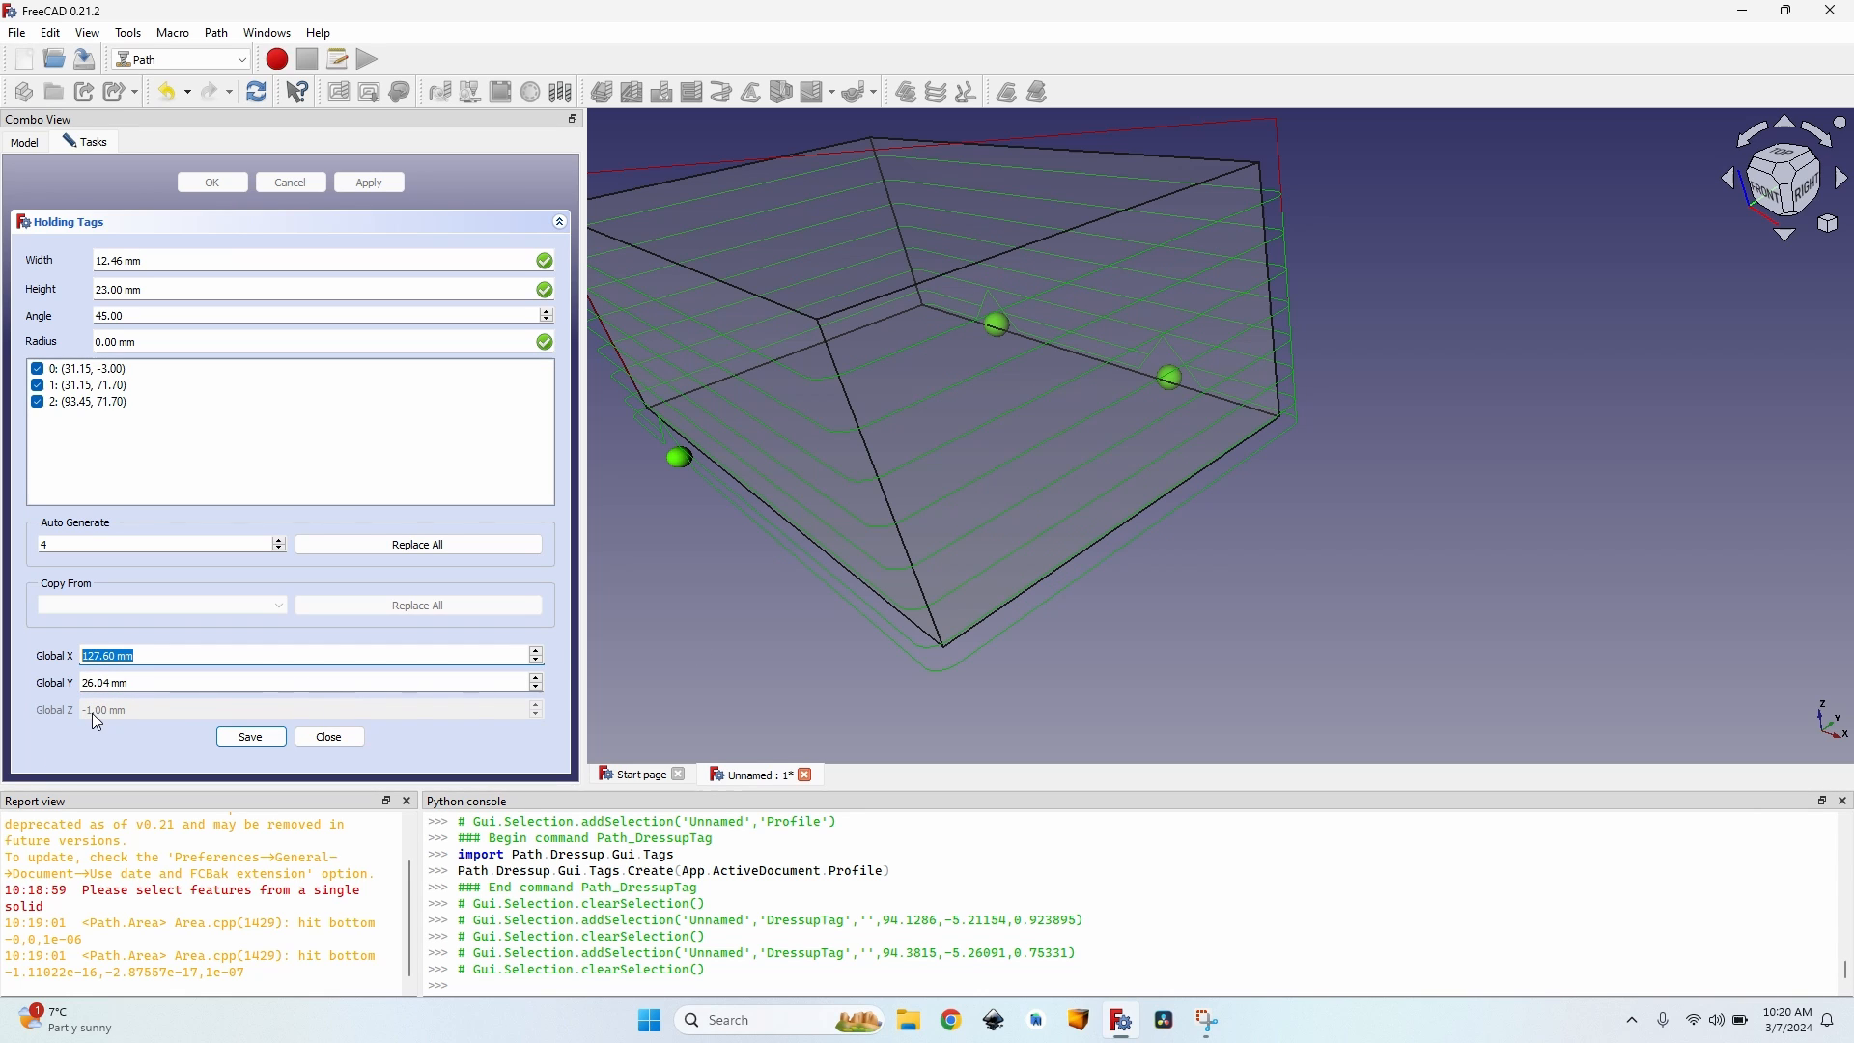
{"action": "mouse_move", "coordinate": [774, 555]}
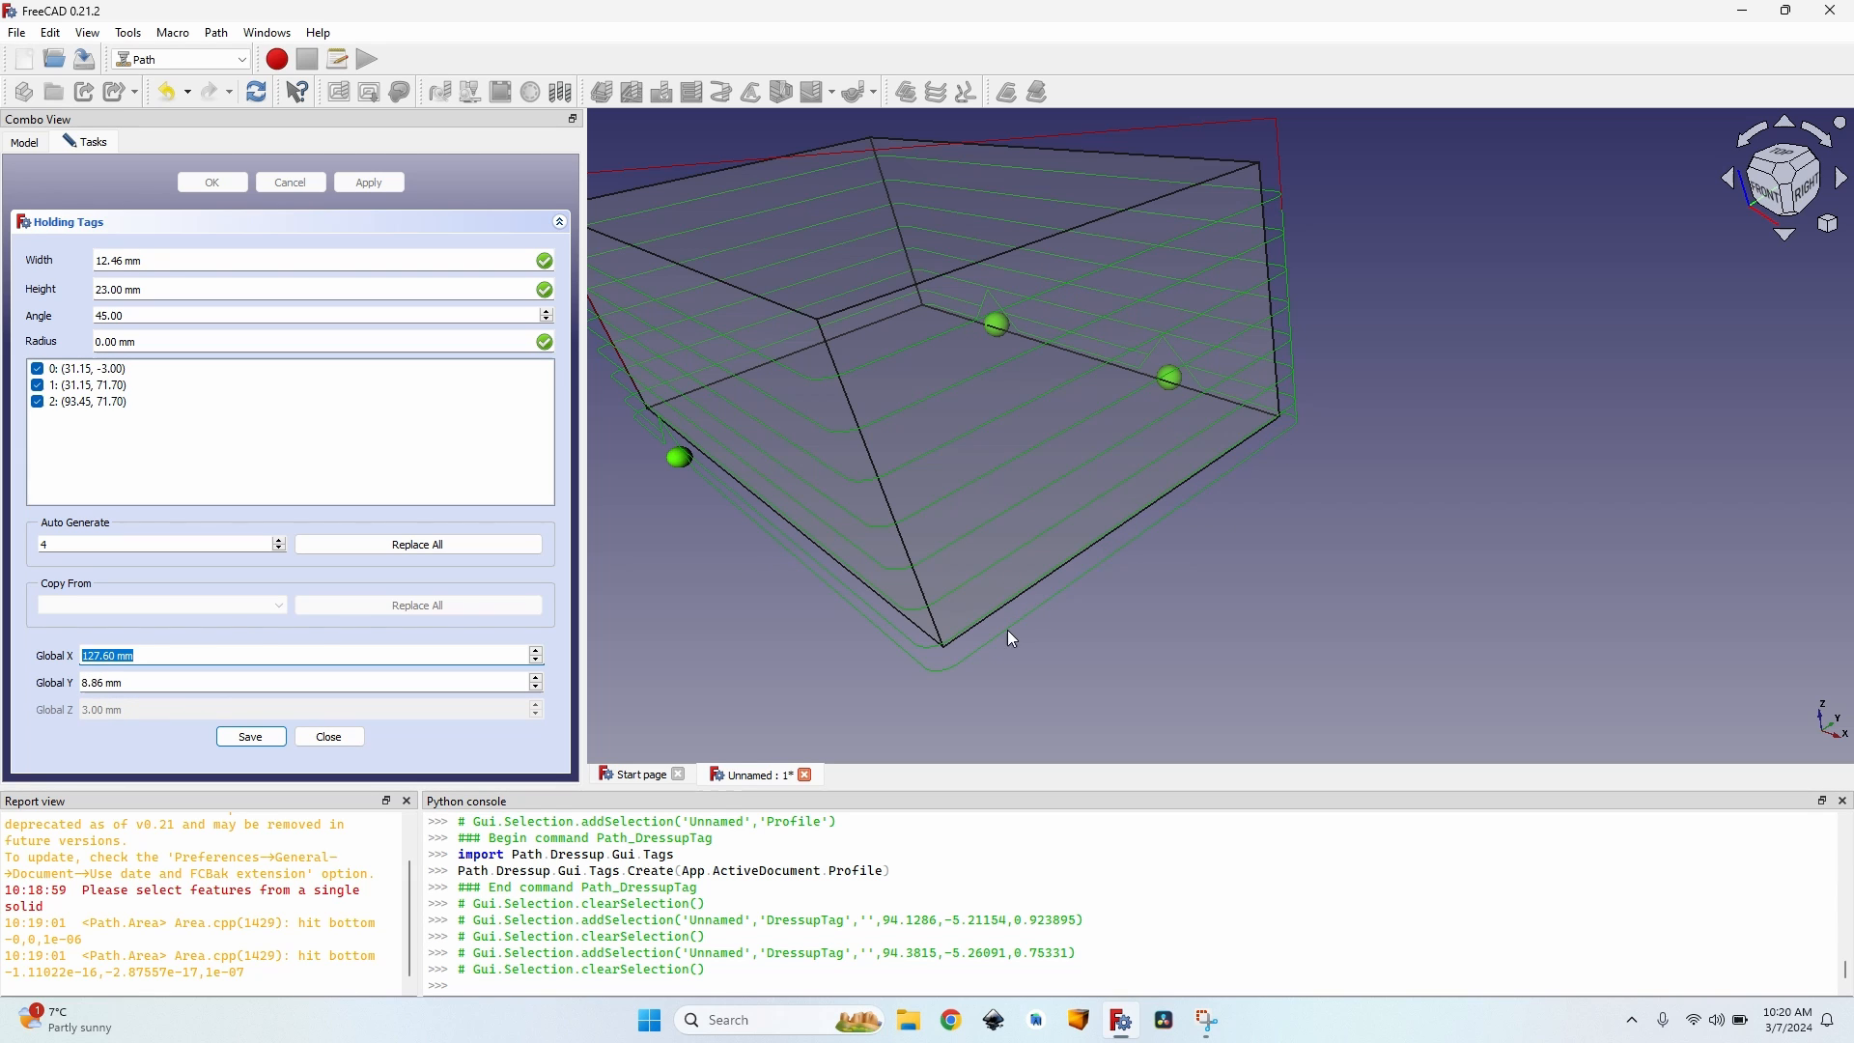
{"action": "left_click", "coordinate": [1025, 616]}
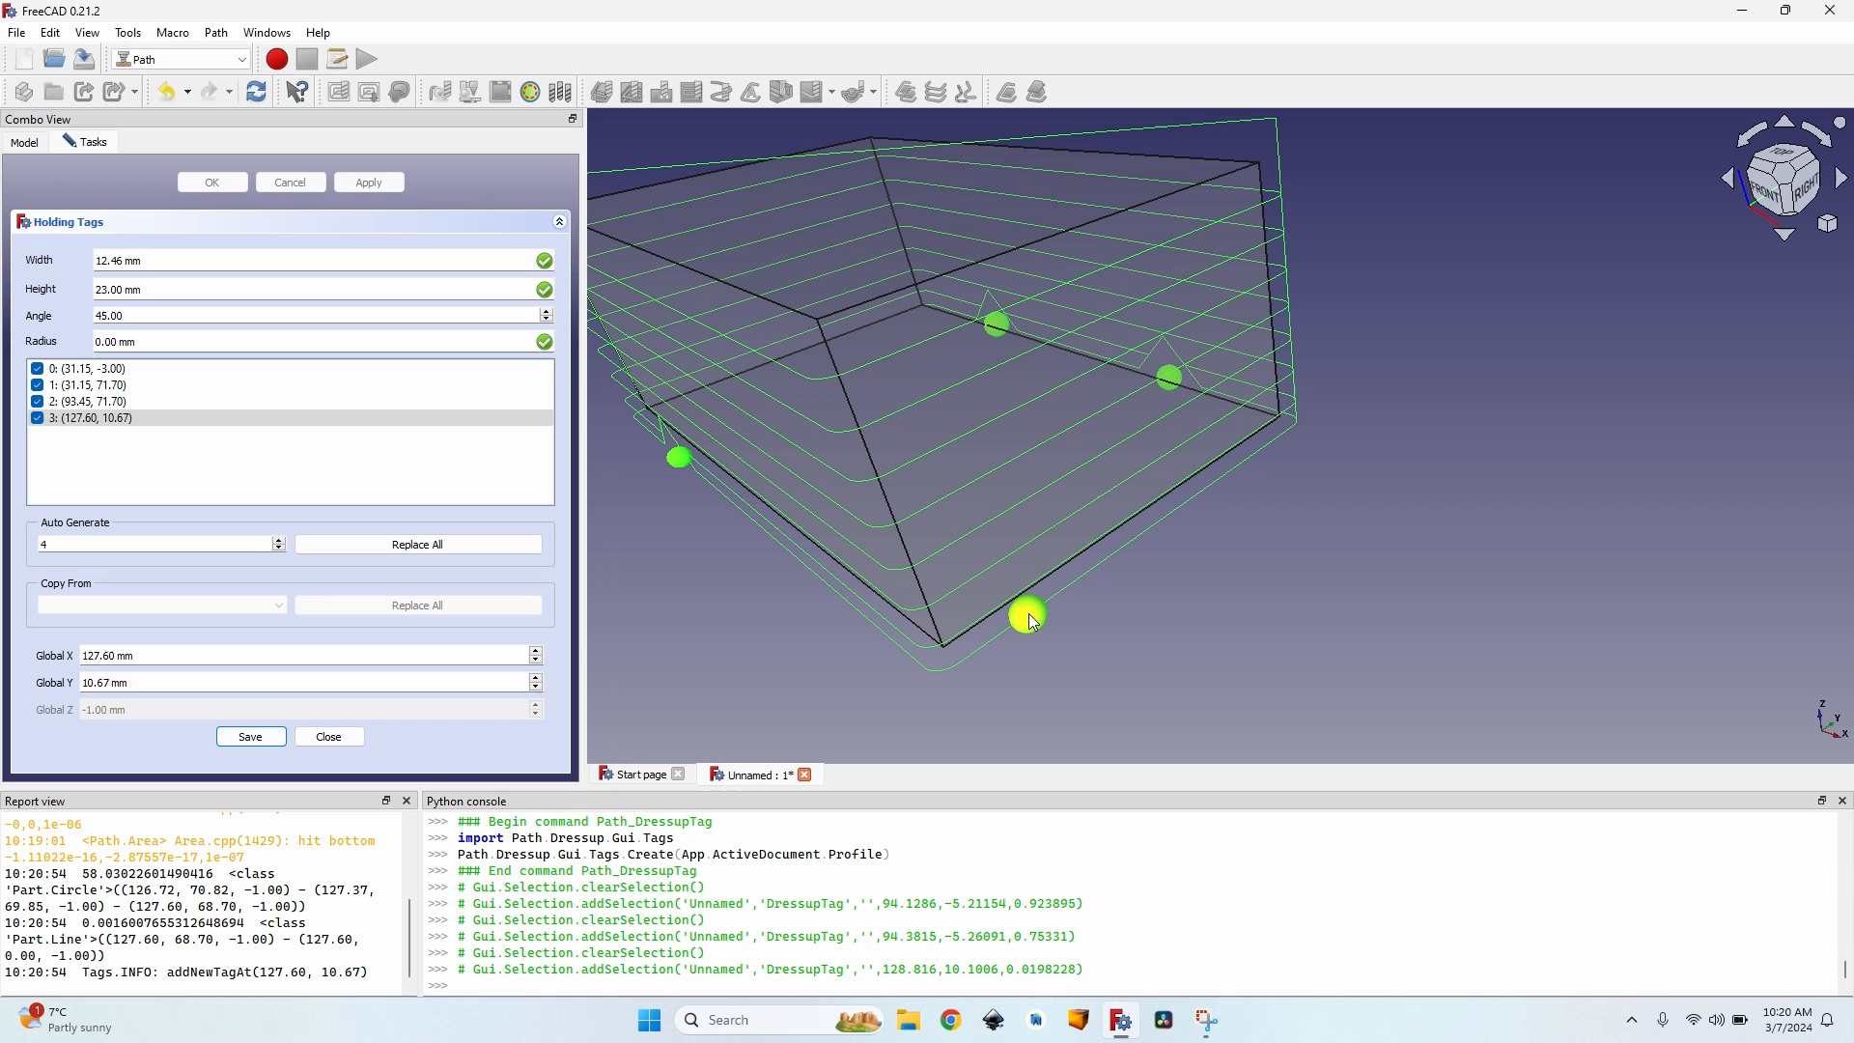
{"action": "left_click", "coordinate": [249, 736]}
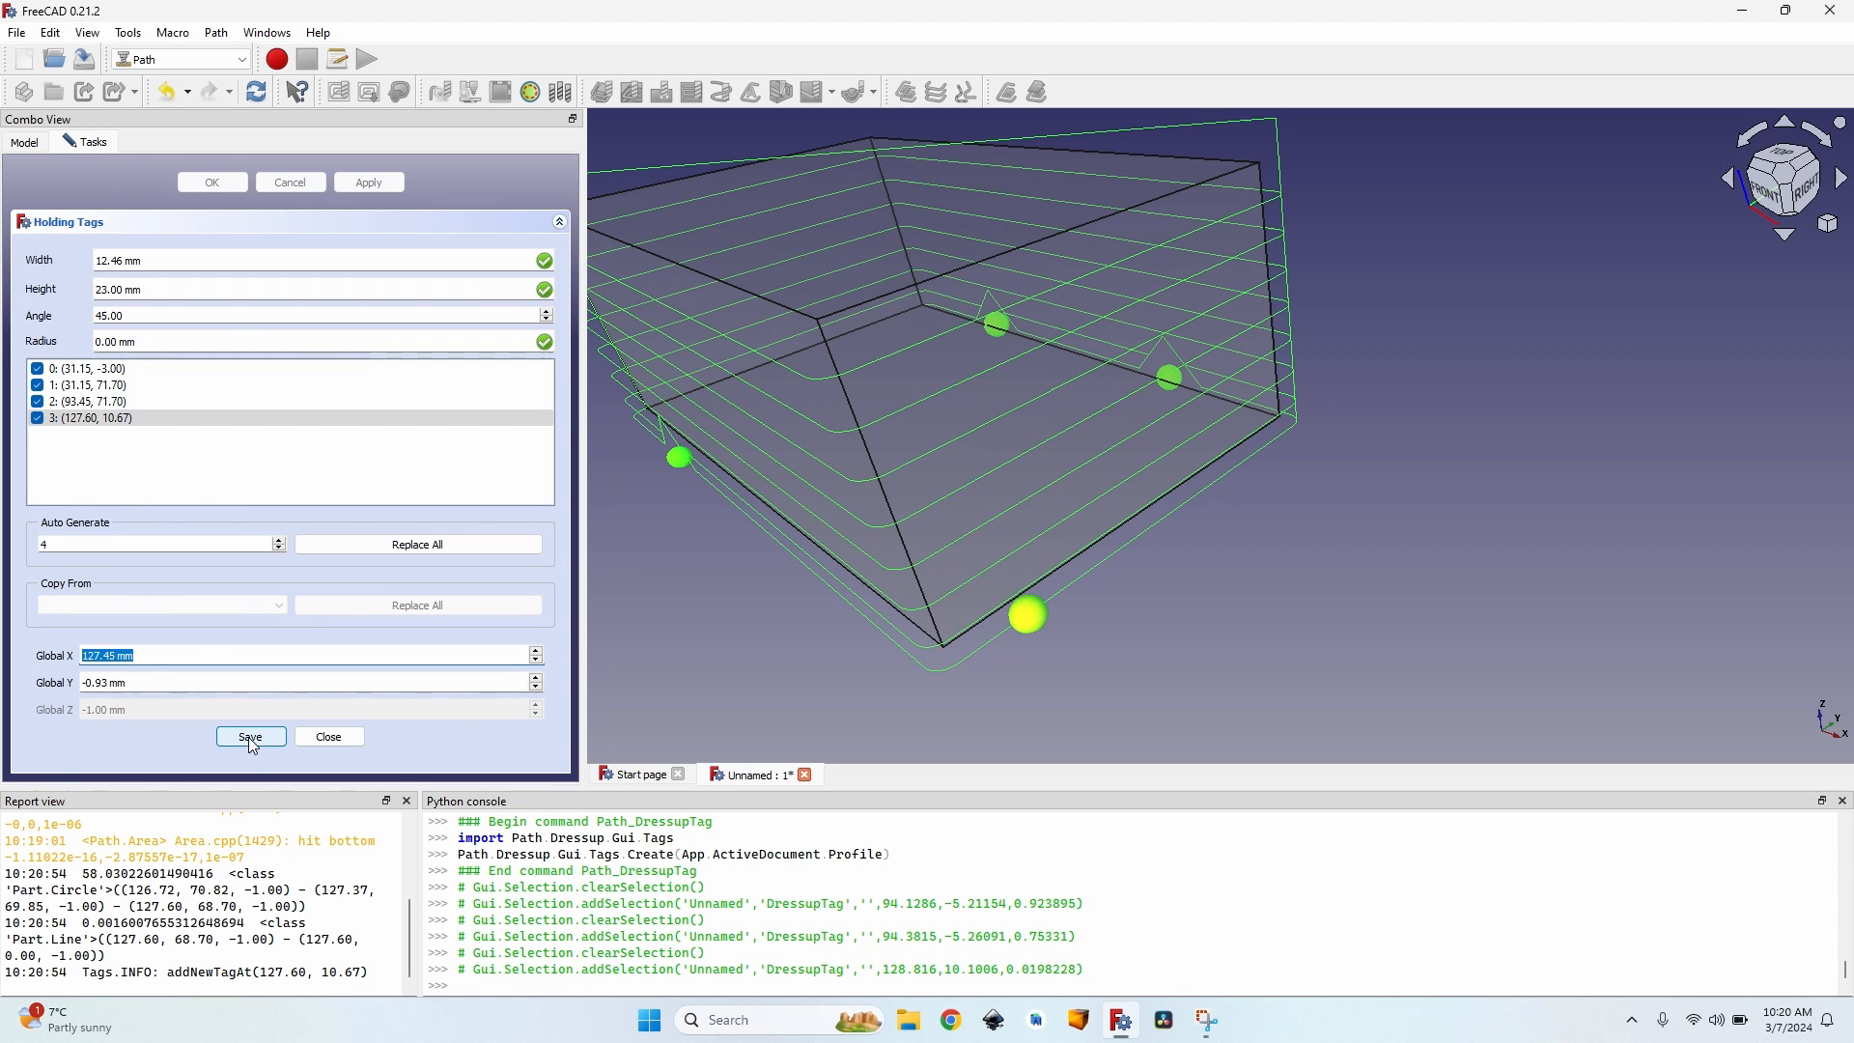
{"action": "left_click", "coordinate": [249, 736]}
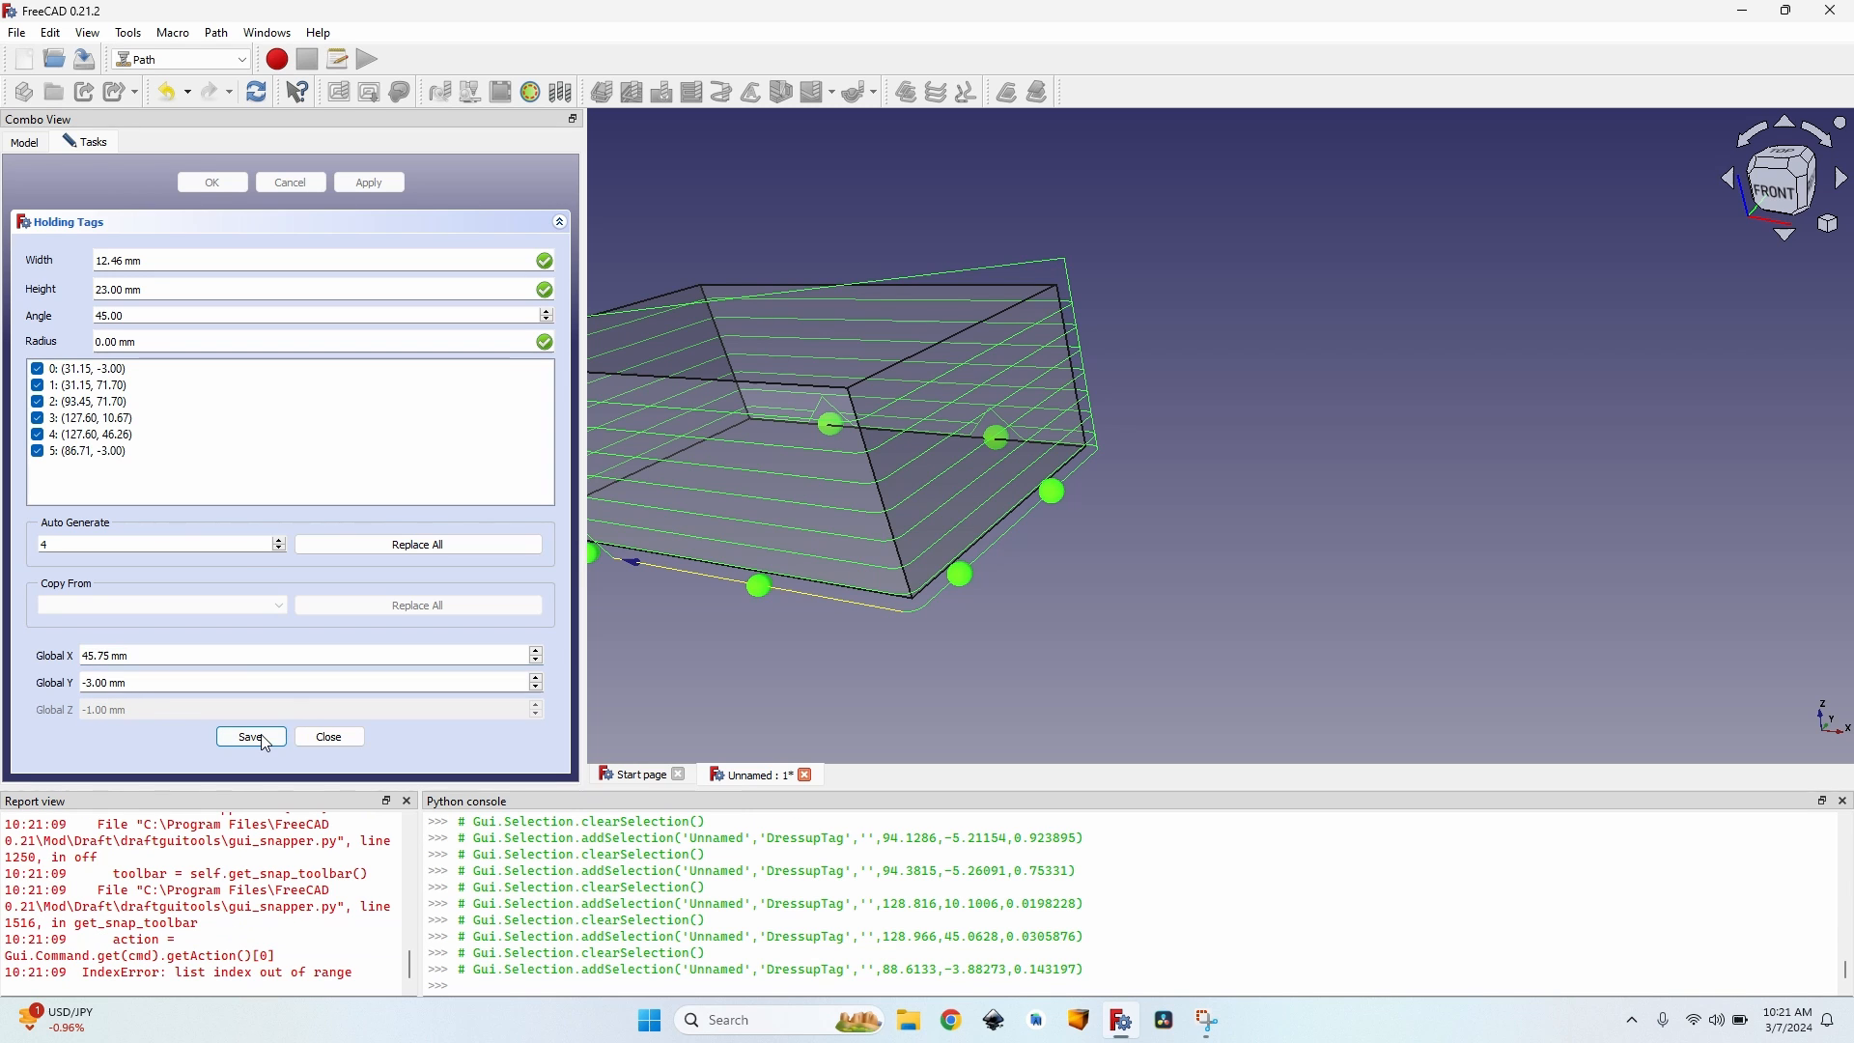
{"action": "left_click", "coordinate": [249, 736]}
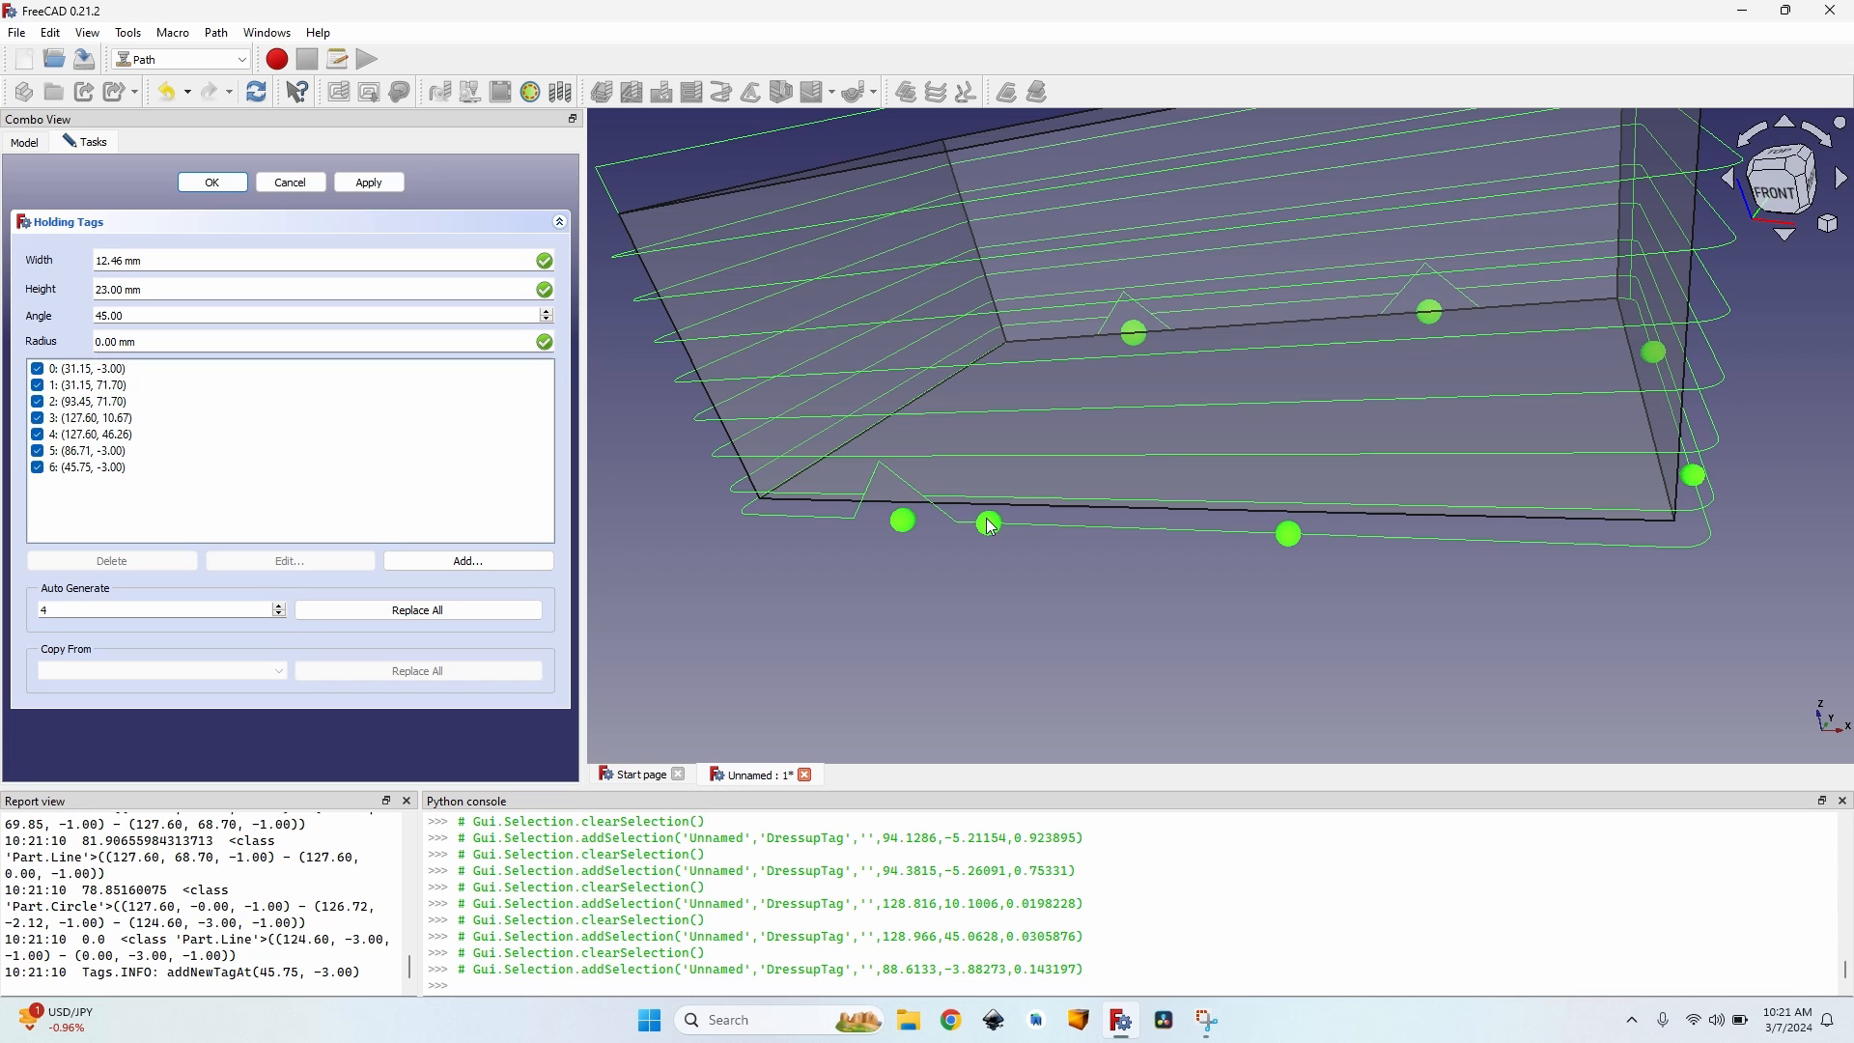
Delete the extra tag at 45.75, -3.00.
{"action": "left_click", "coordinate": [987, 522]}
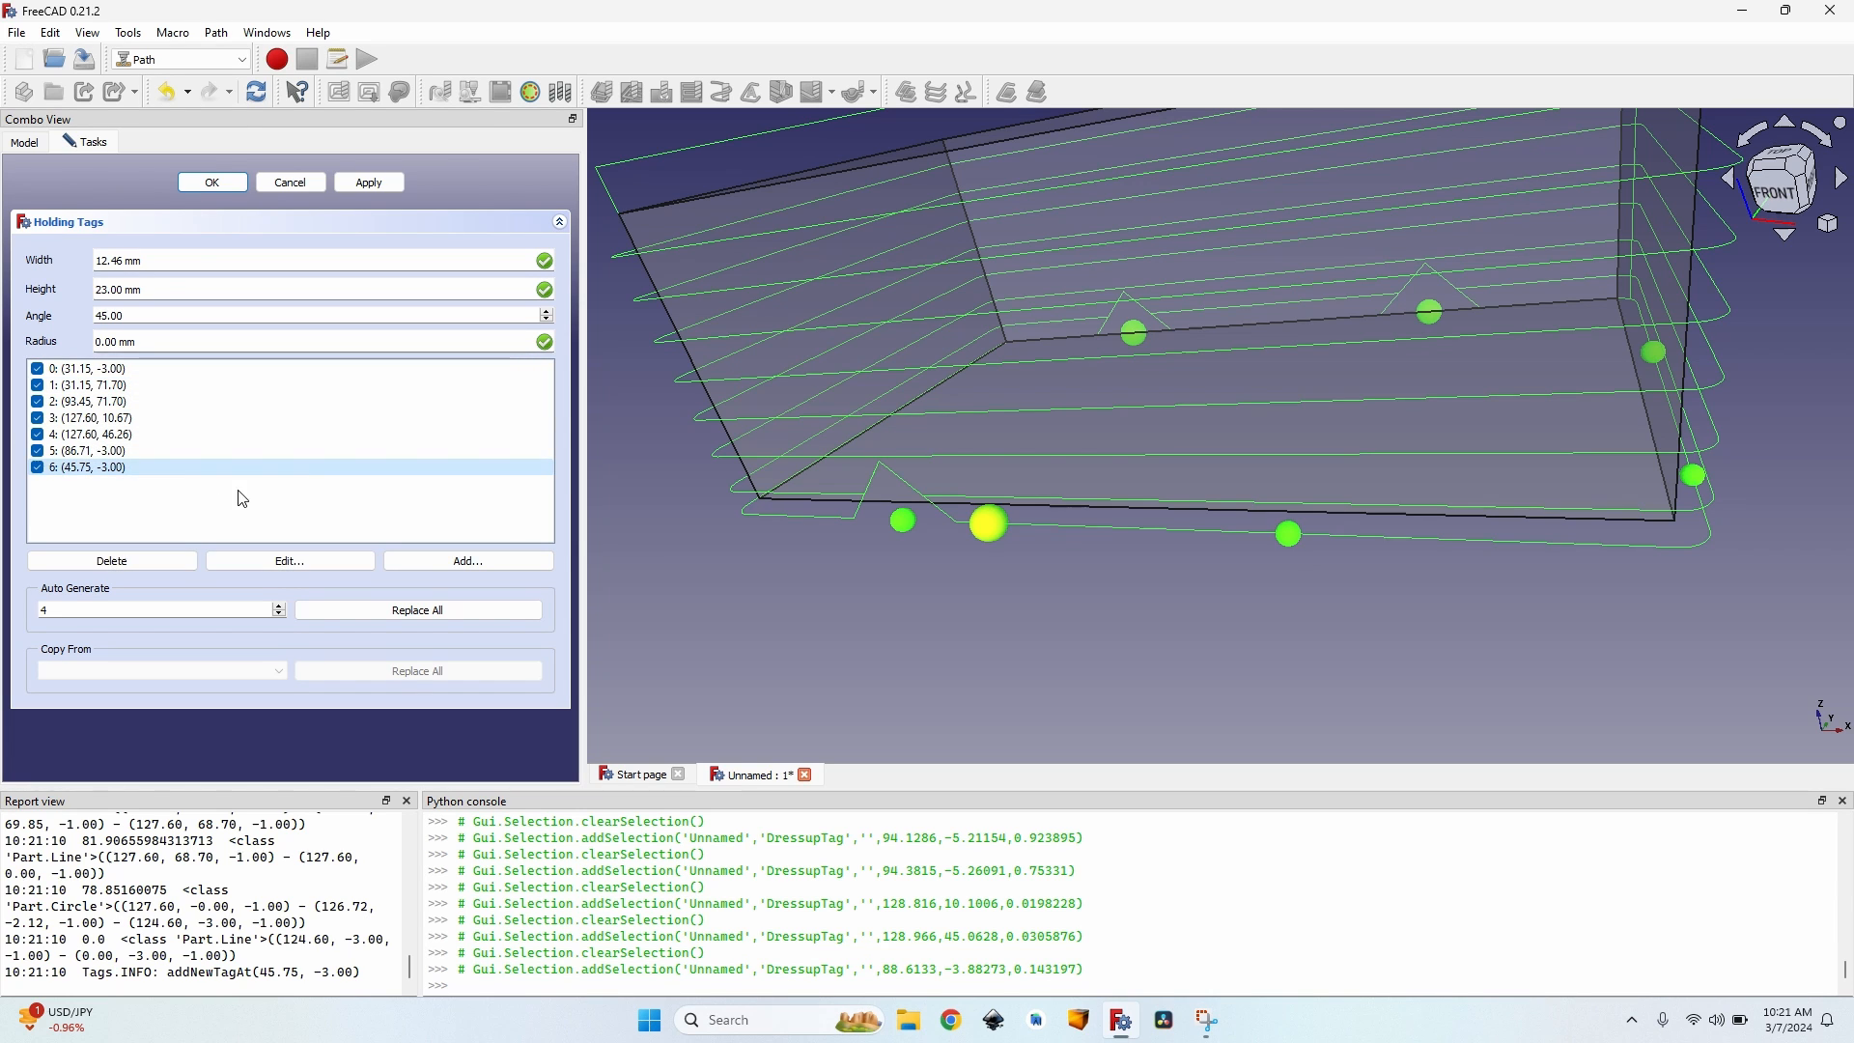
{"action": "left_click", "coordinate": [110, 560]}
{"action": "type", "text": "90"}
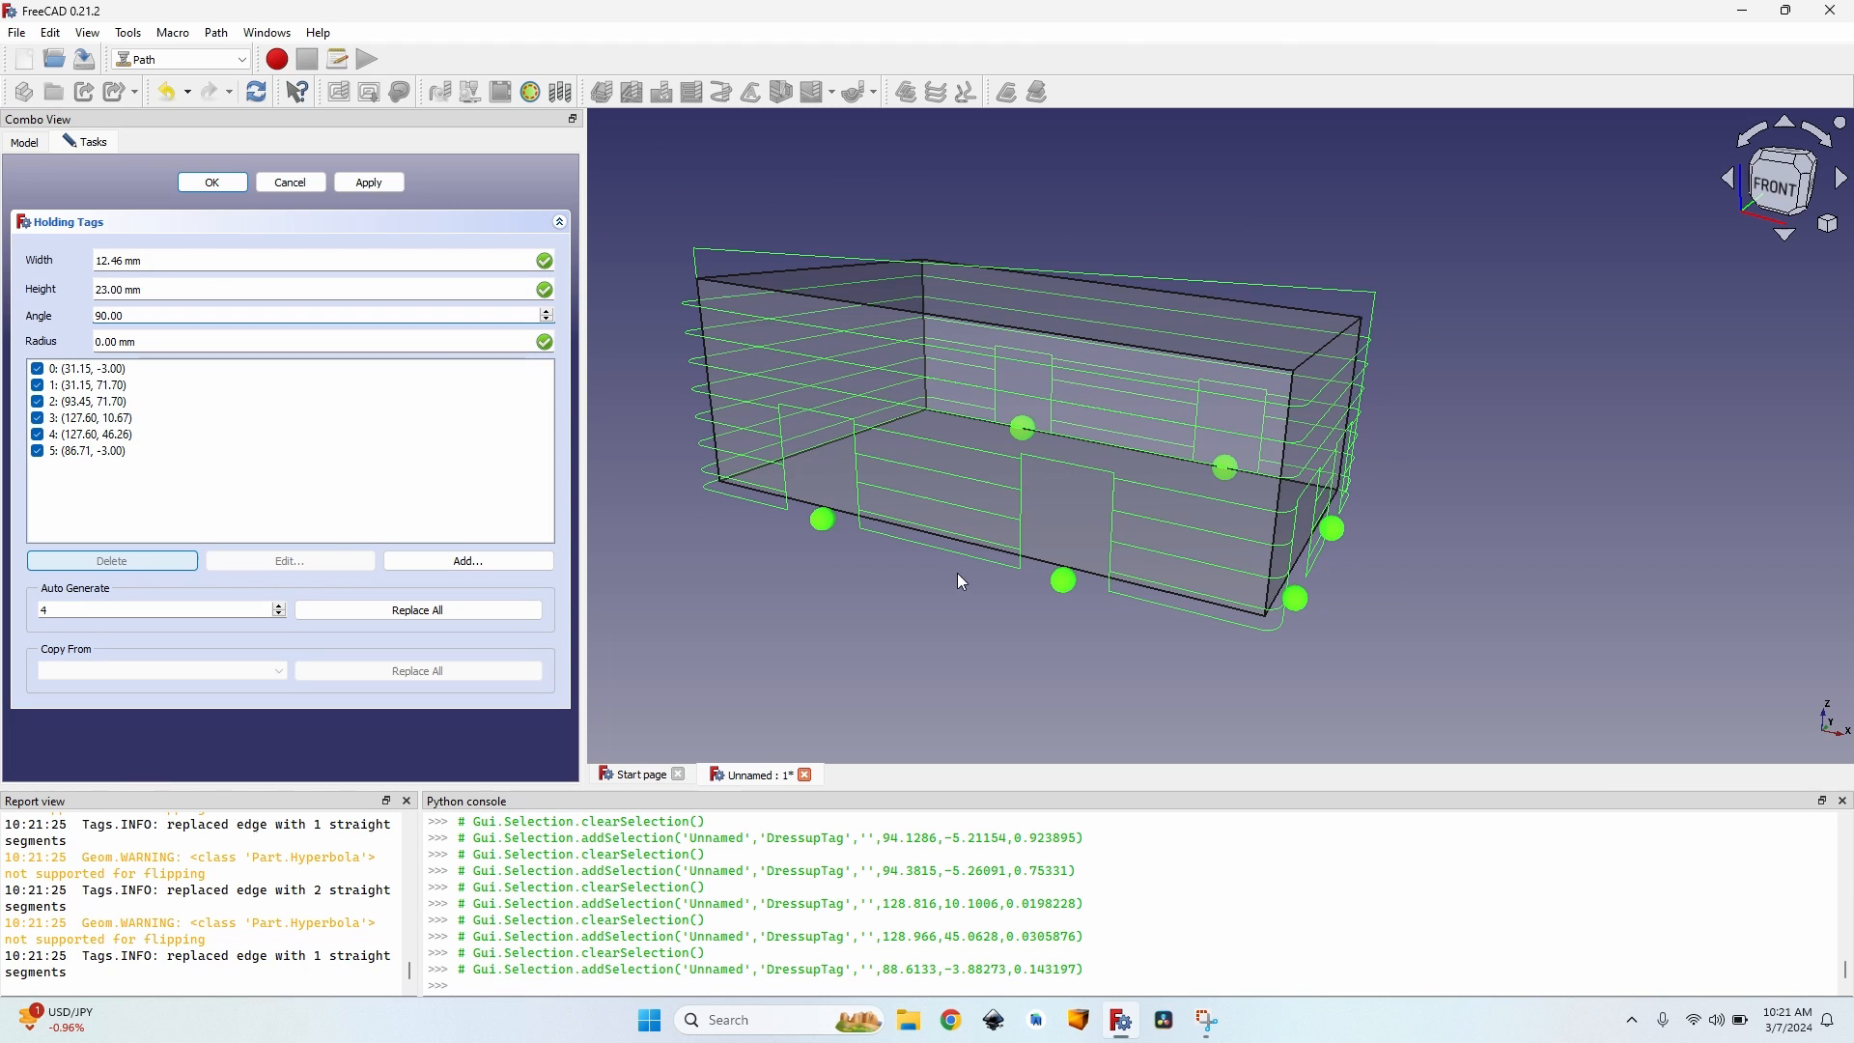
Select the first tag, then a tag on the right edge for editing.
{"action": "left_click", "coordinate": [89, 367]}
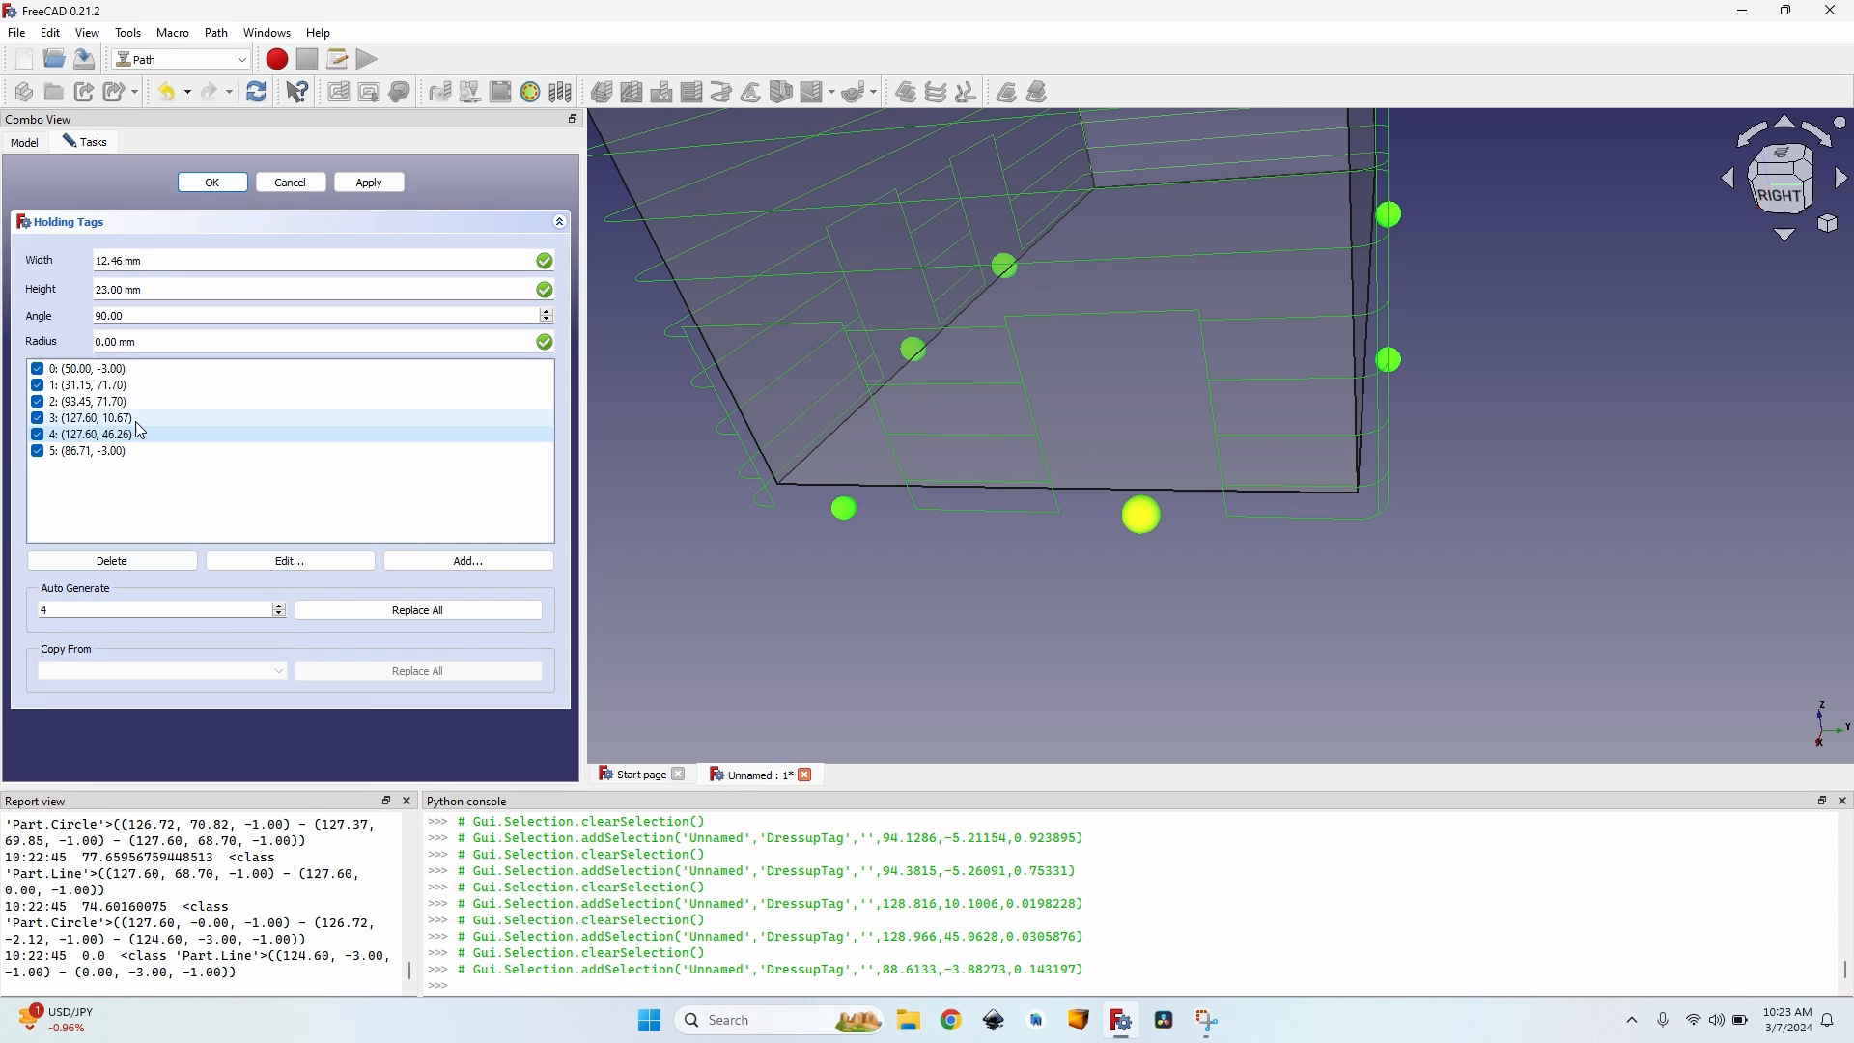
{"action": "left_click", "coordinate": [89, 417]}
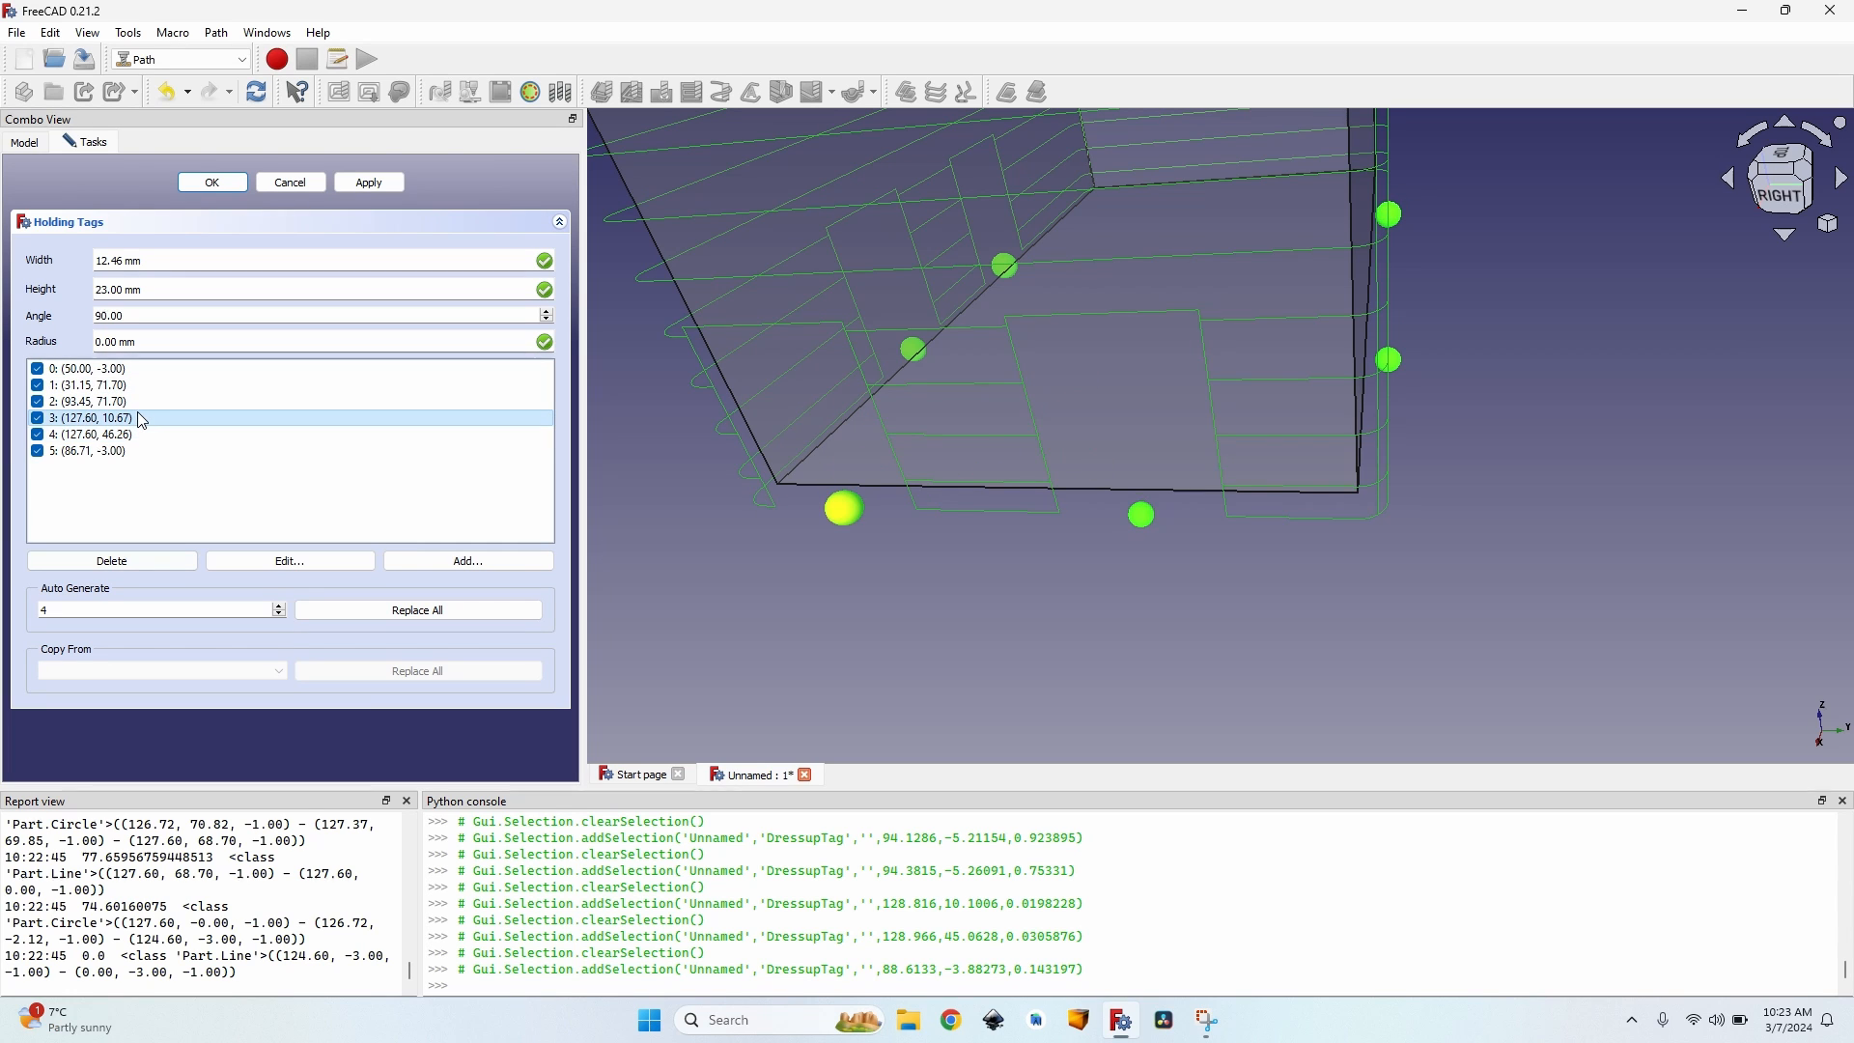
Move the right-edge tag to 127.60, 59.83 and apply the tag settings.
{"action": "left_click", "coordinate": [94, 435]}
{"action": "type", "text": "55.83"}
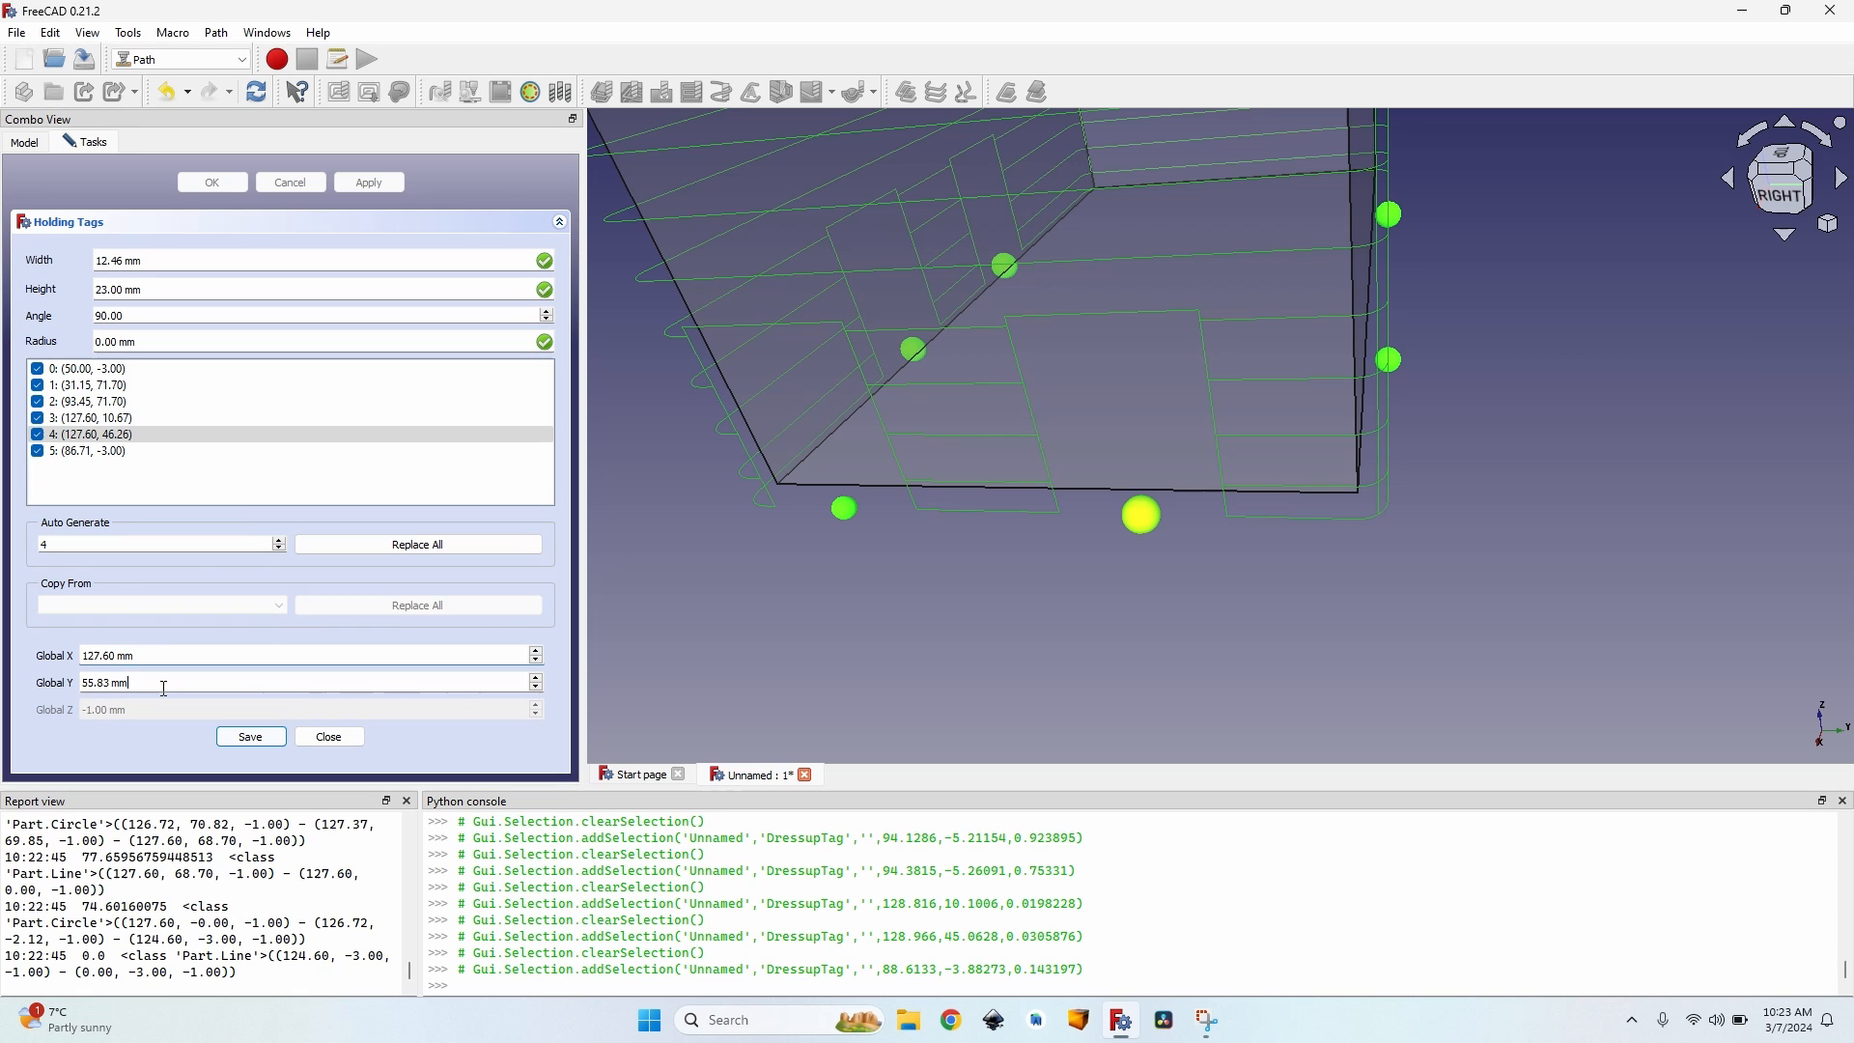
{"action": "left_click", "coordinate": [249, 736]}
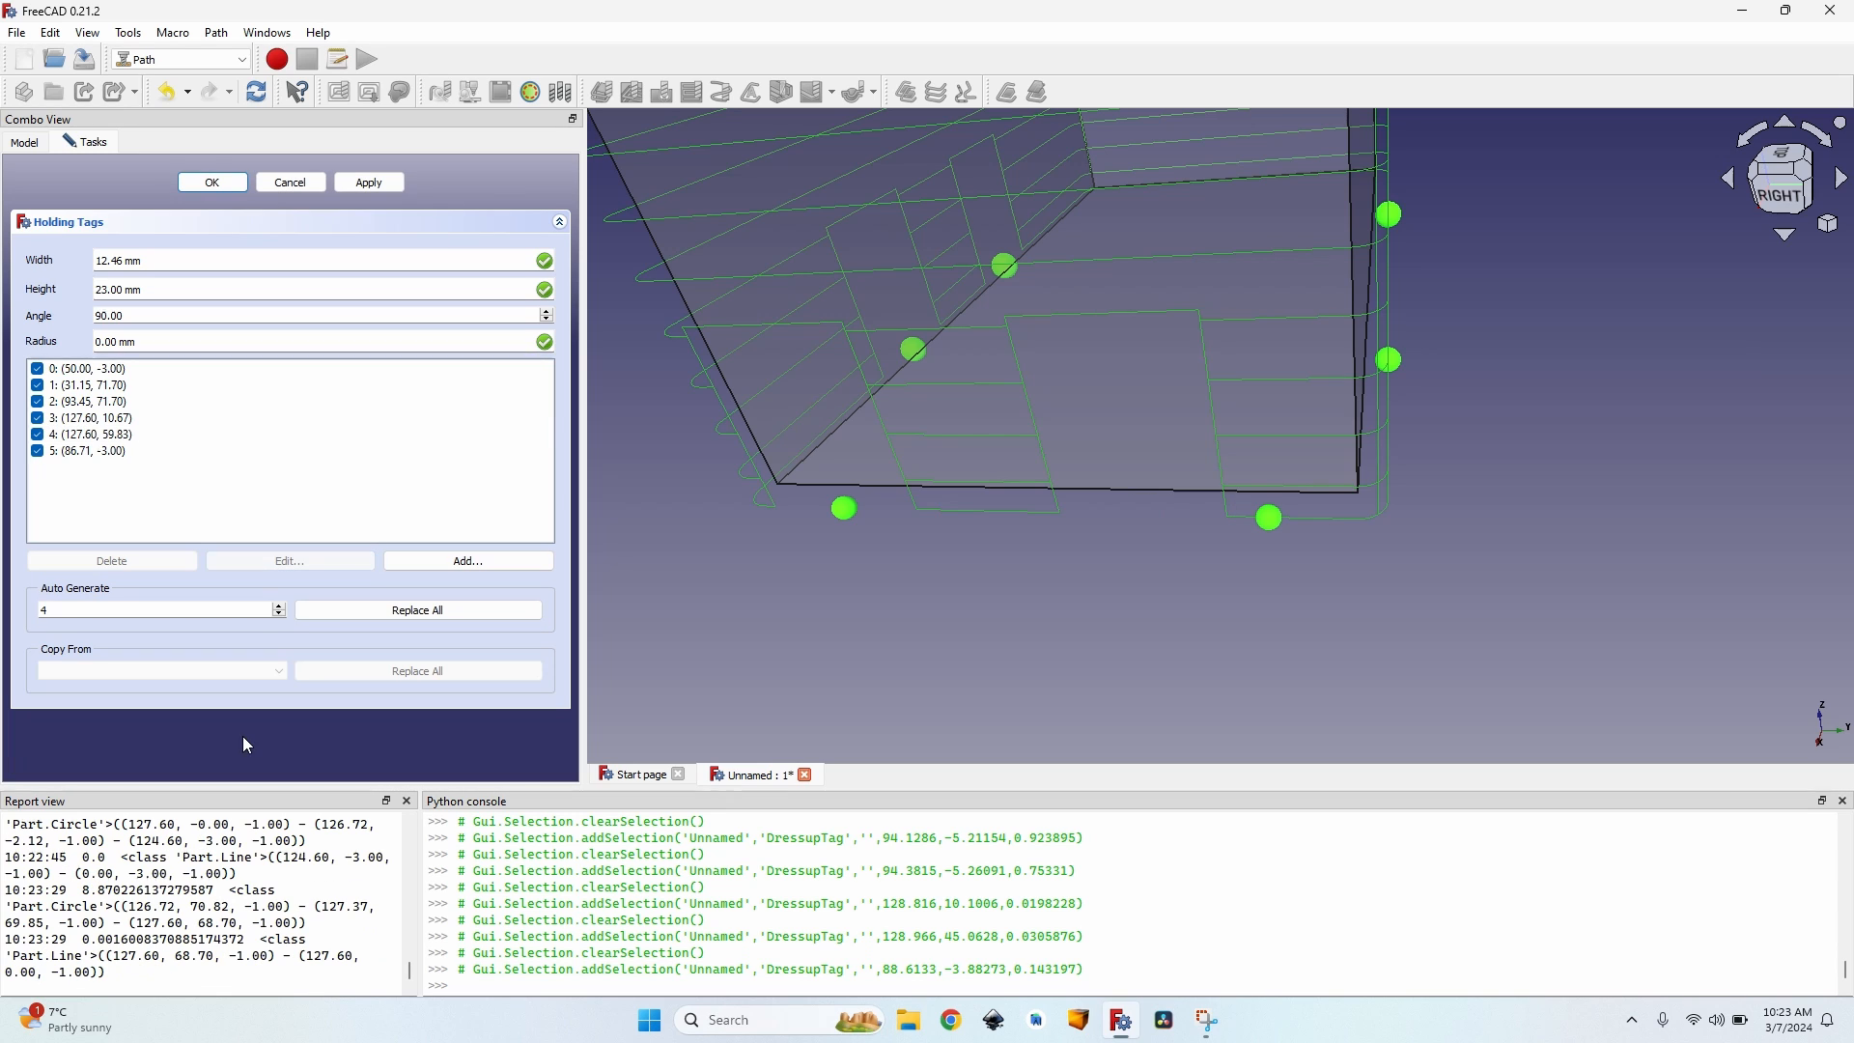
{"action": "left_click", "coordinate": [367, 182]}
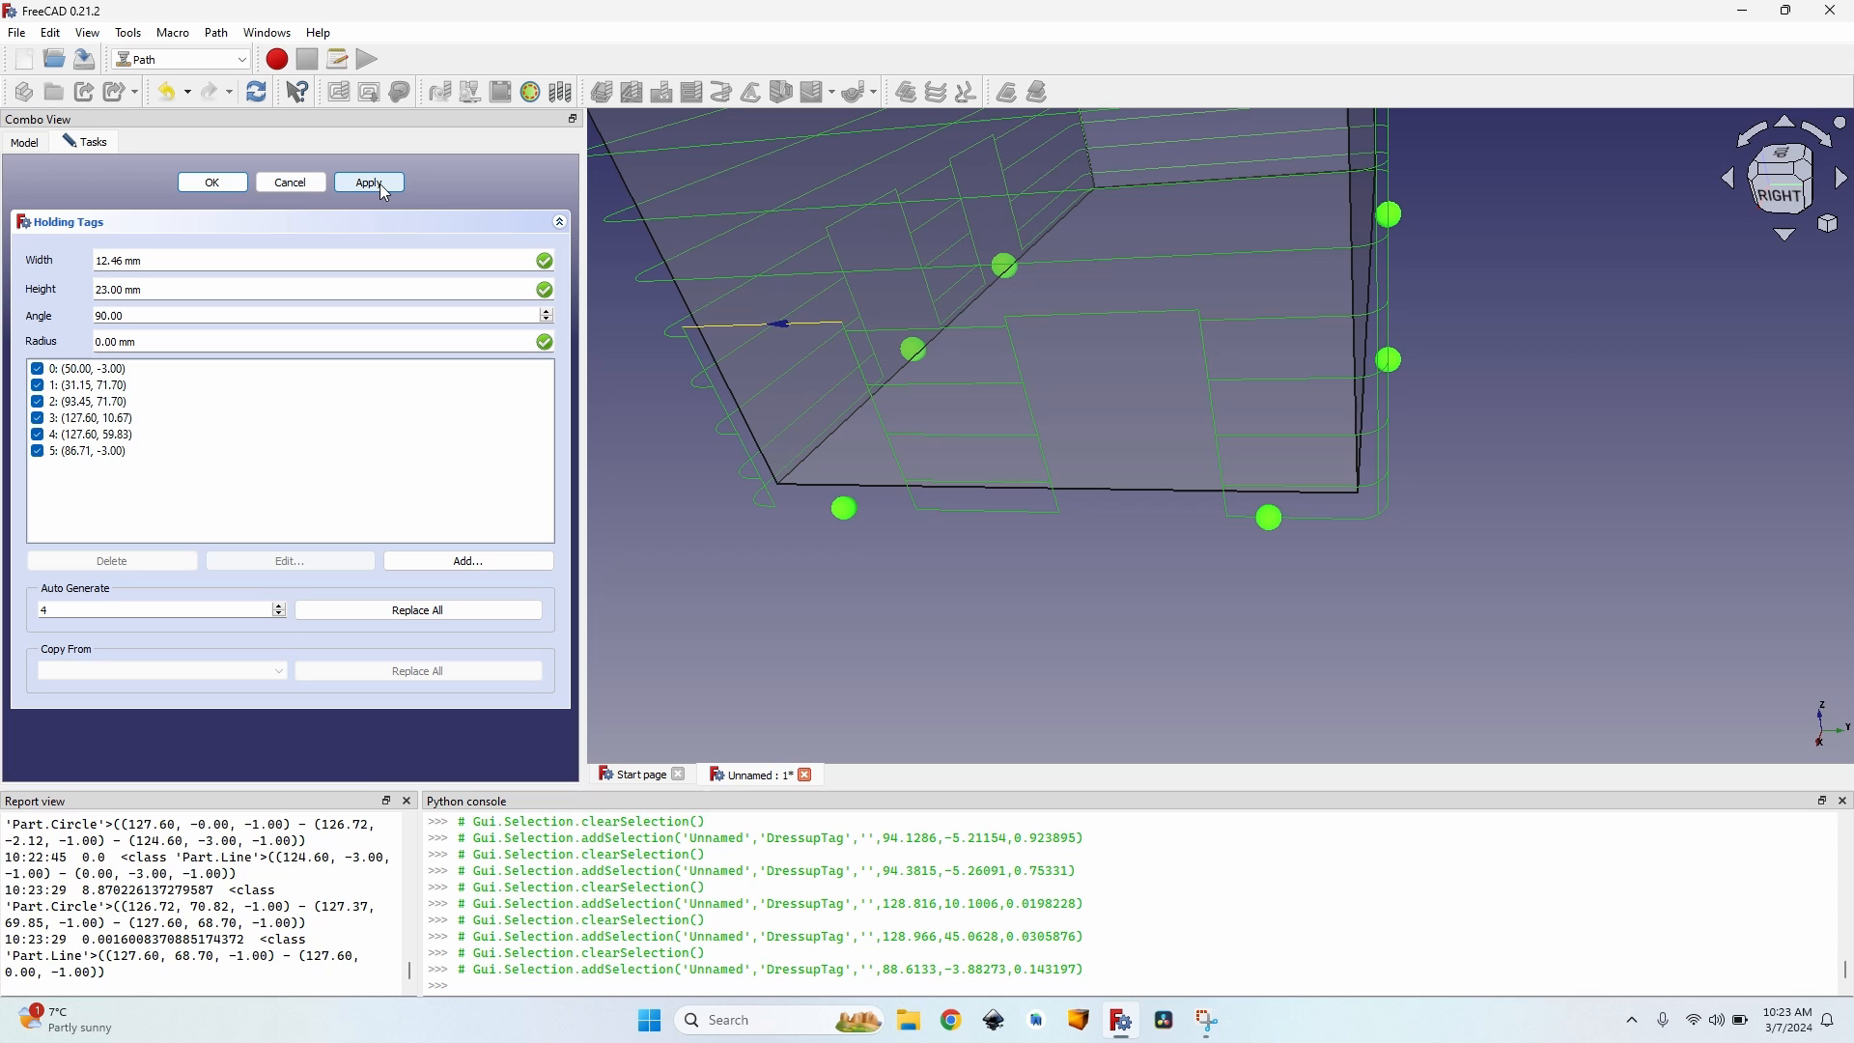
{"action": "left_click", "coordinate": [367, 182]}
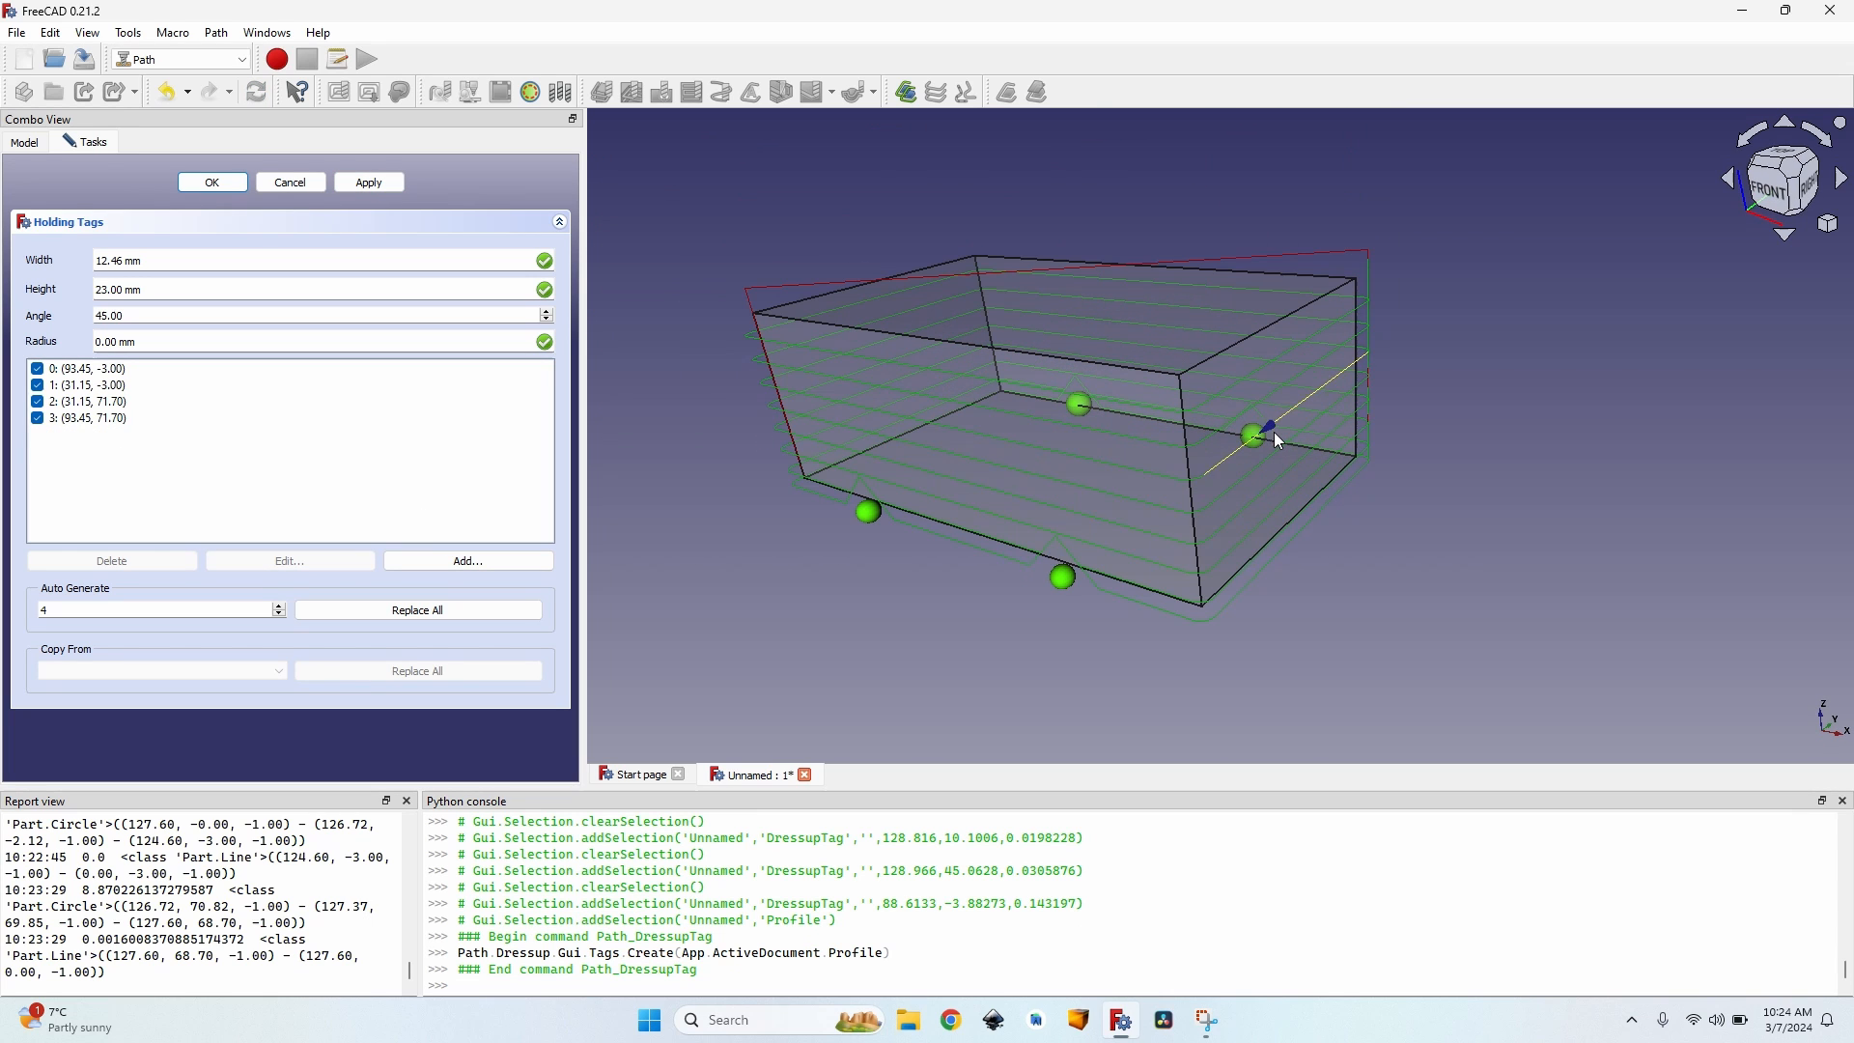
{"action": "mouse_move", "coordinate": [1105, 596]}
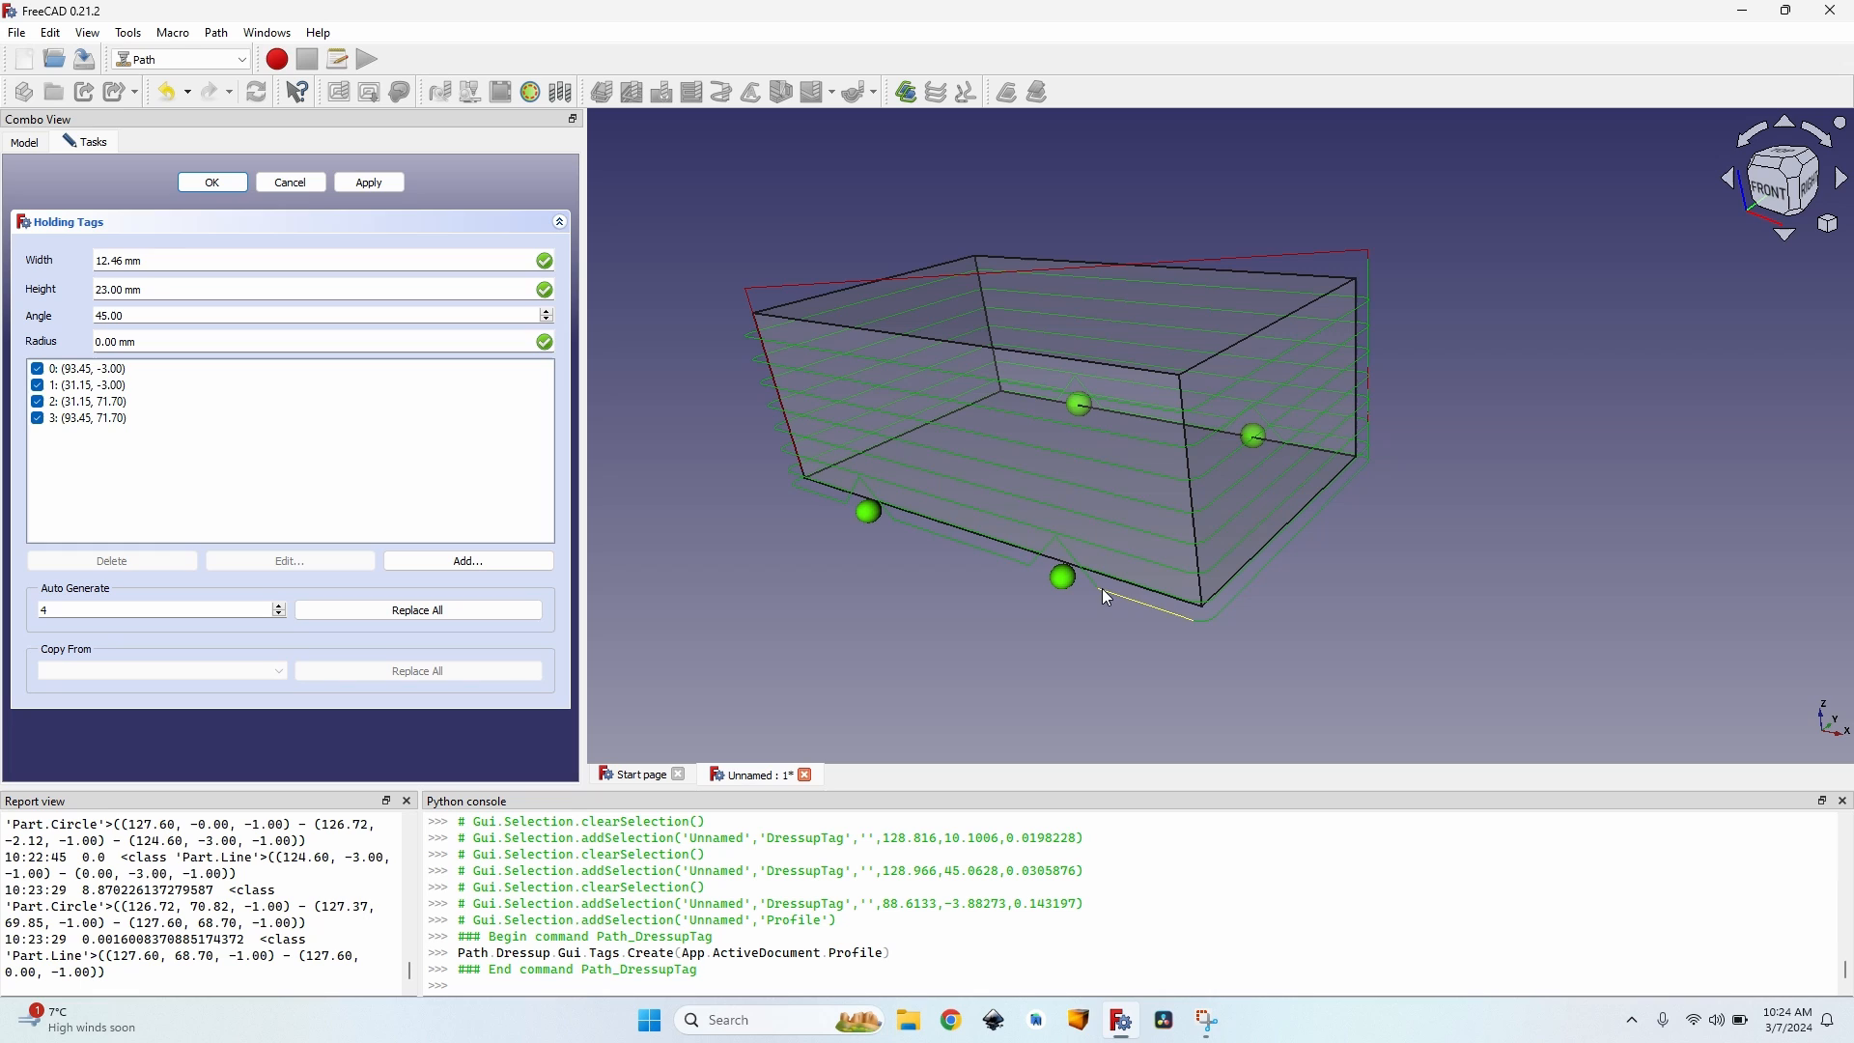
Set the tag width to 19.46 mm along with height 20 mm, angle 80° and radius 2 mm.
{"action": "left_click", "coordinate": [155, 261]}
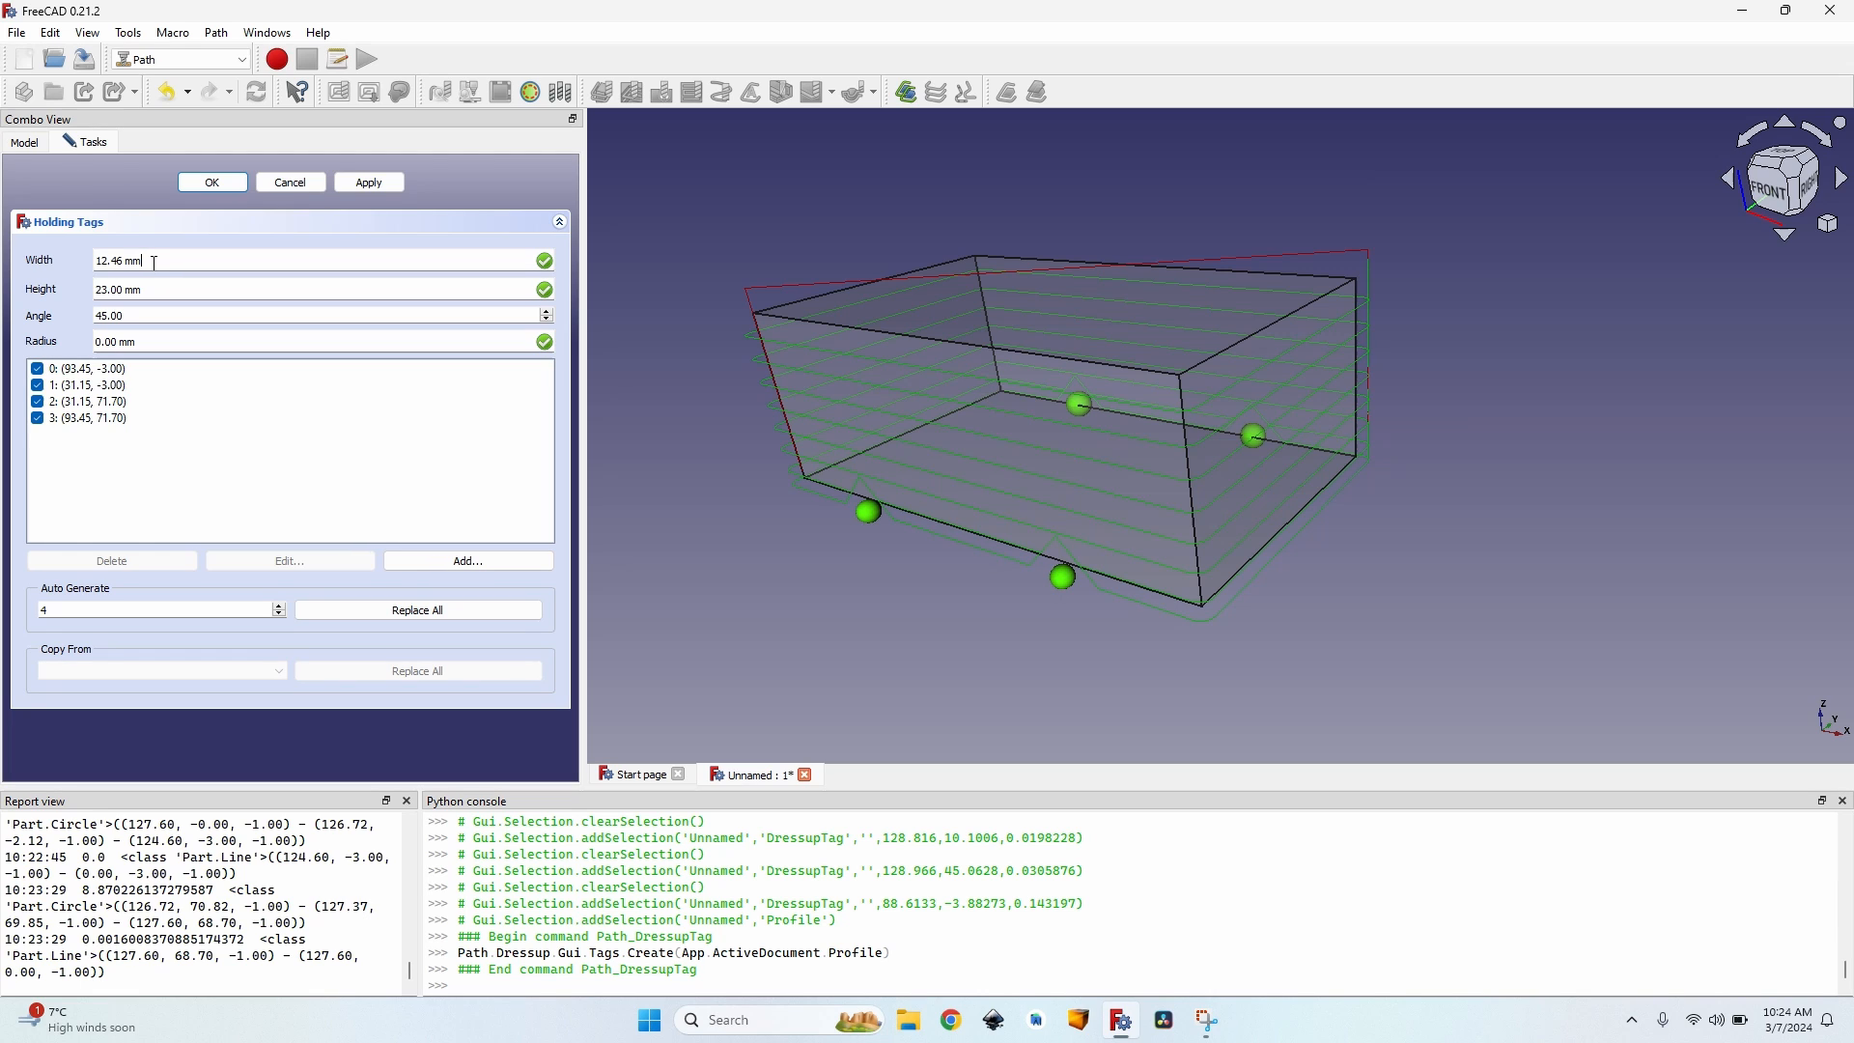
{"action": "type", "text": "19.46 mm"}
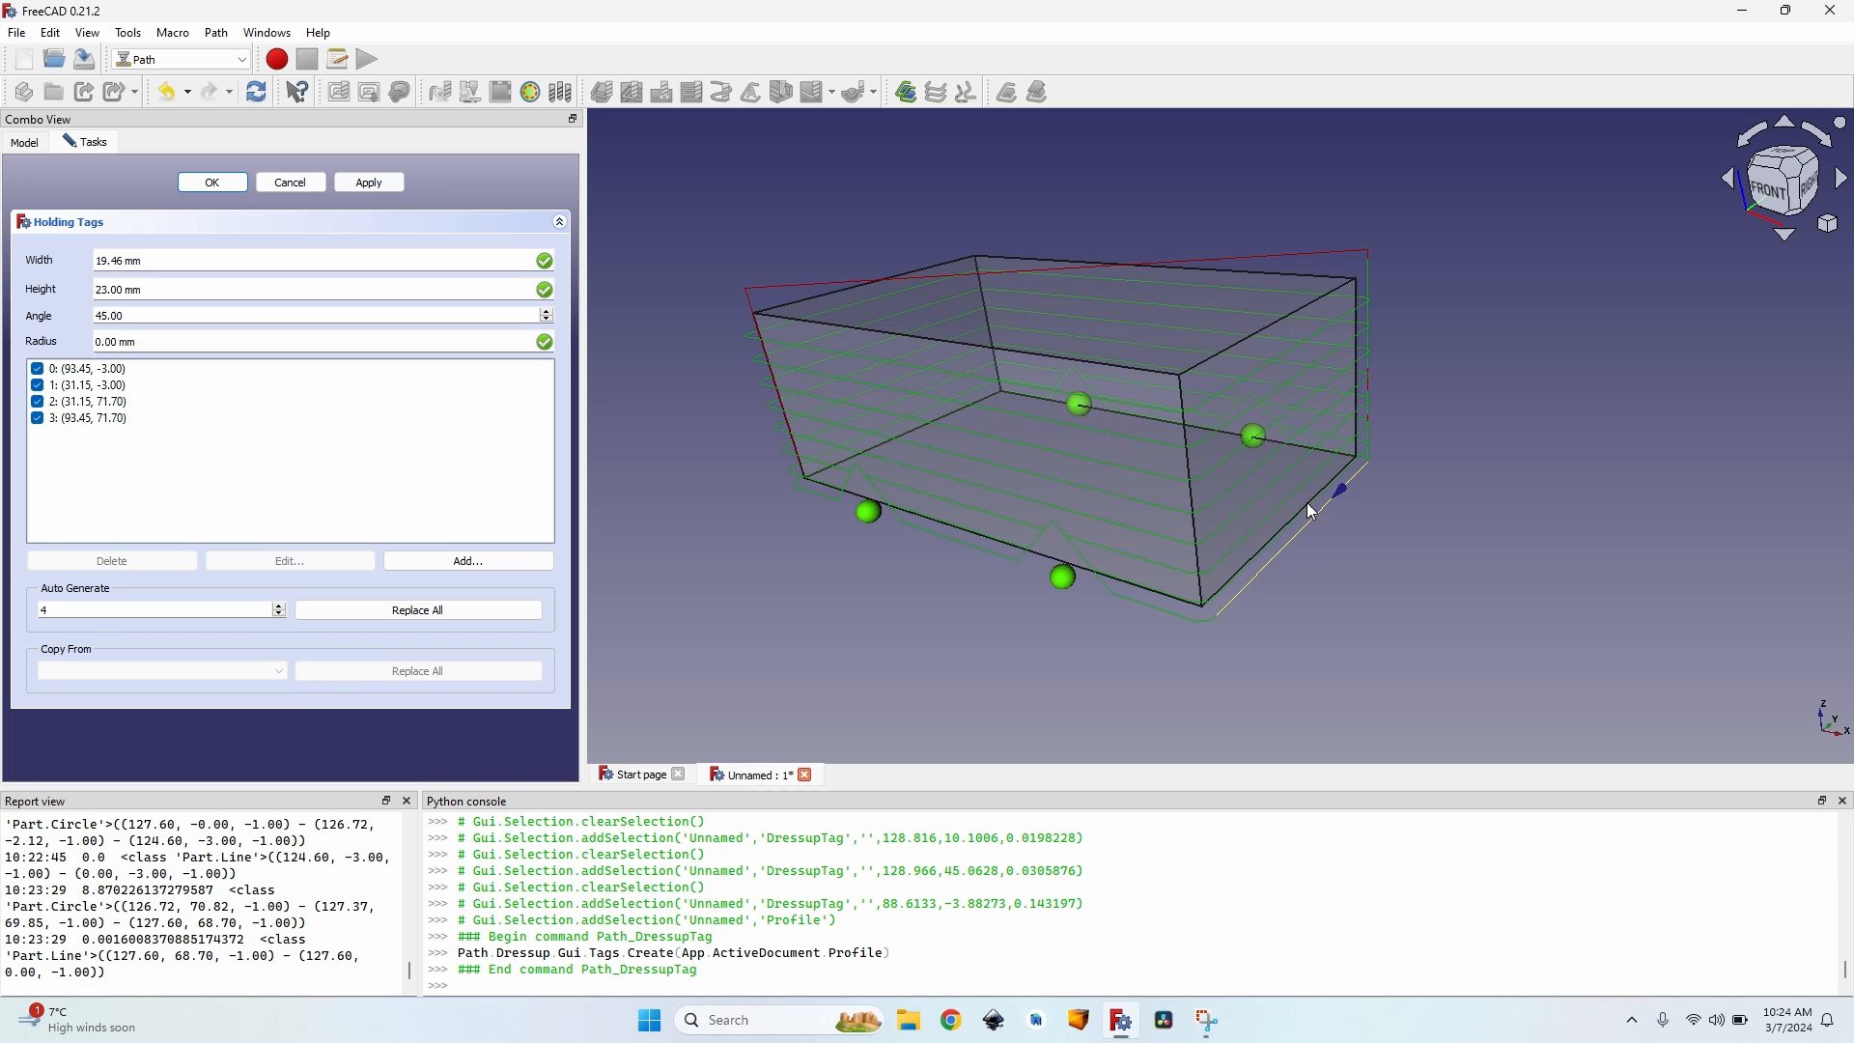
{"action": "mouse_move", "coordinate": [127, 261]}
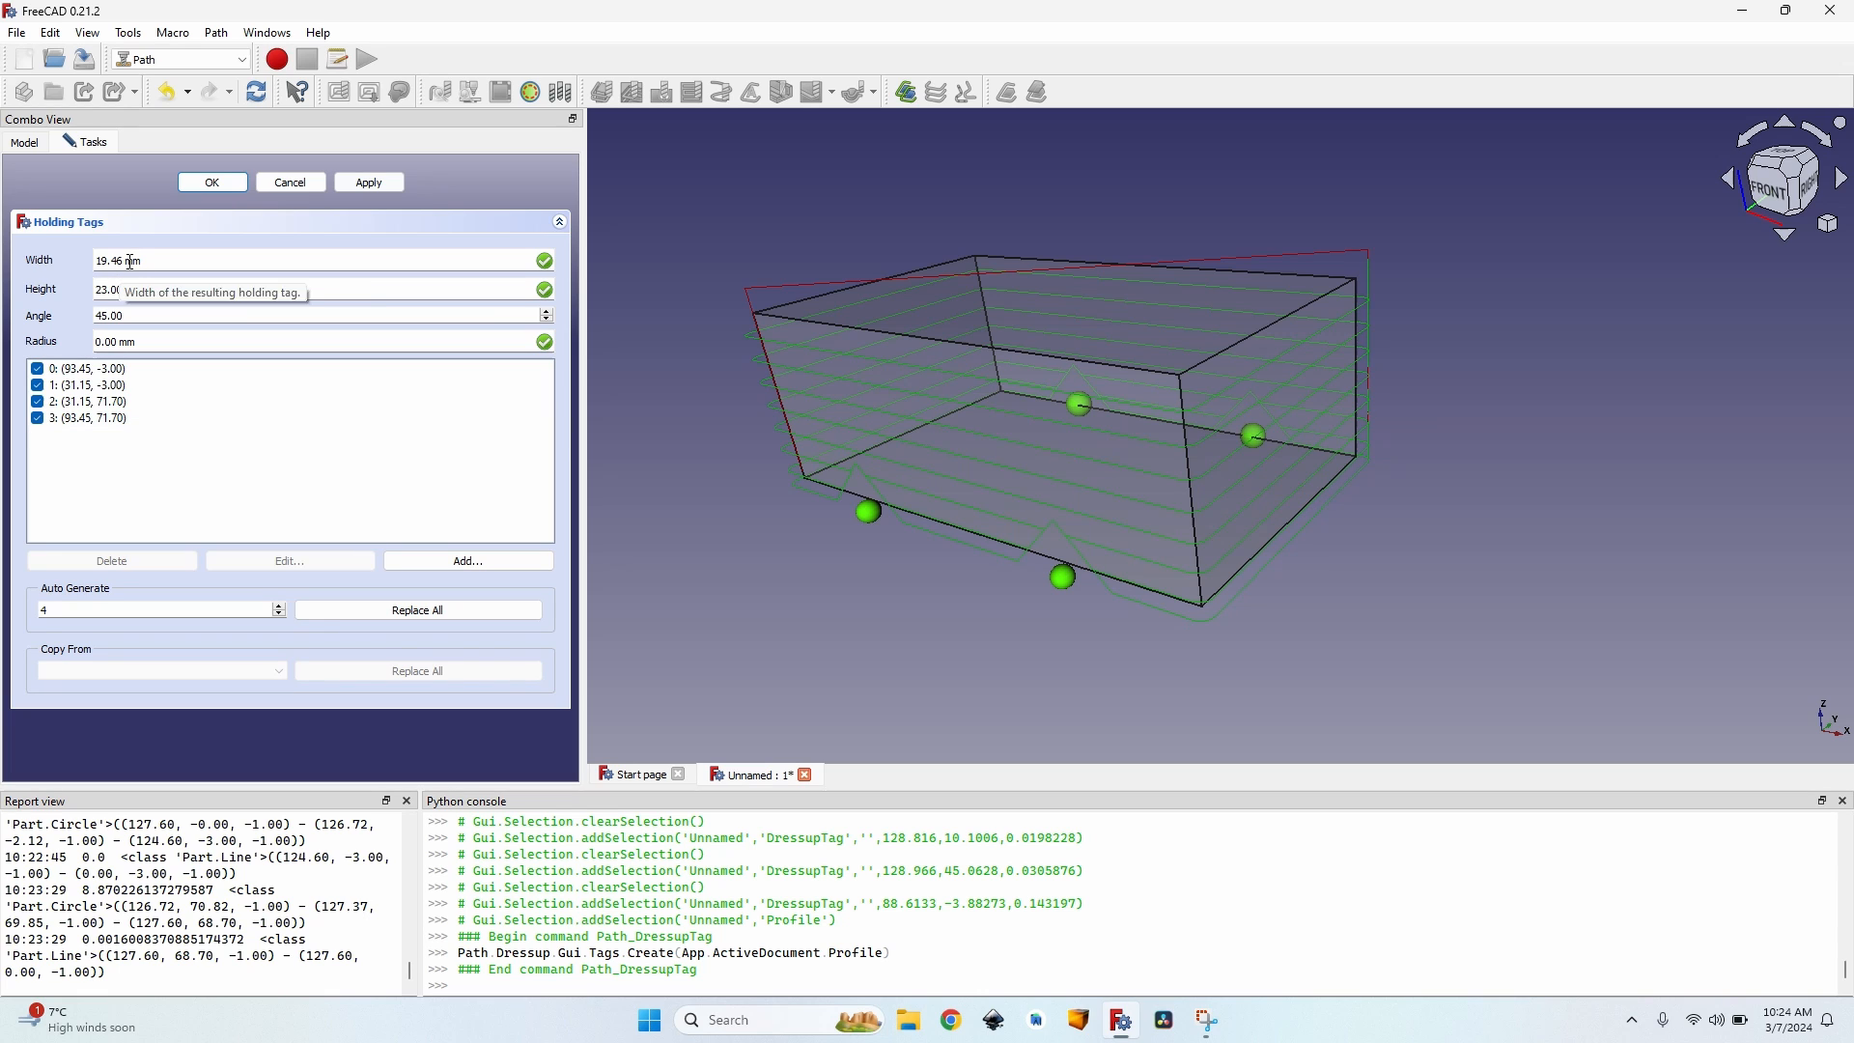
{"action": "mouse_move", "coordinate": [149, 288]}
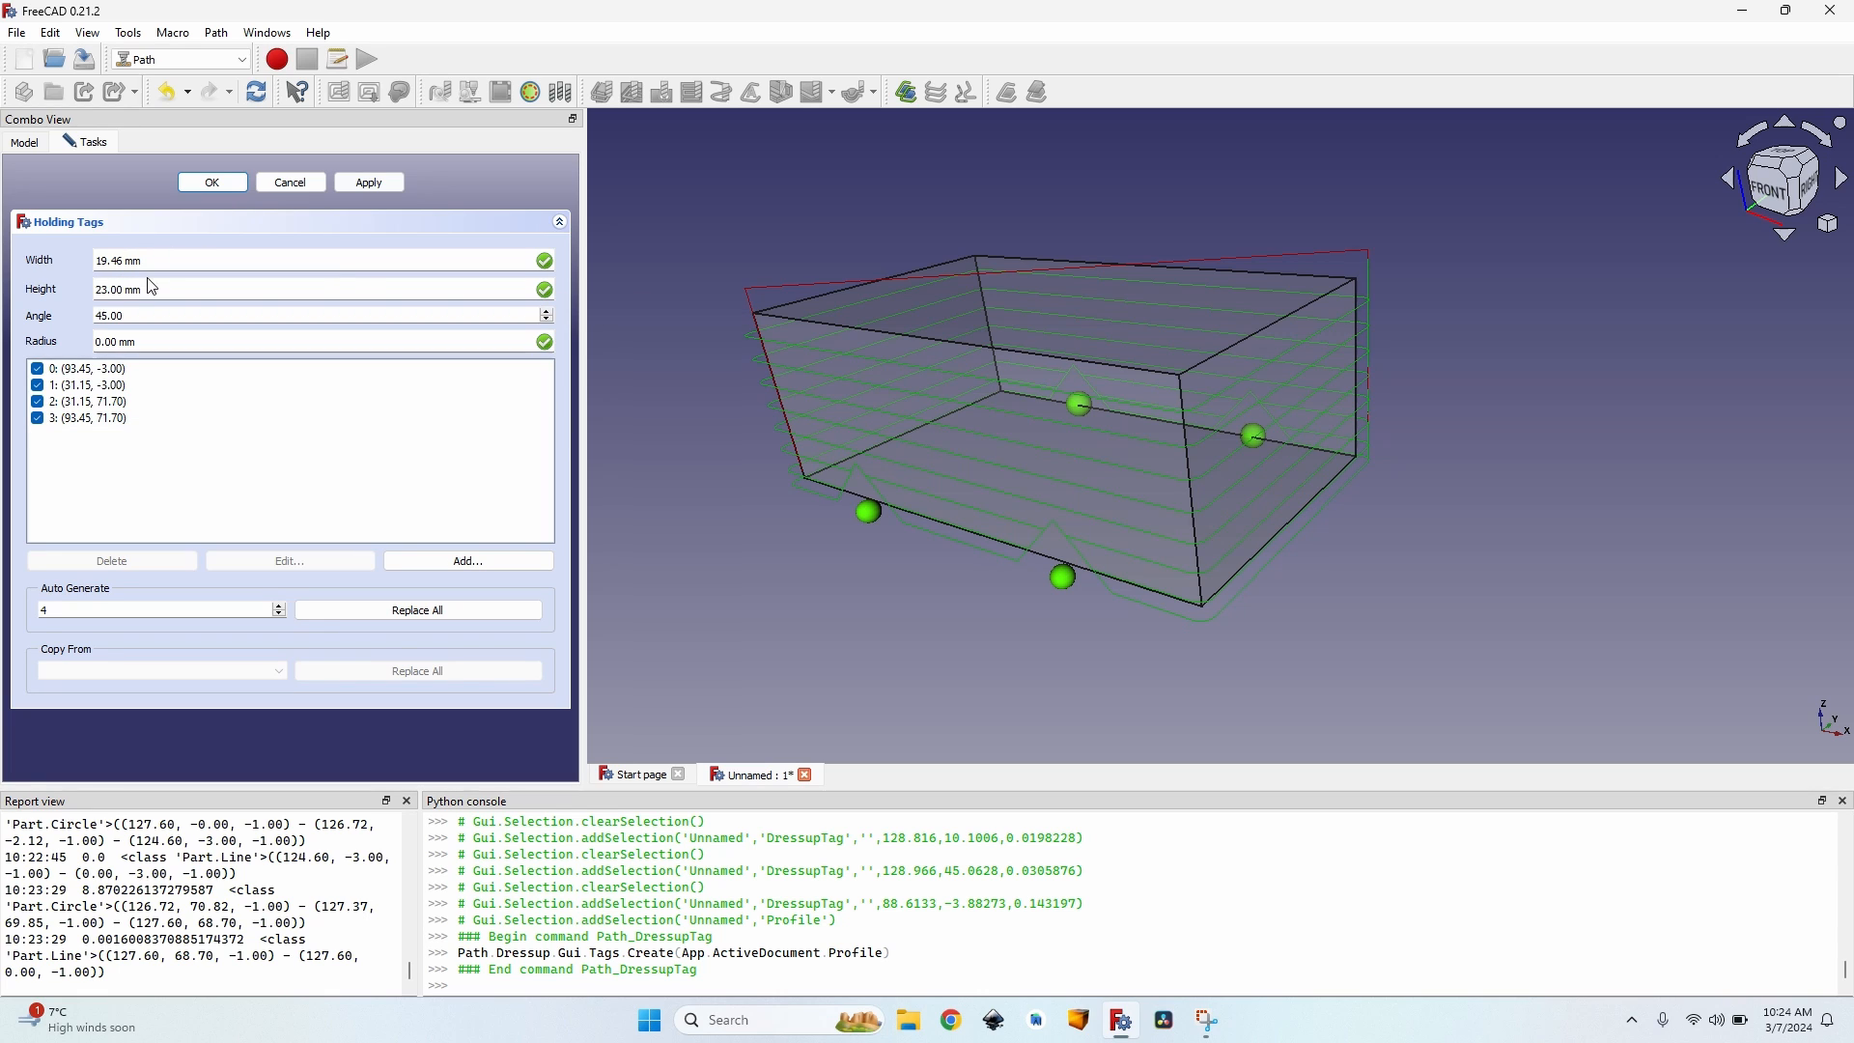
{"action": "mouse_move", "coordinate": [150, 288]}
{"action": "type", "text": "2"}
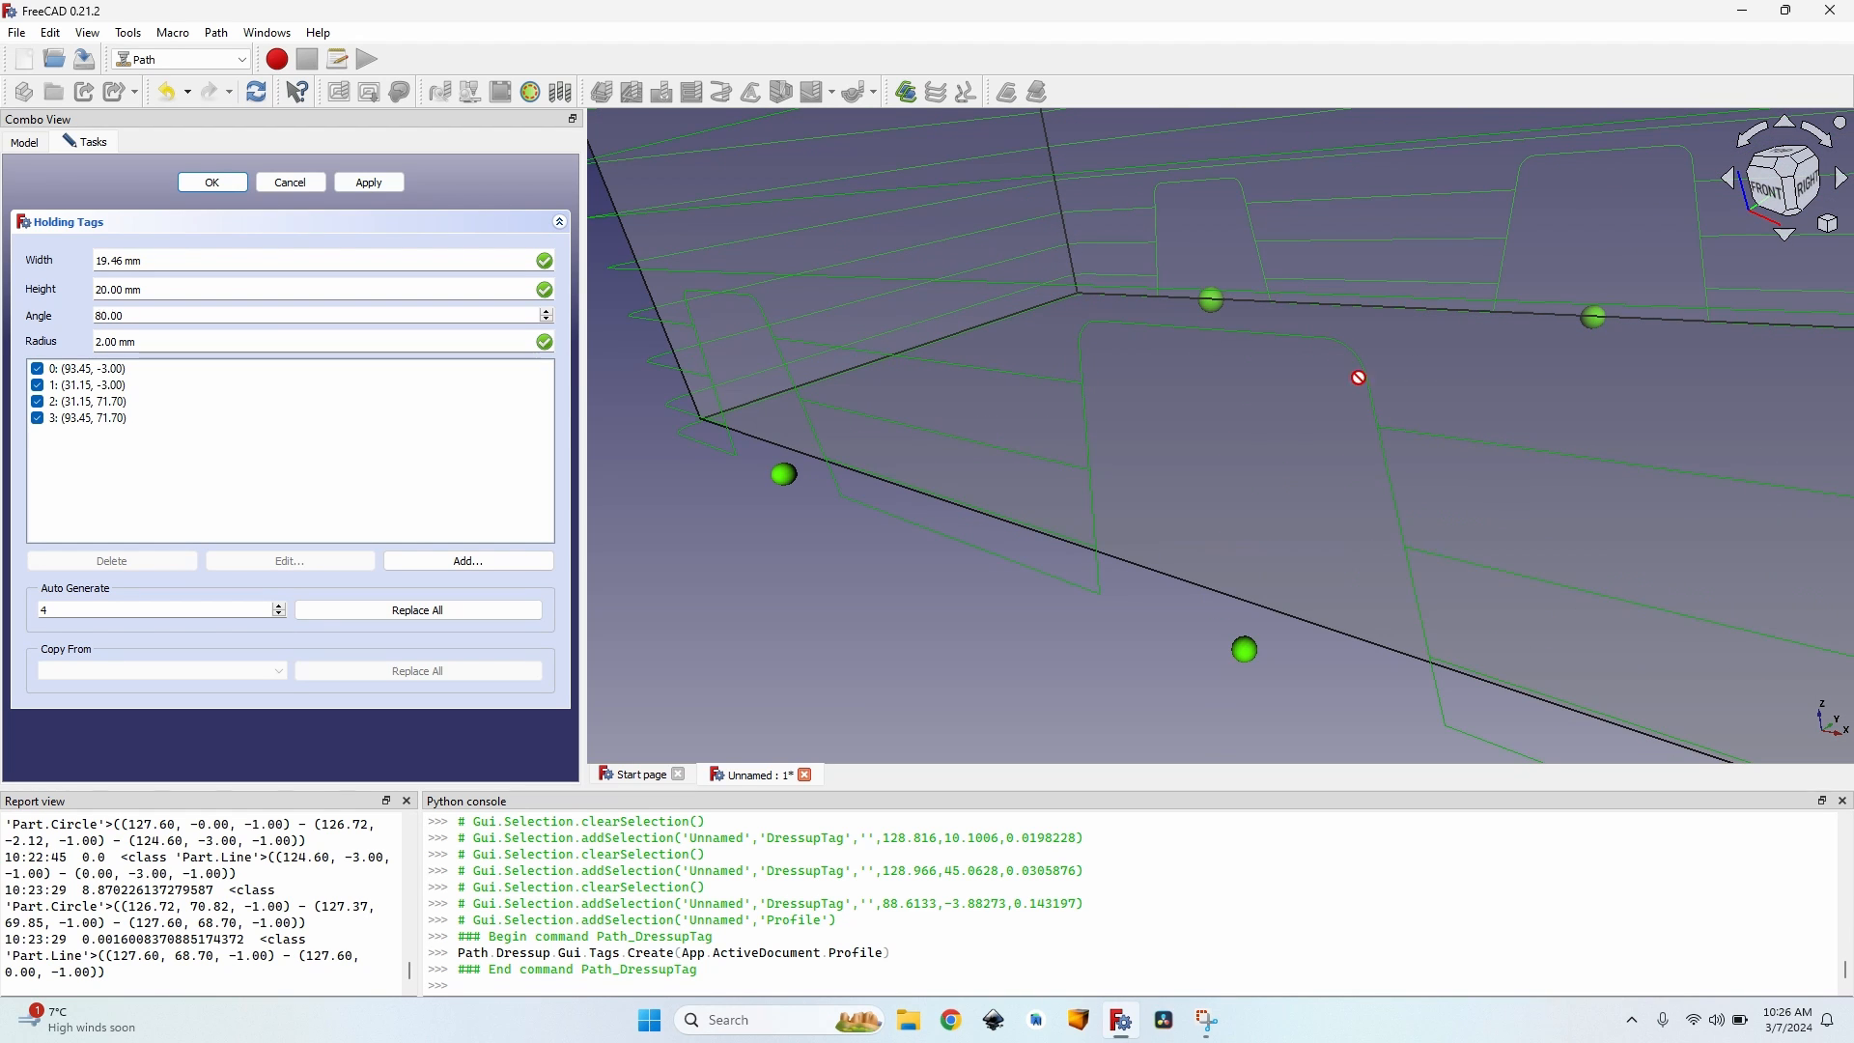
{"action": "left_click", "coordinate": [94, 384]}
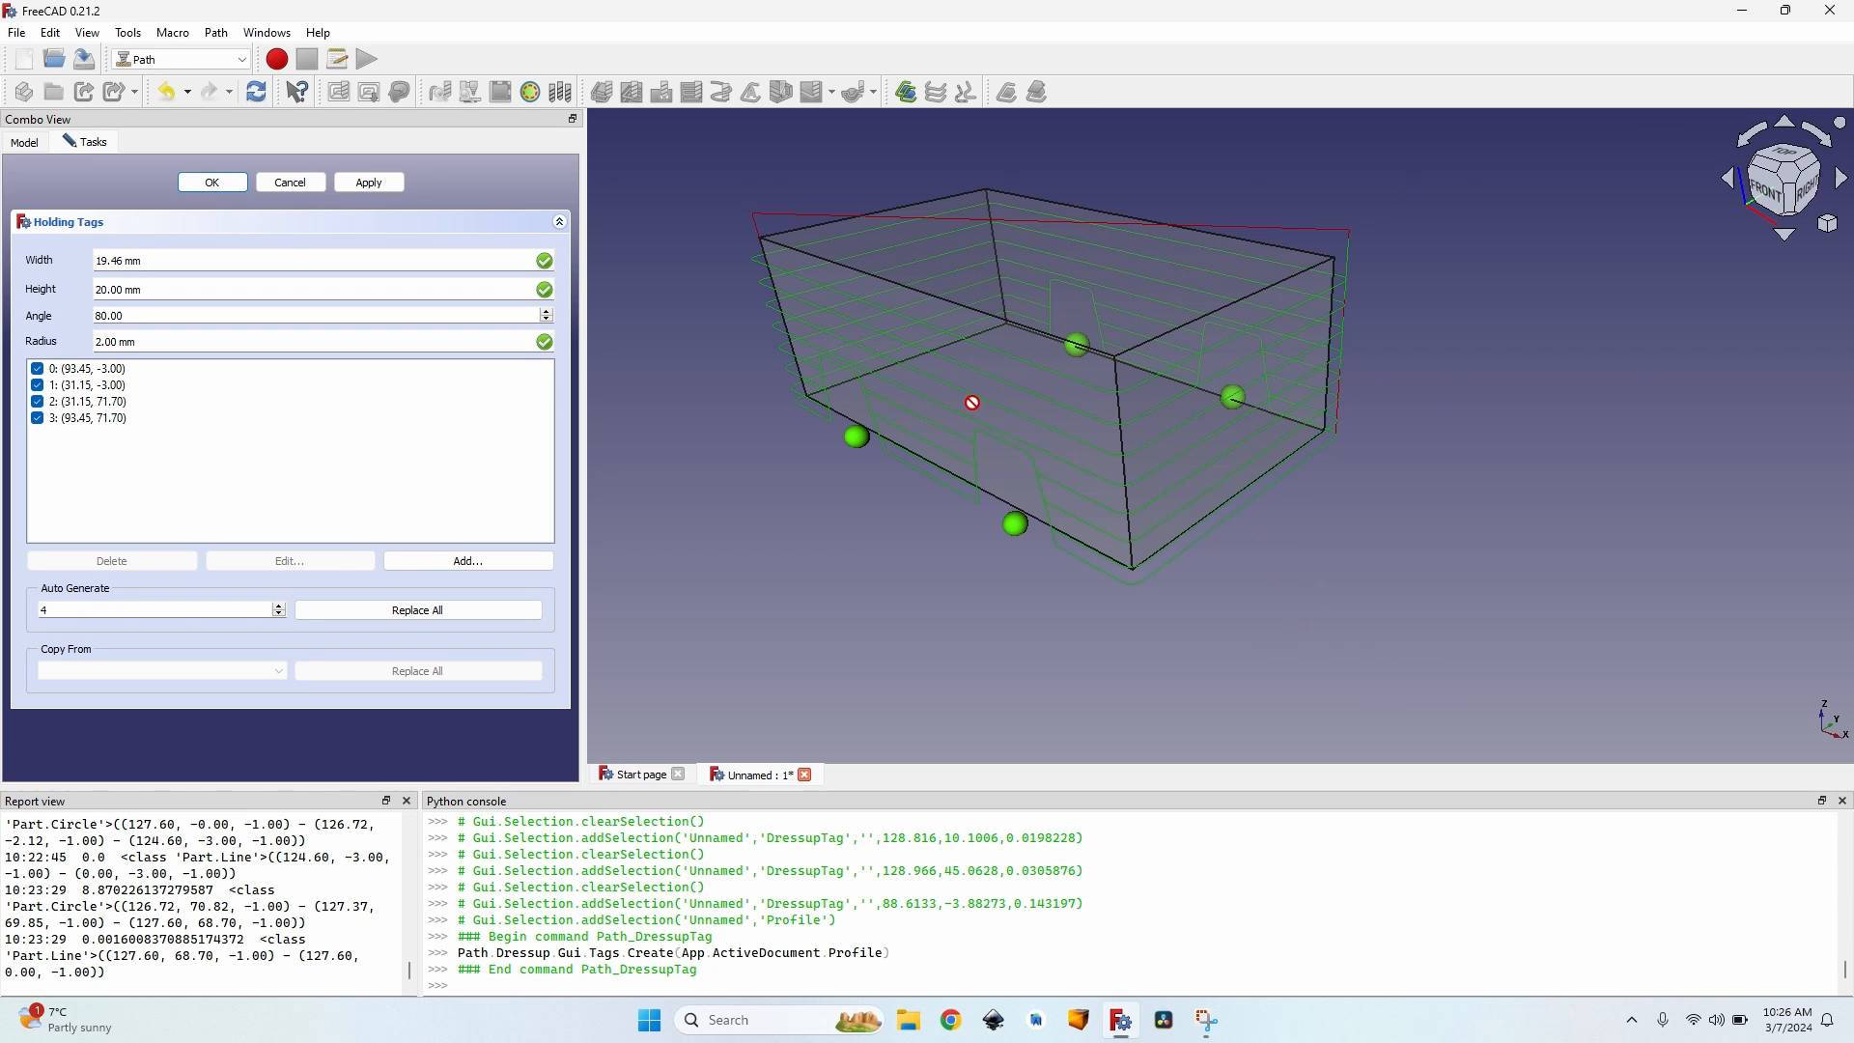
{"action": "mouse_move", "coordinate": [887, 436]}
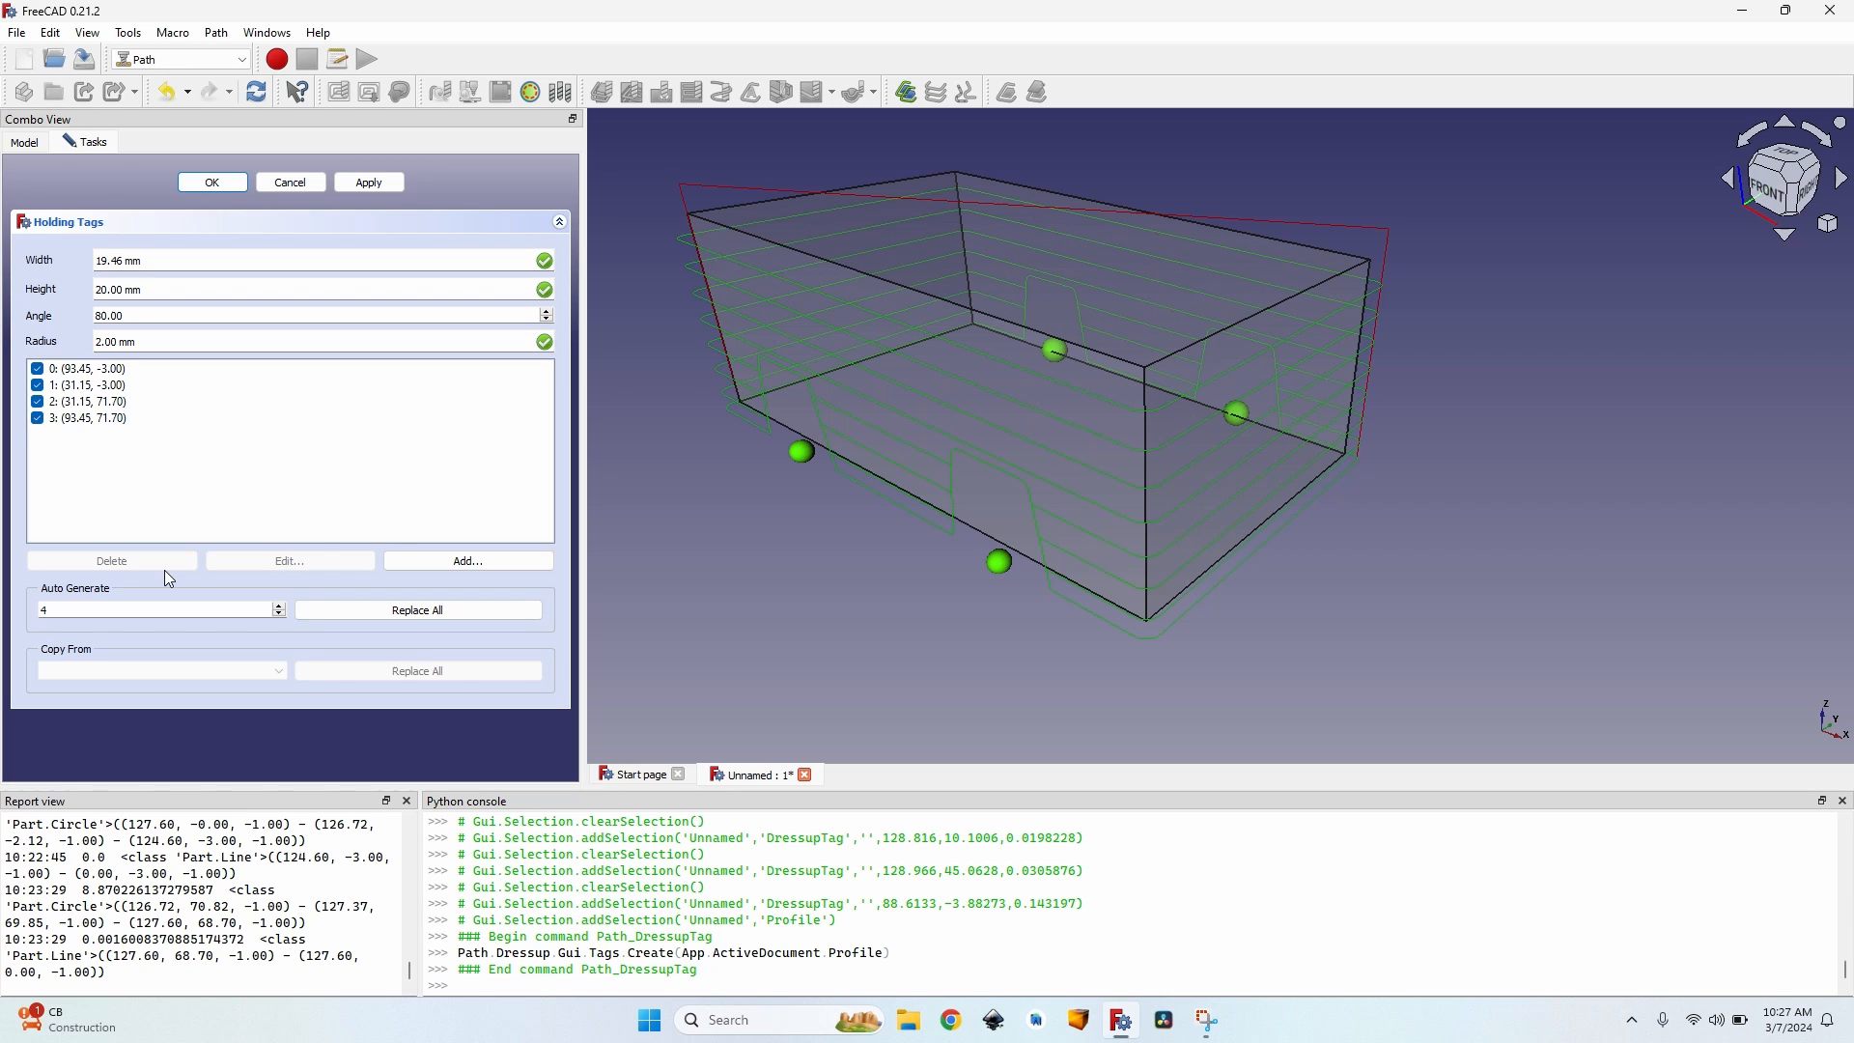
{"action": "mouse_move", "coordinate": [300, 598]}
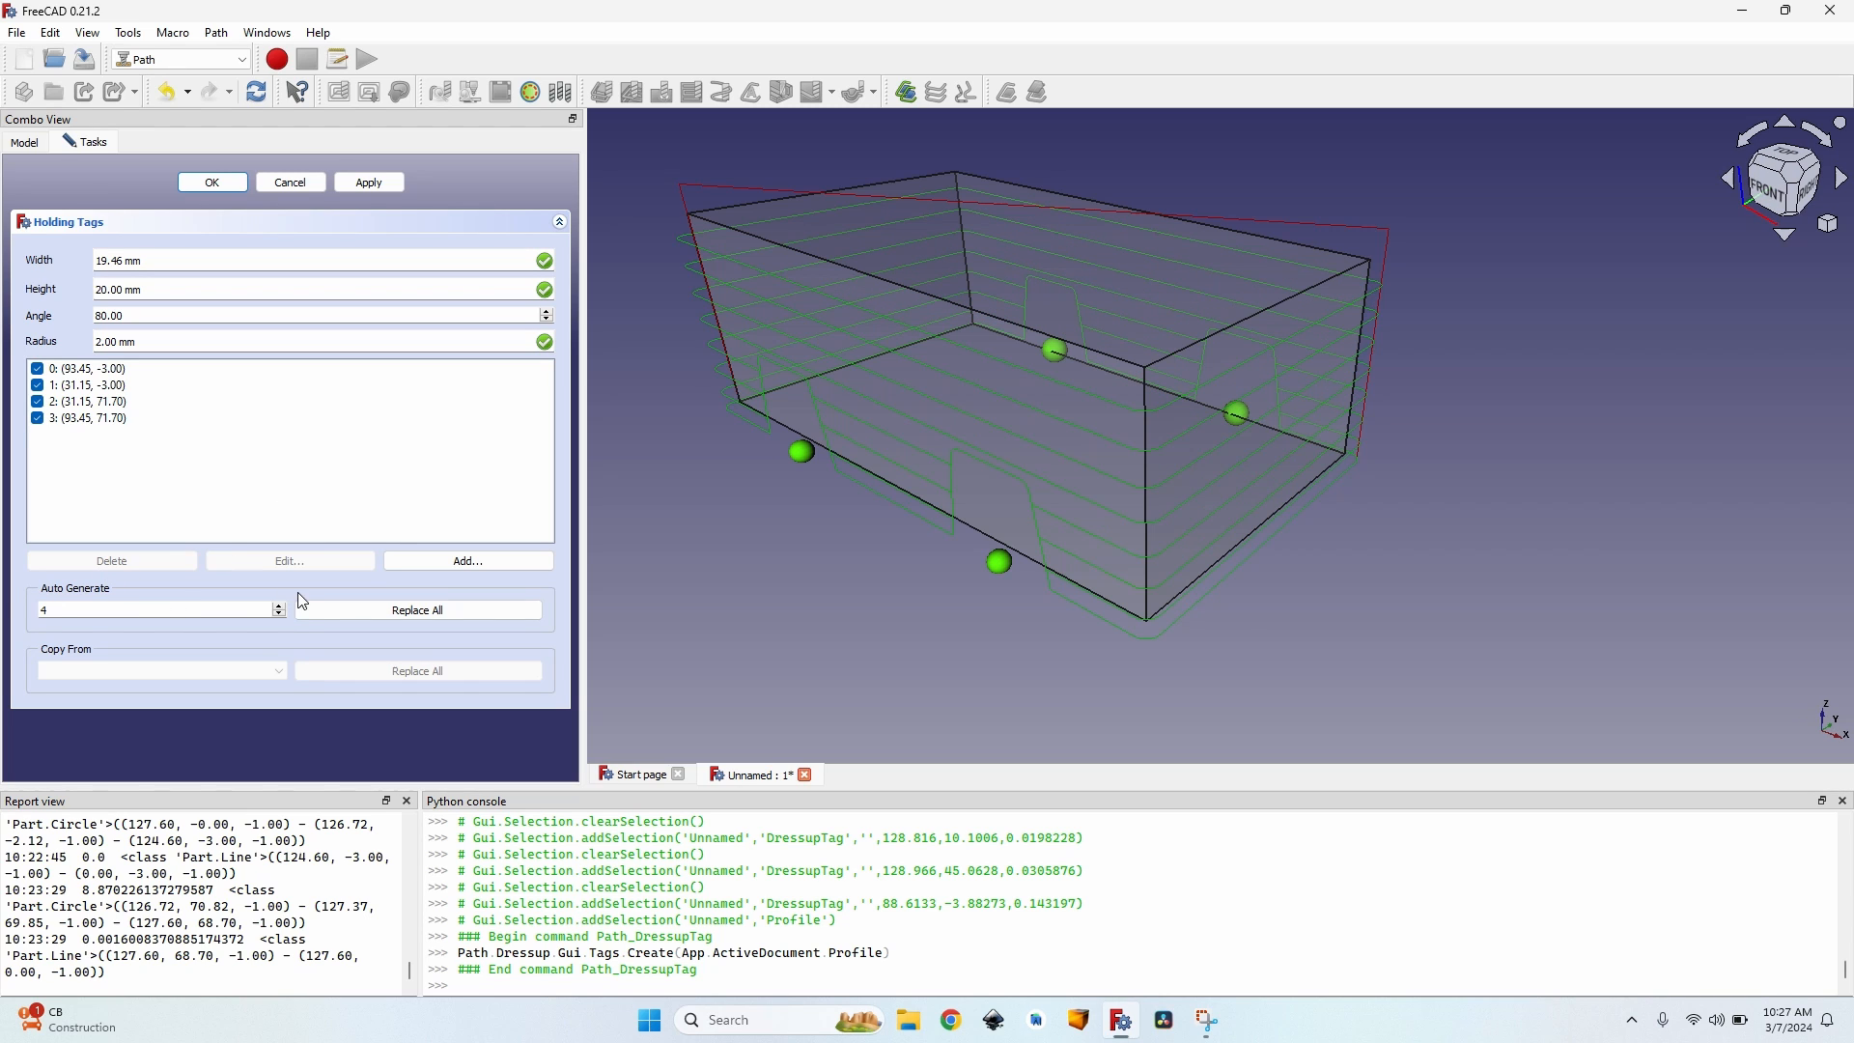
Auto-generate three holding tags and accept the dressup.
{"action": "left_click", "coordinate": [278, 614]}
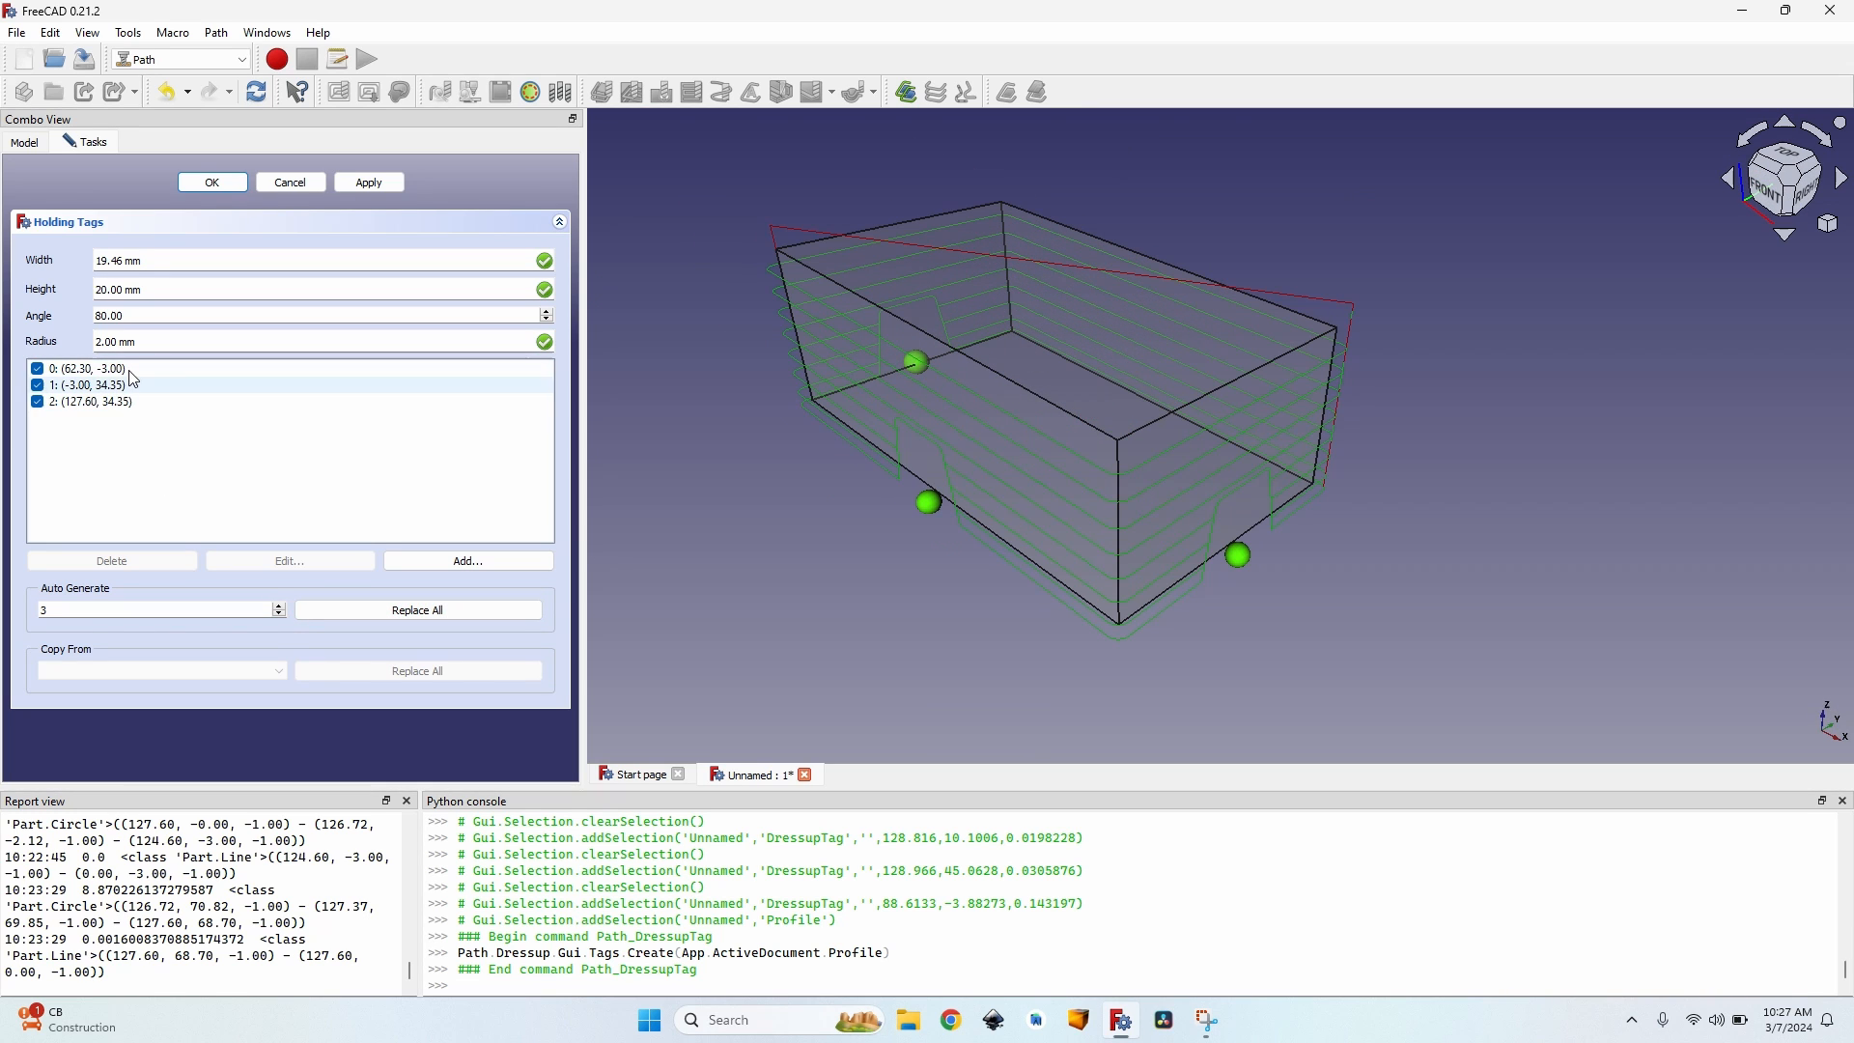
{"action": "mouse_move", "coordinate": [253, 386]}
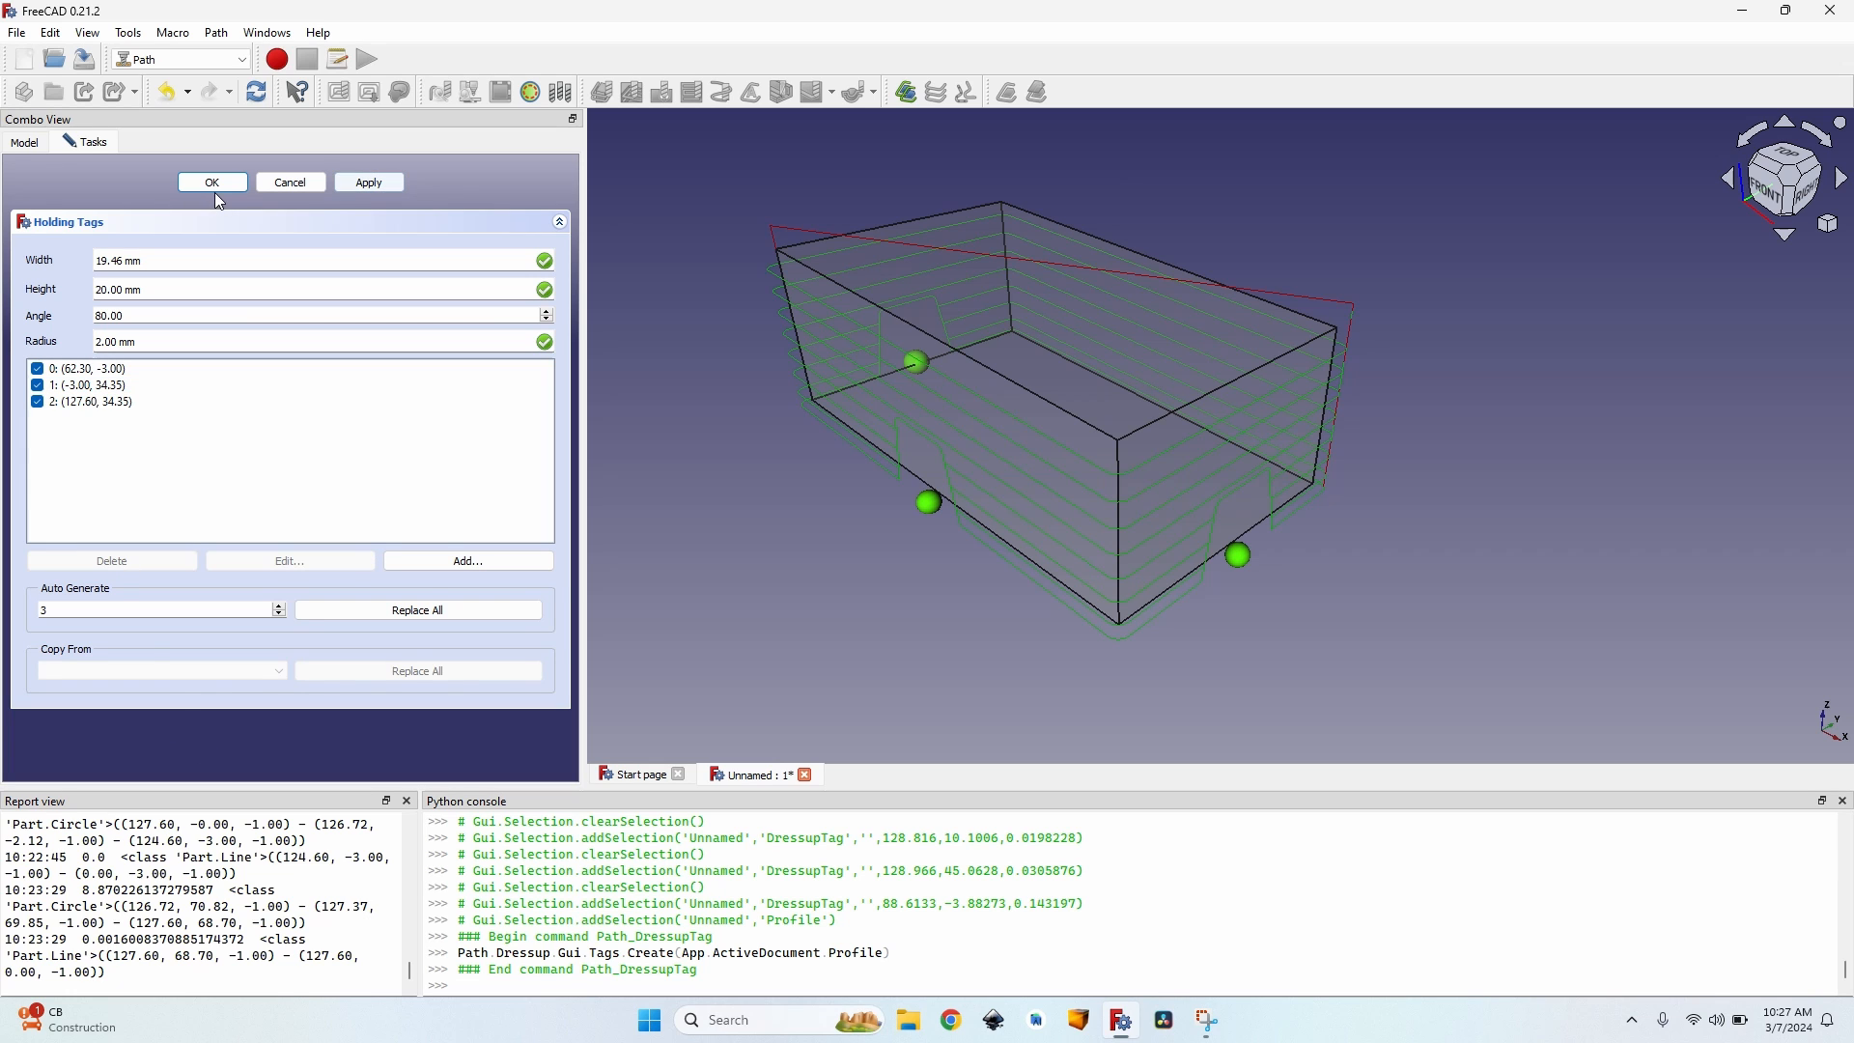
{"action": "left_click", "coordinate": [212, 181]}
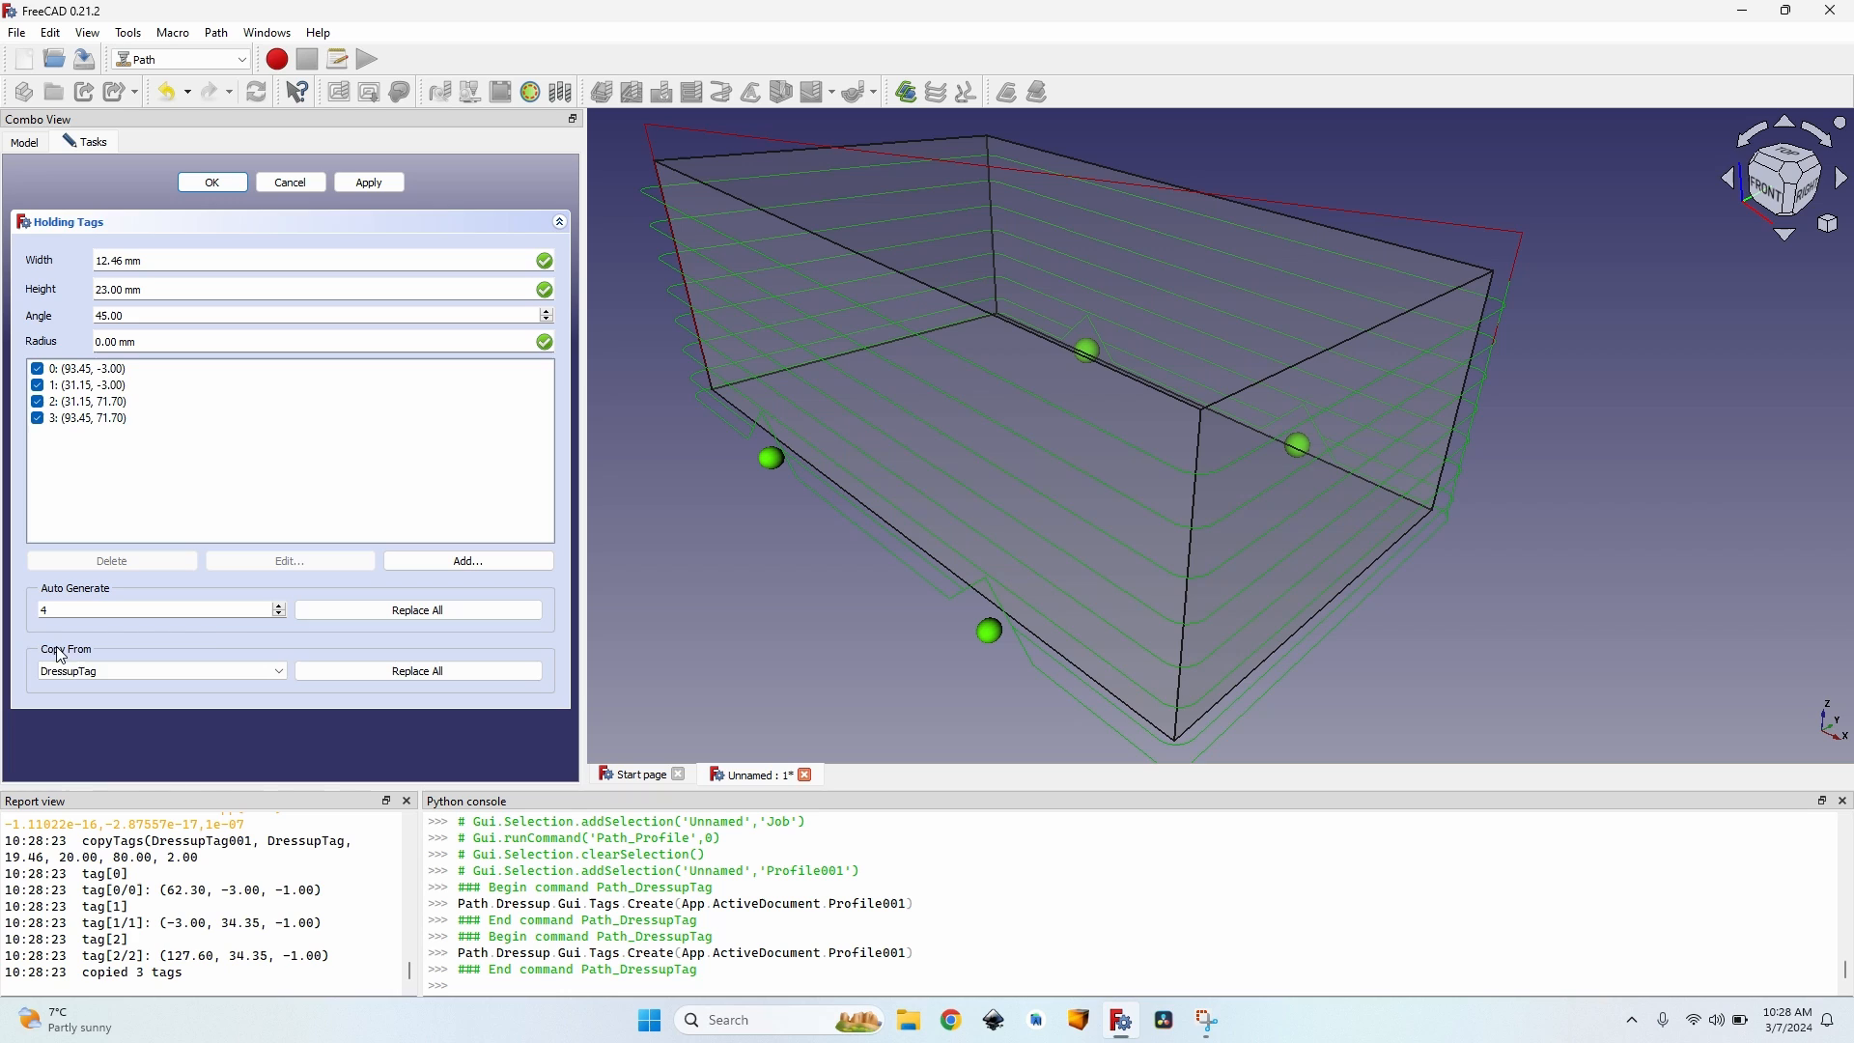
{"action": "mouse_move", "coordinate": [96, 662]}
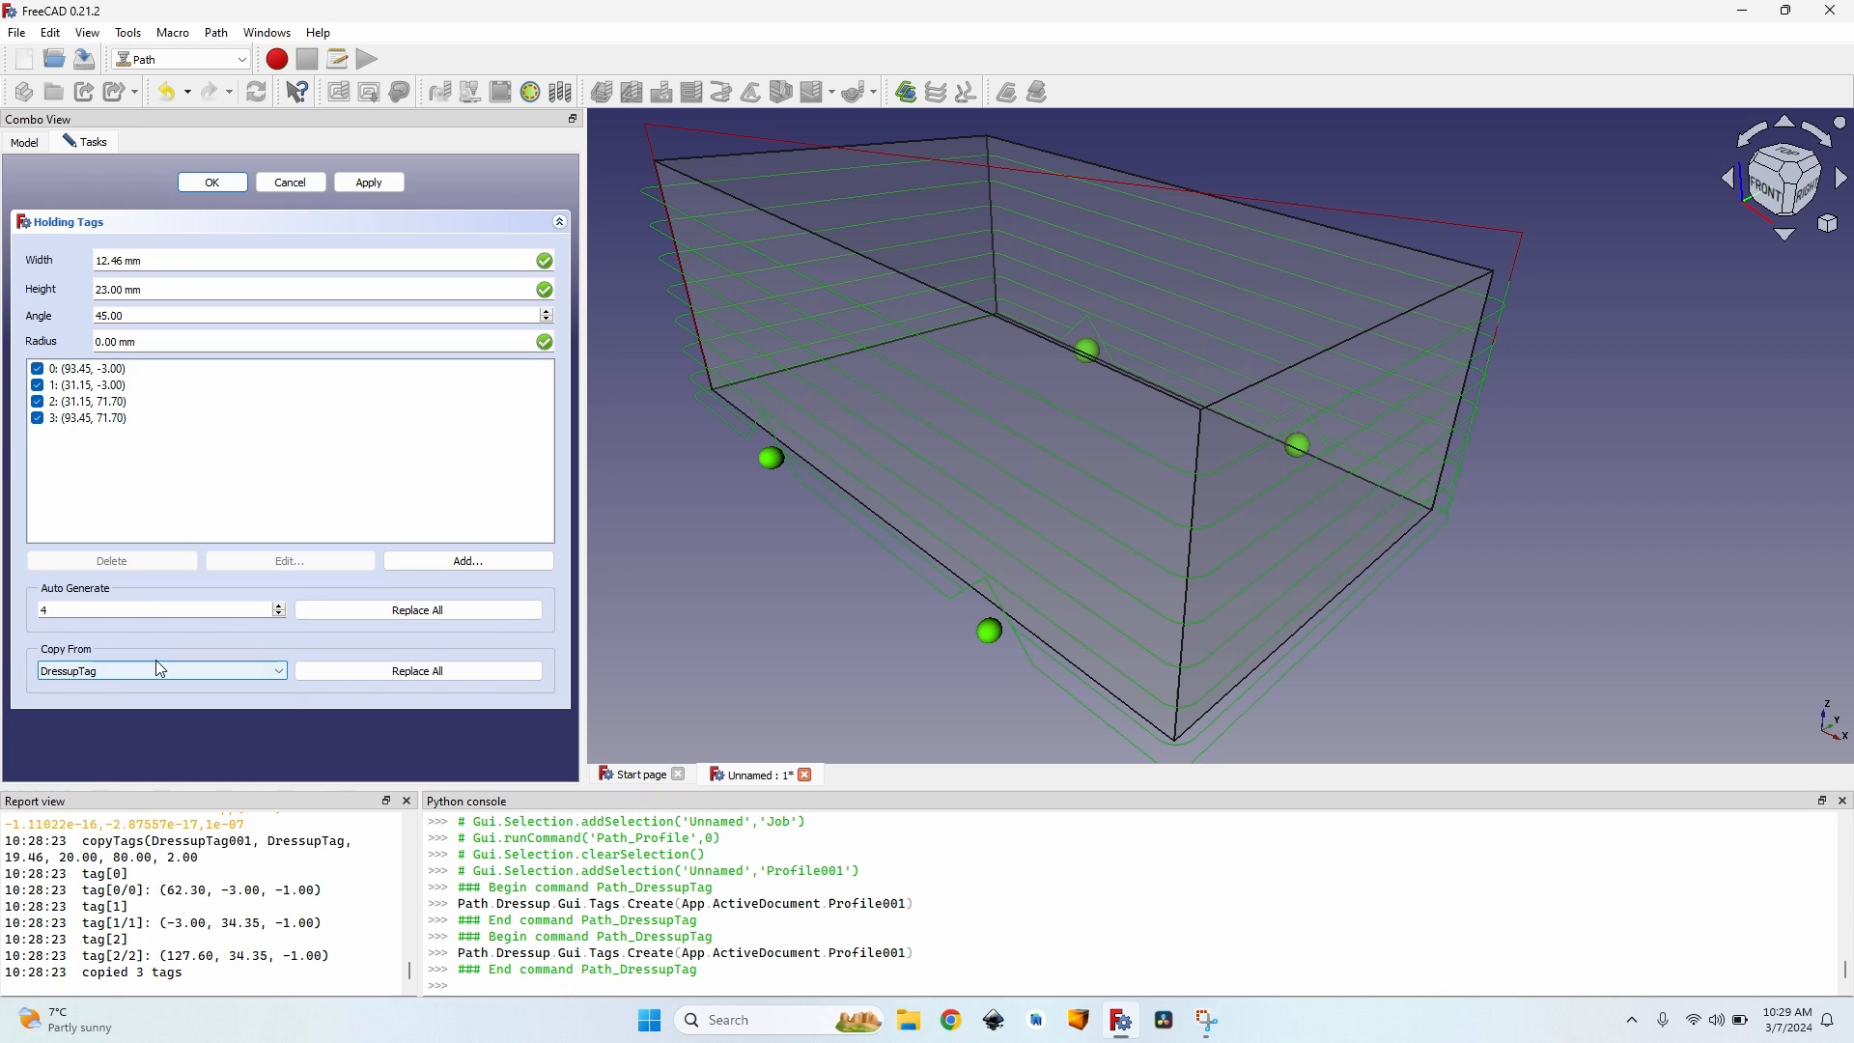
Replace the second dressup's default tags with the three tags copied from DressupTag.
{"action": "left_click", "coordinate": [417, 670]}
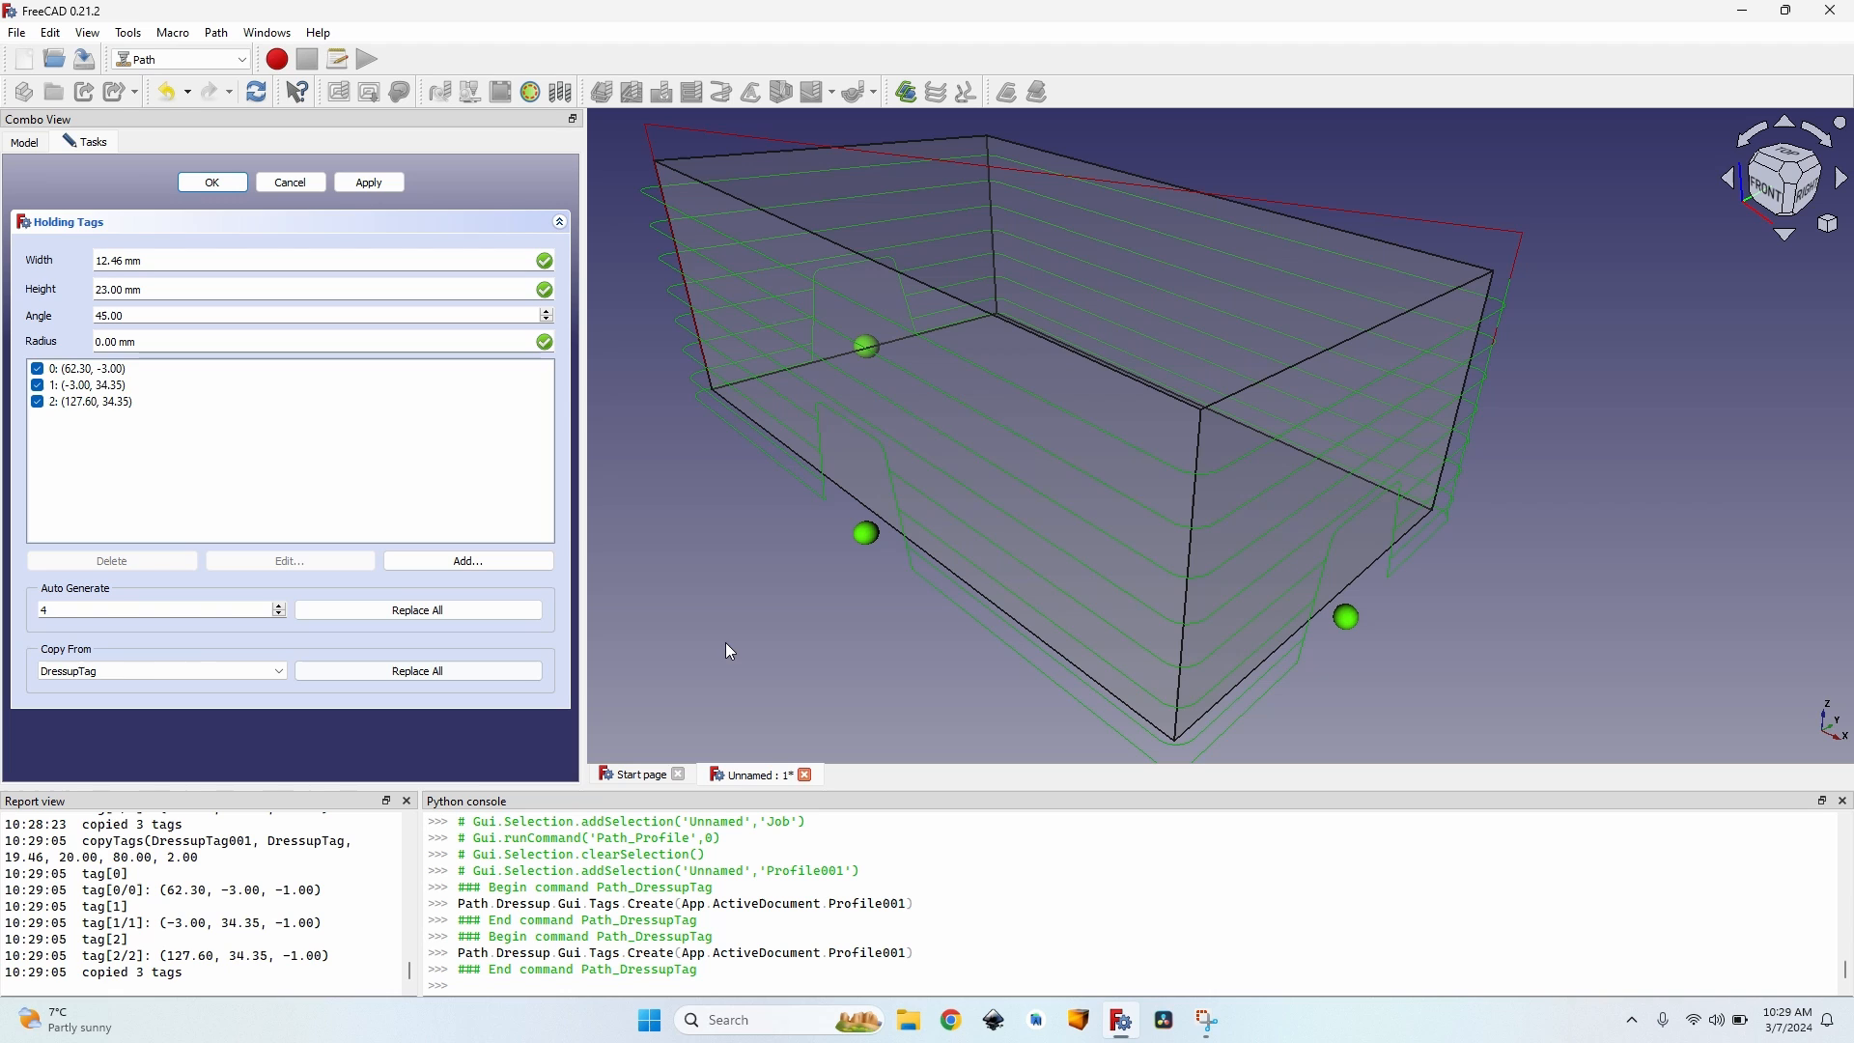
{"action": "mouse_move", "coordinate": [843, 685]}
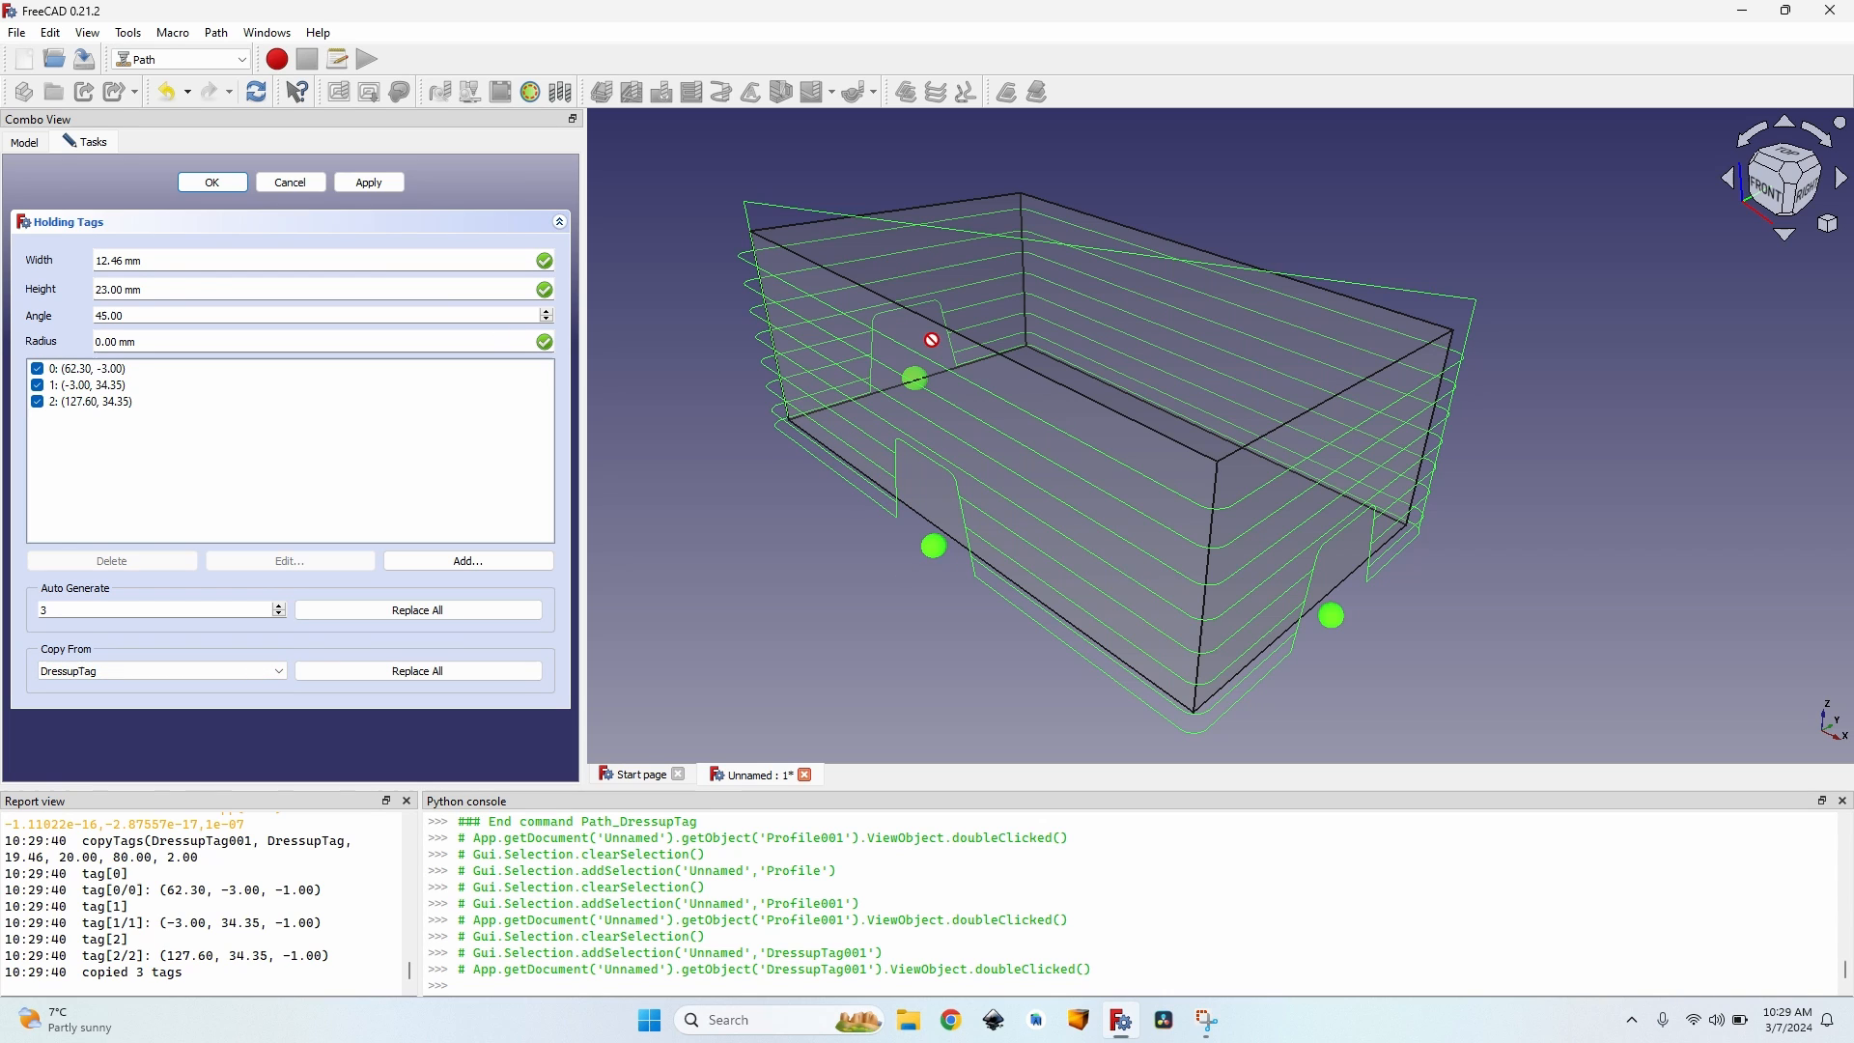
{"action": "mouse_move", "coordinate": [944, 485]}
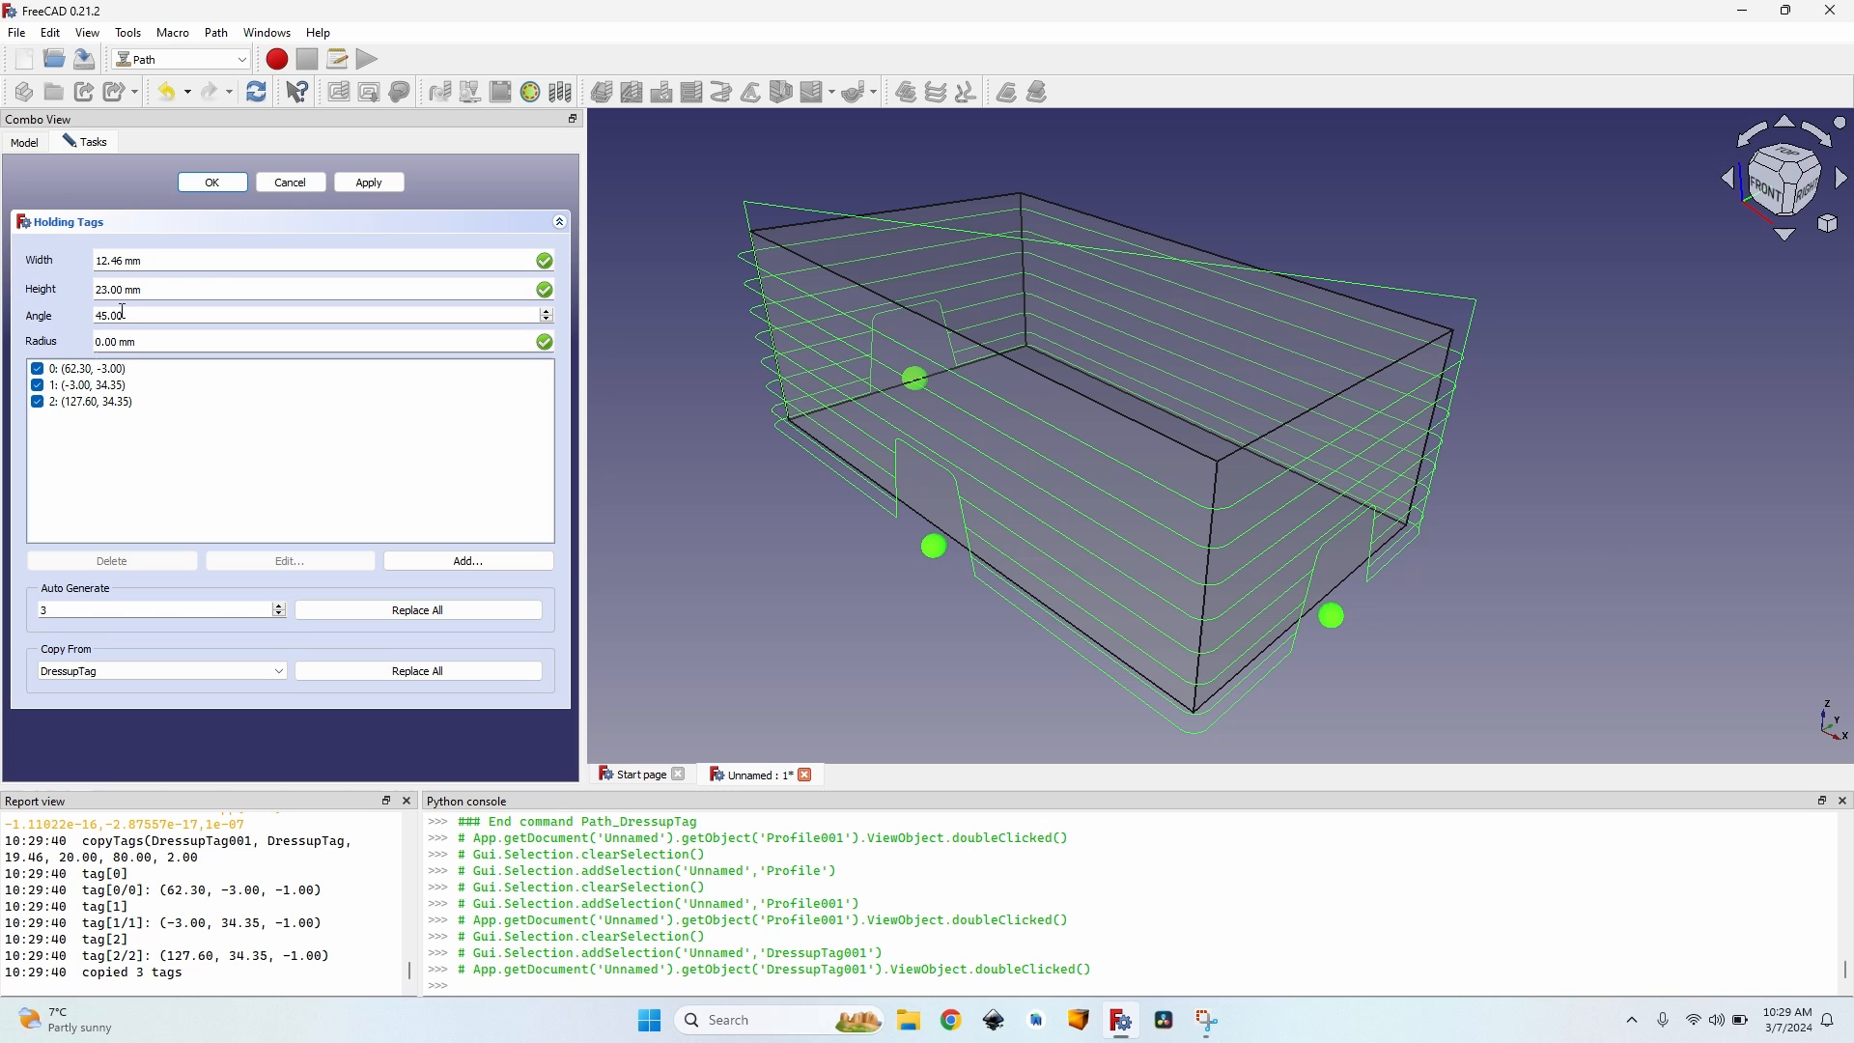
{"action": "mouse_move", "coordinate": [301, 309]}
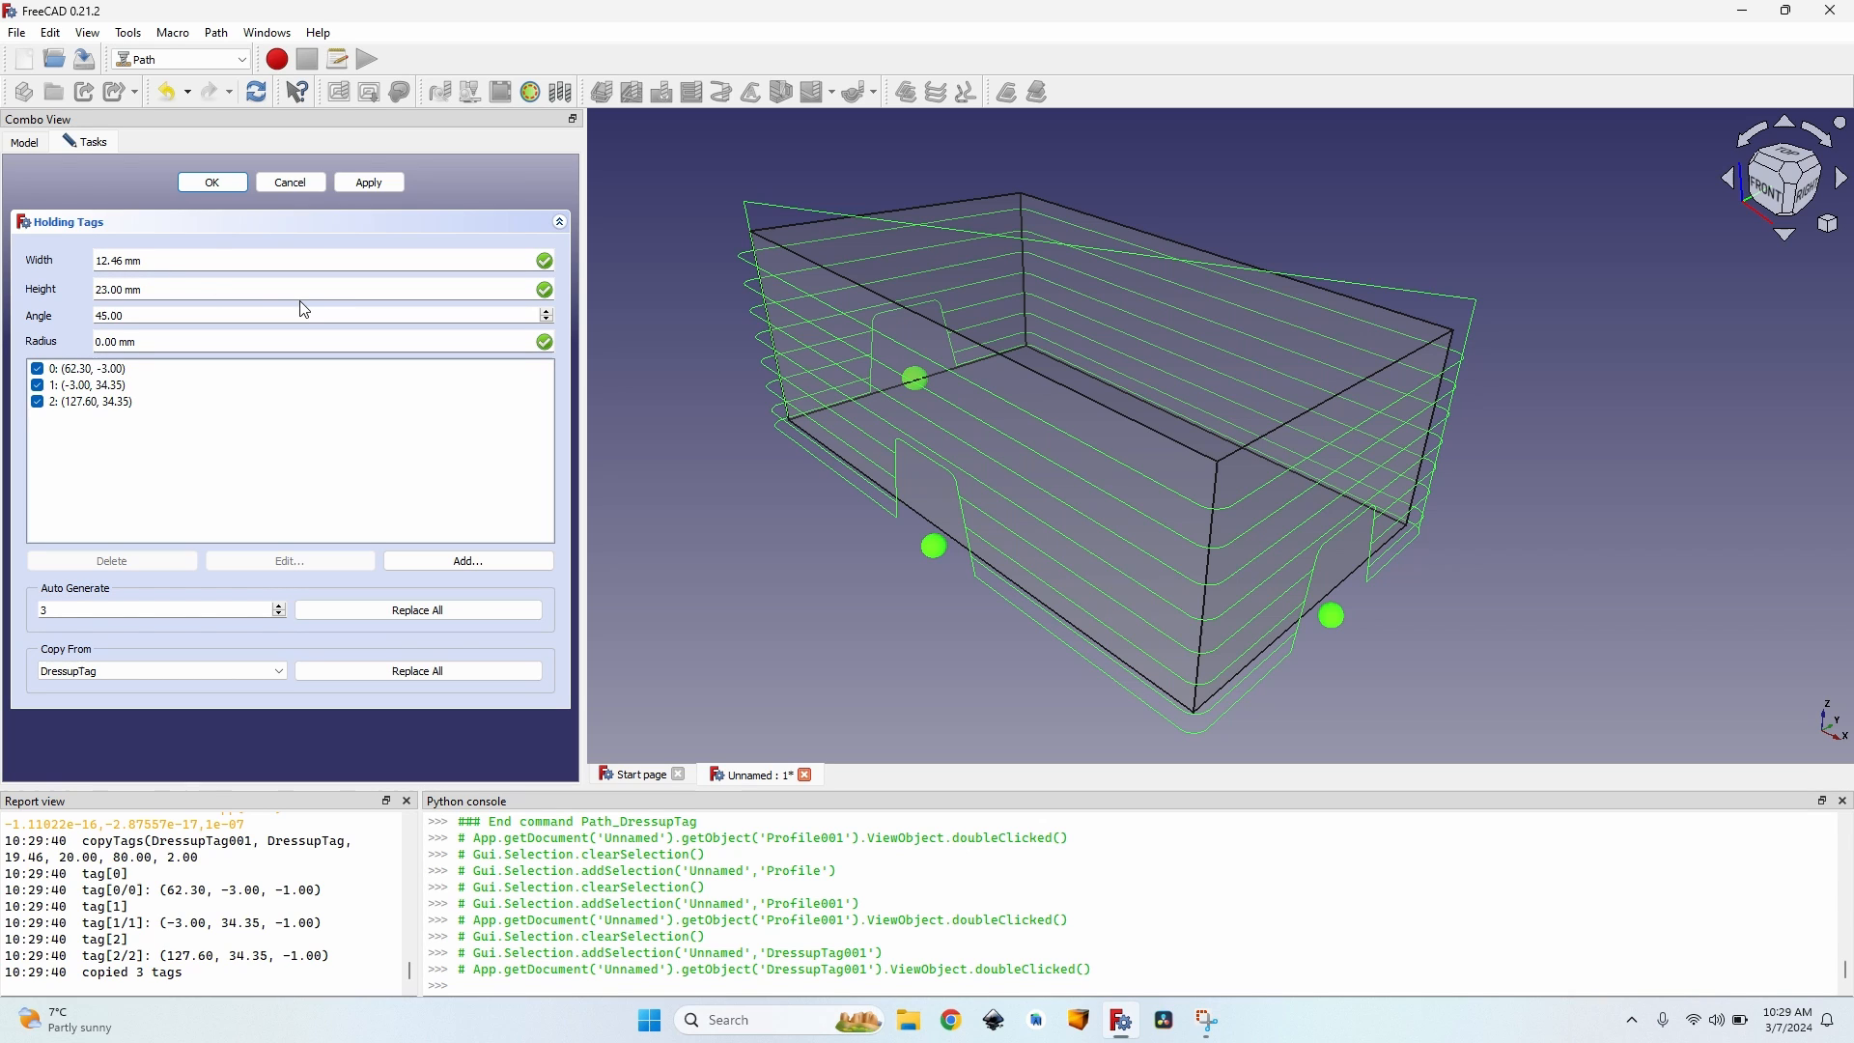
{"action": "mouse_move", "coordinate": [970, 479]}
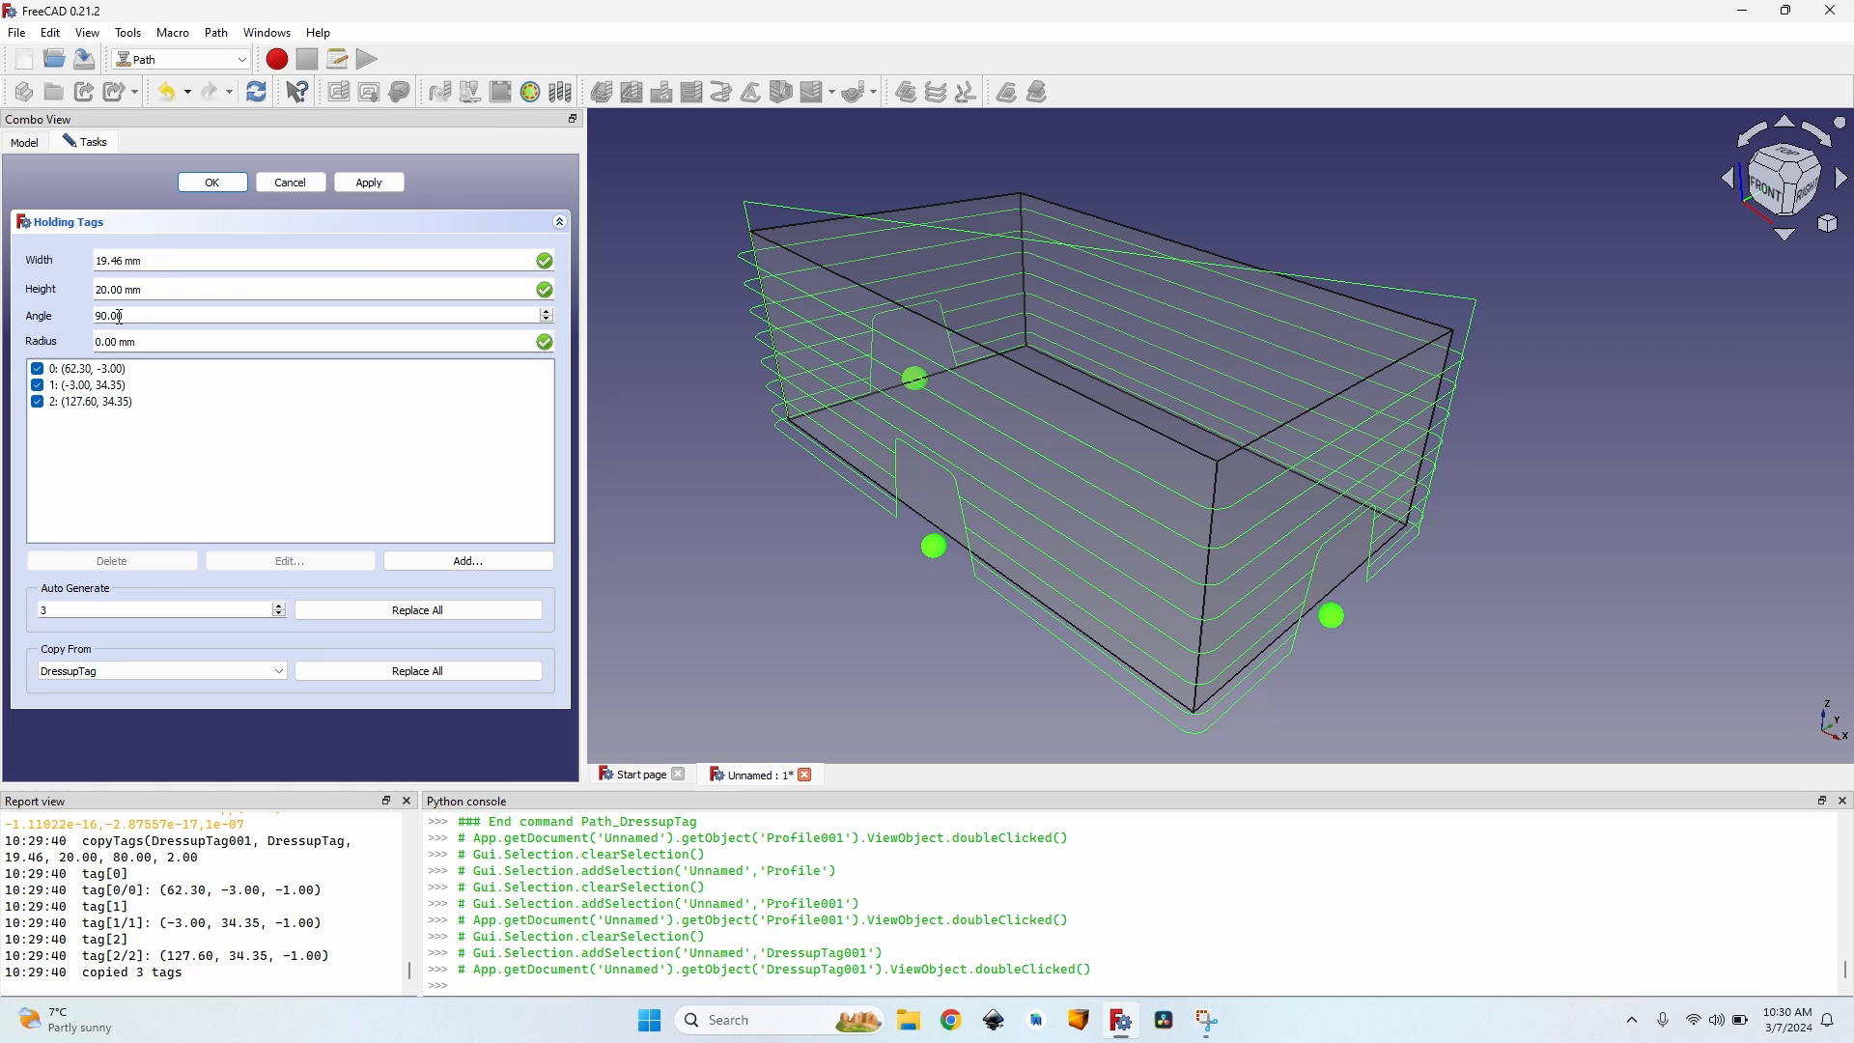
Finish the tag sizes with a 2 mm radius alongside 19.46 mm width, 20 mm height and 80° angle.
{"action": "type", "text": "1.00"}
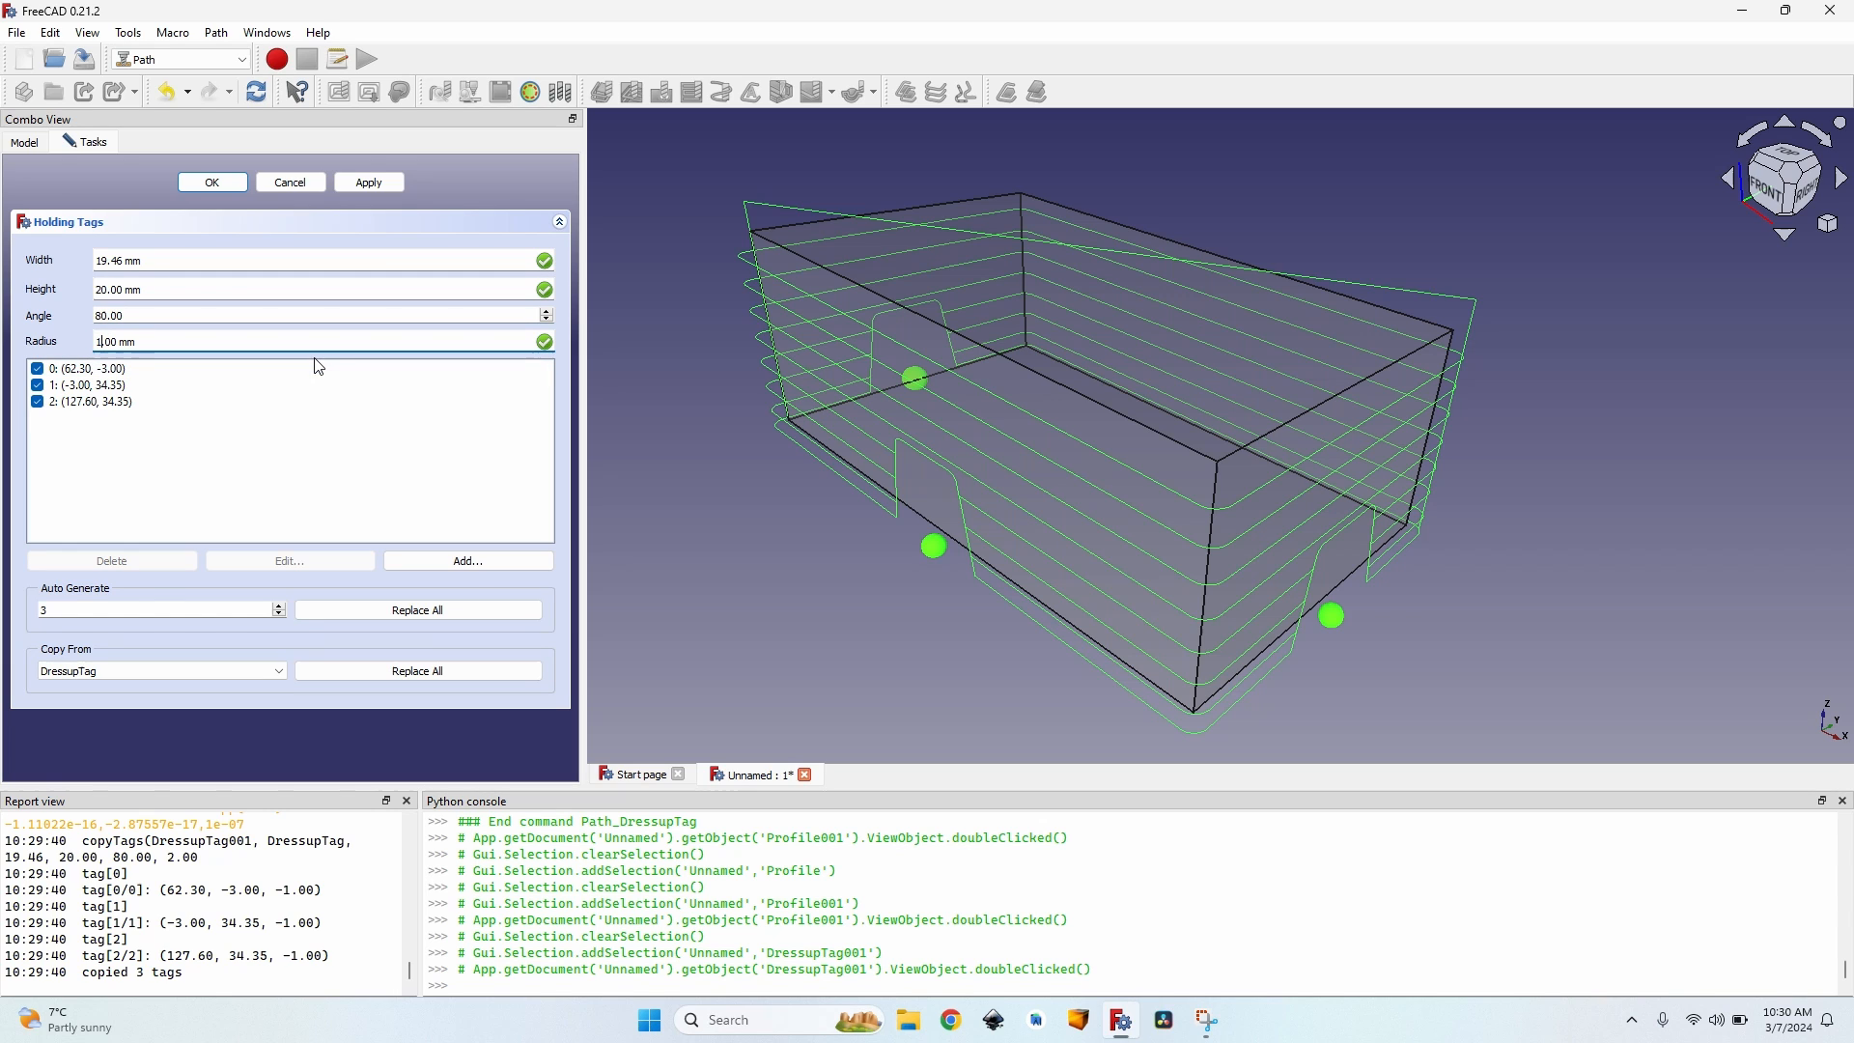
{"action": "type", "text": "2.00 mm"}
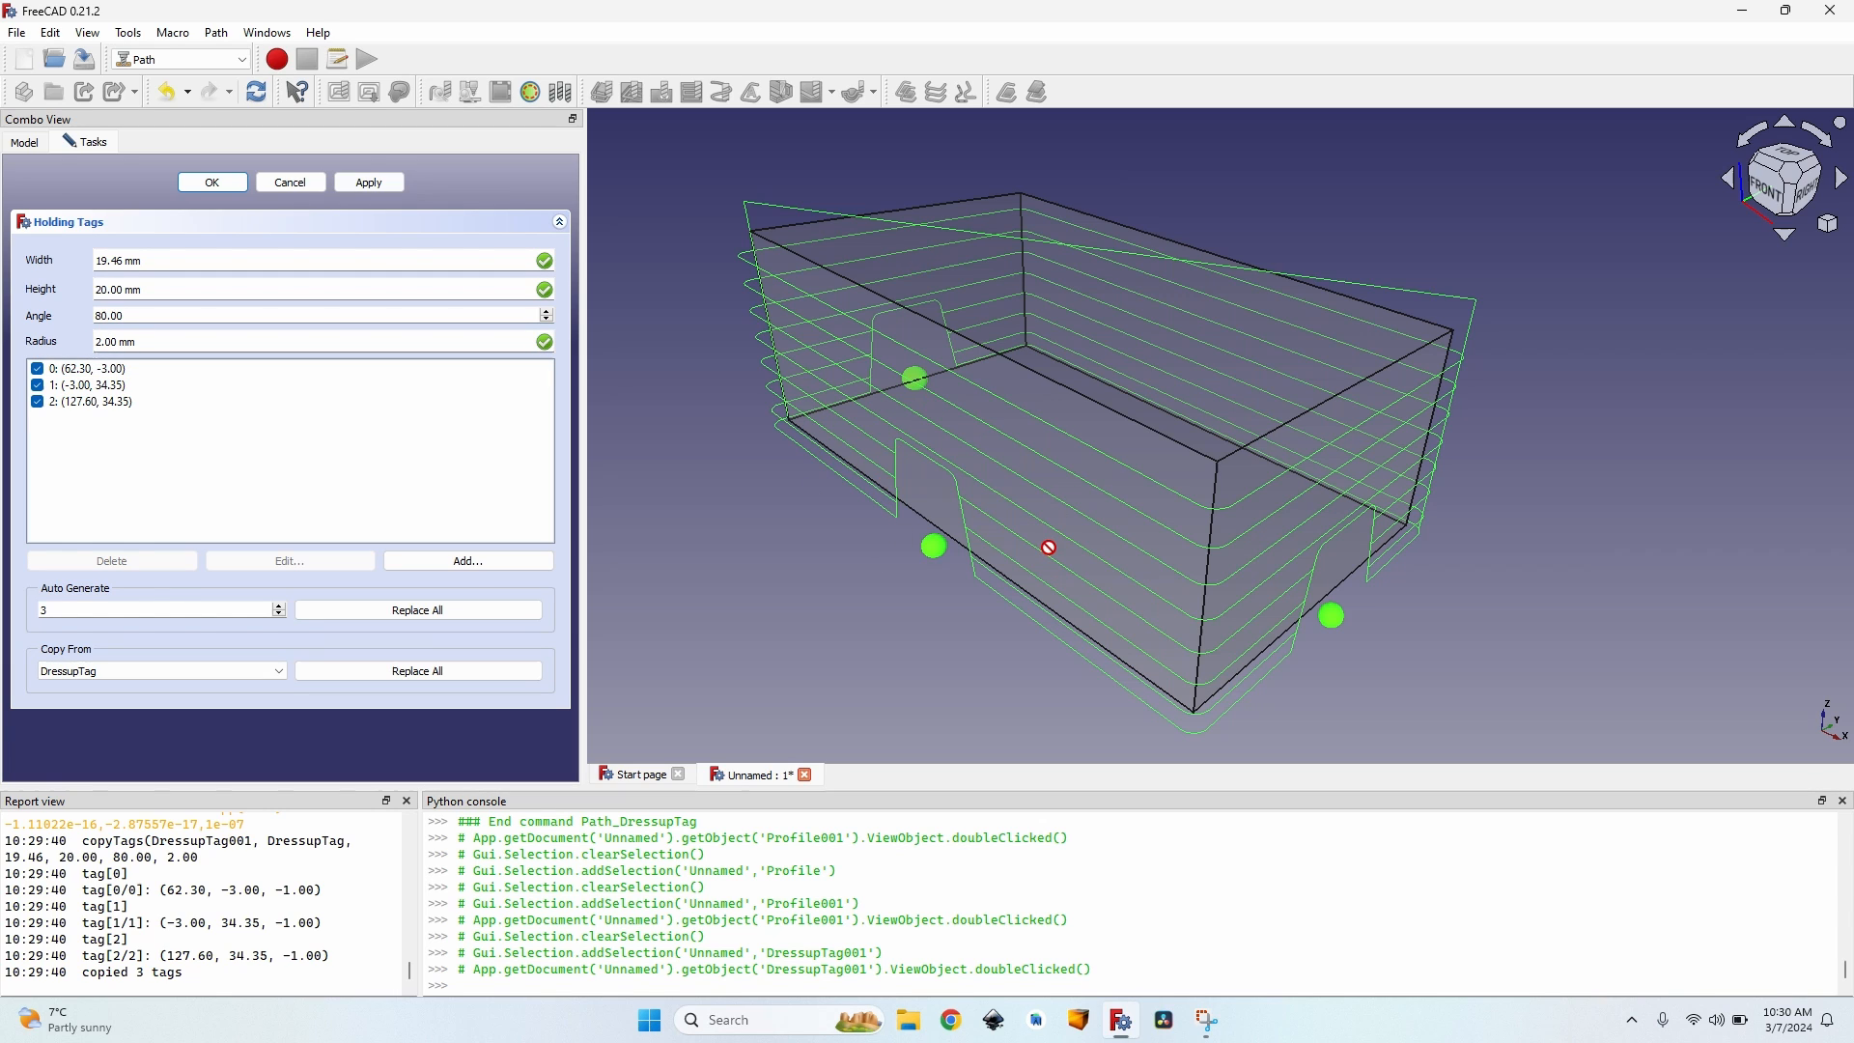
{"action": "left_click", "coordinate": [89, 402]}
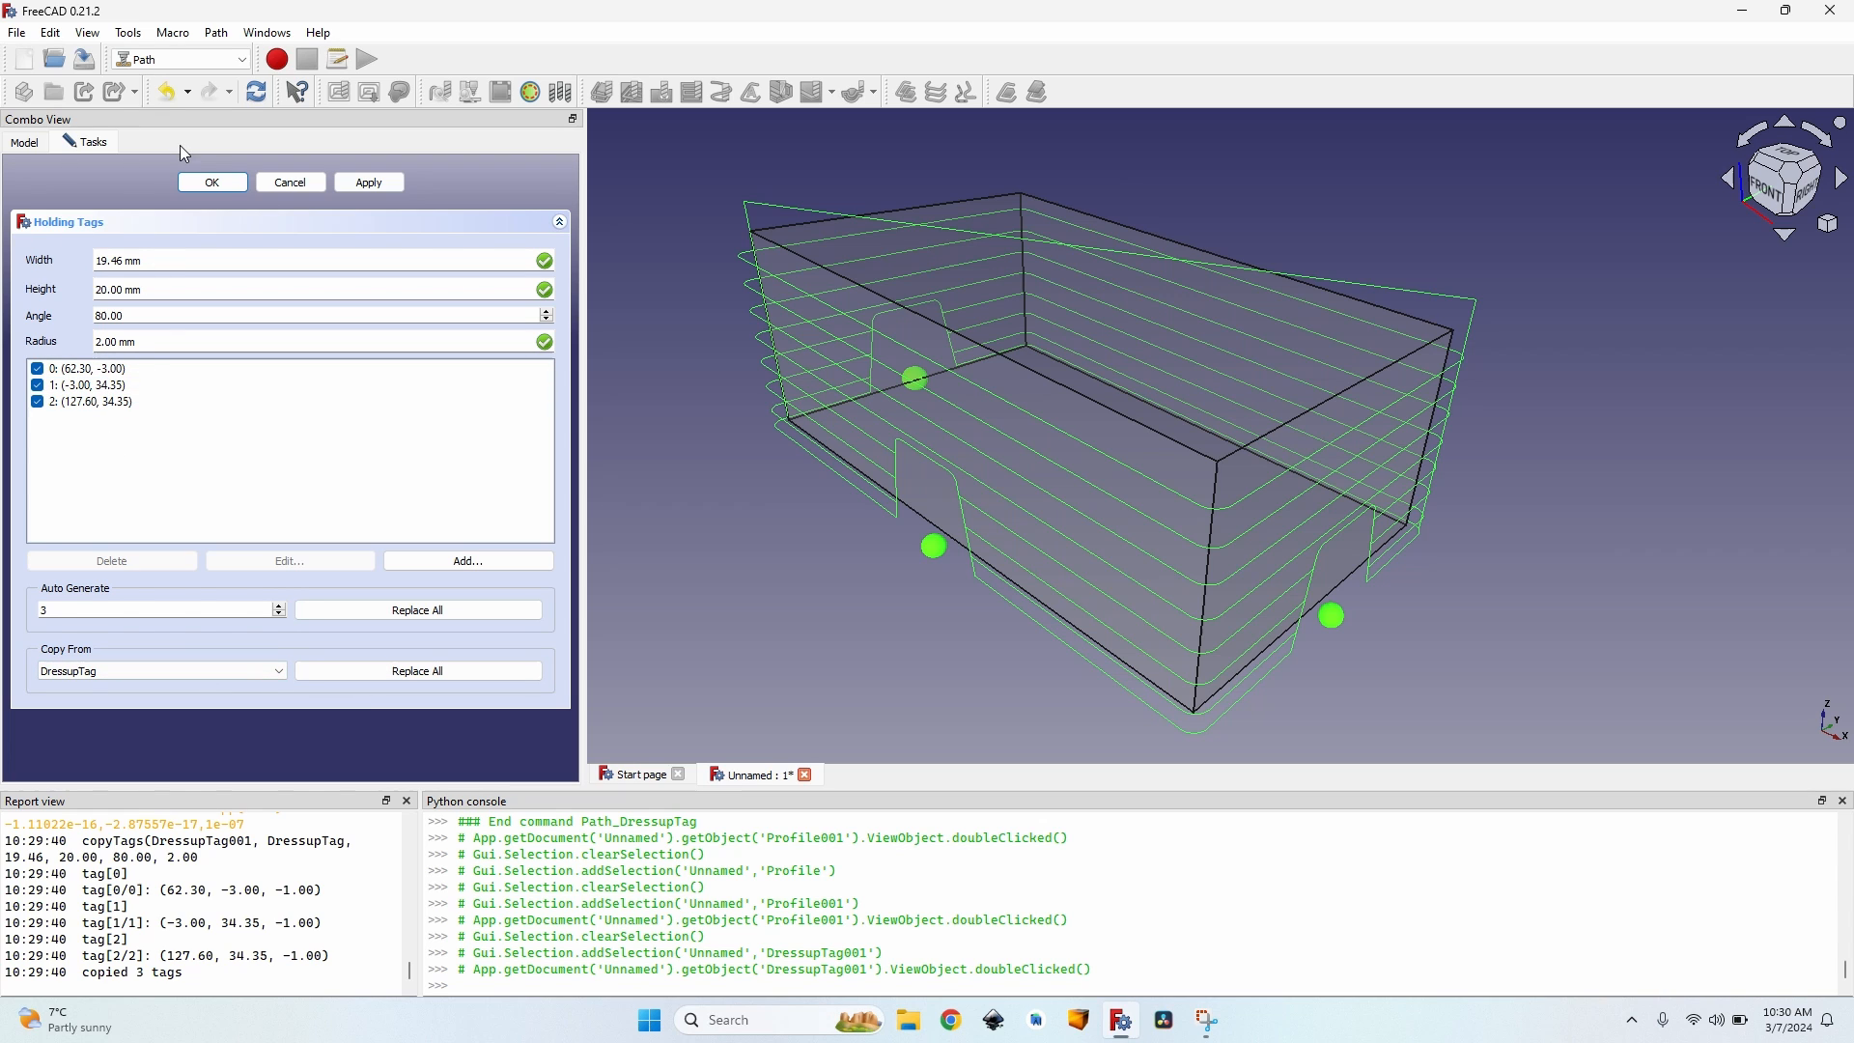
Accept DressupTag001, delete it, and select the leftover Profile001 for removal.
{"action": "left_click", "coordinate": [213, 181]}
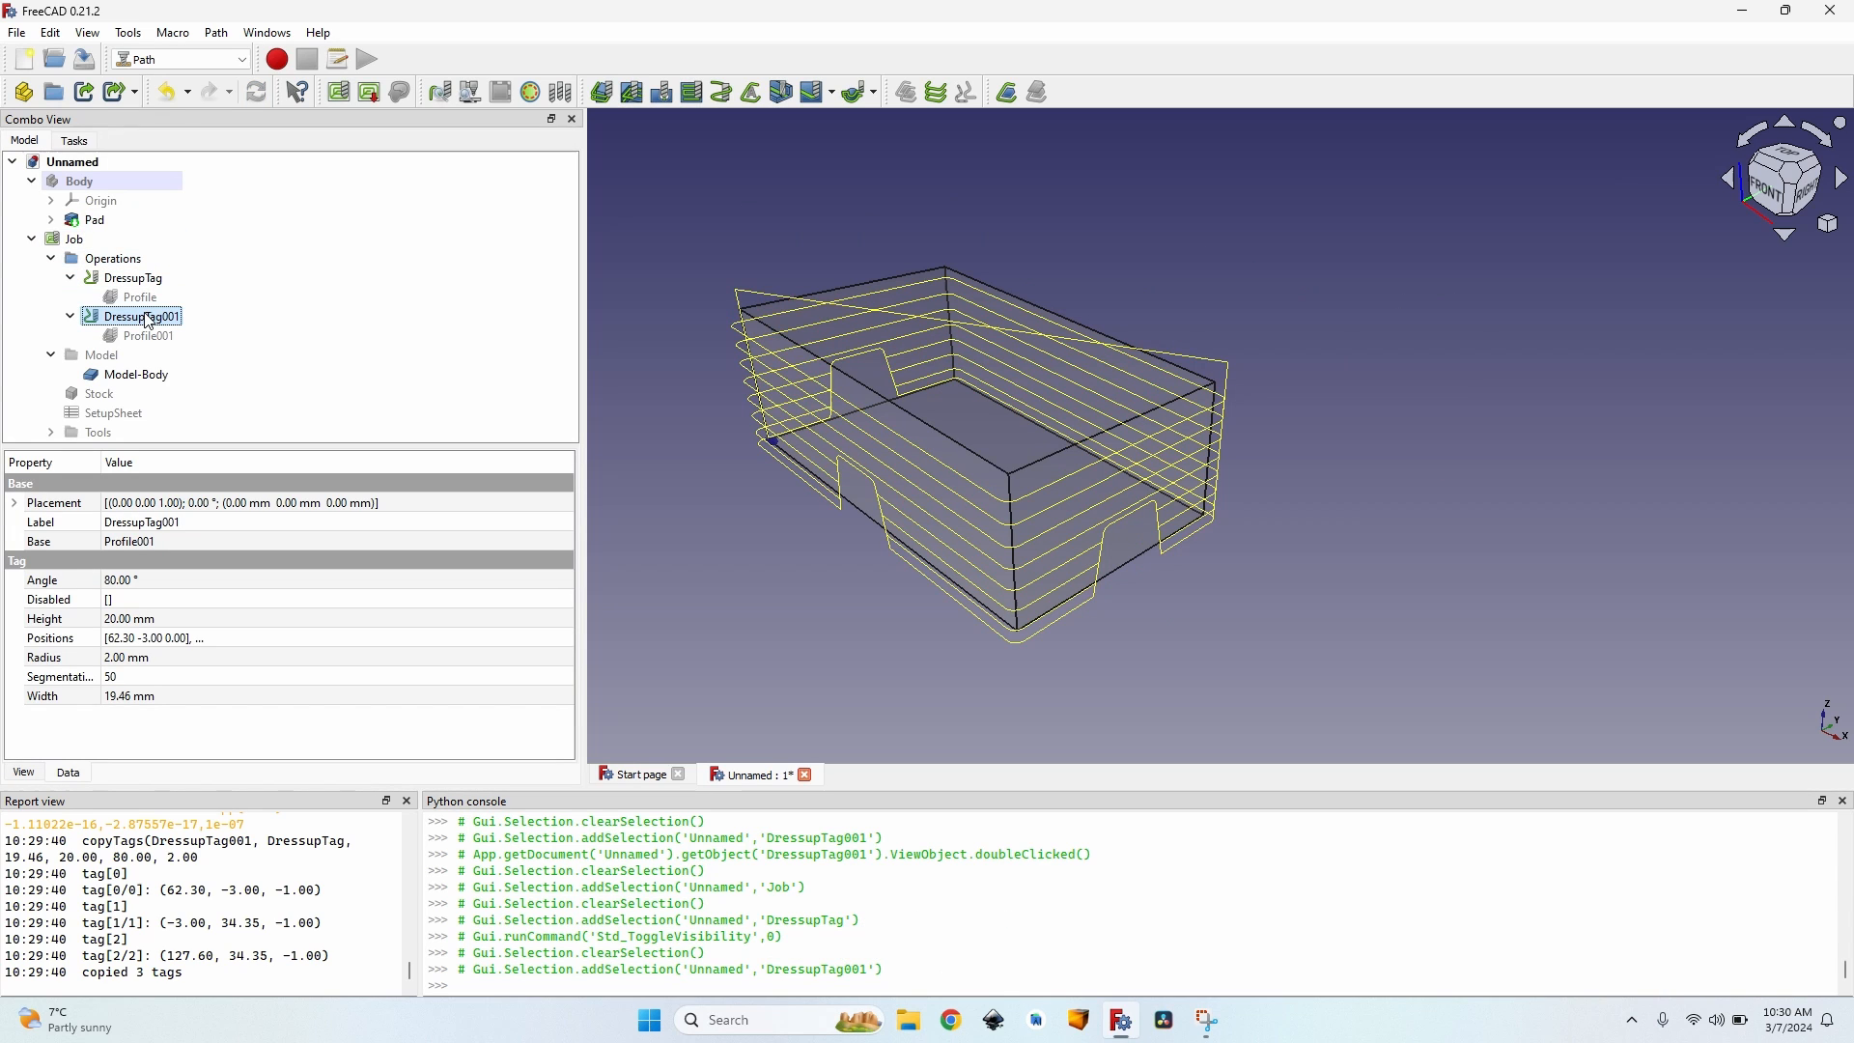
{"action": "key", "text": "Delete"}
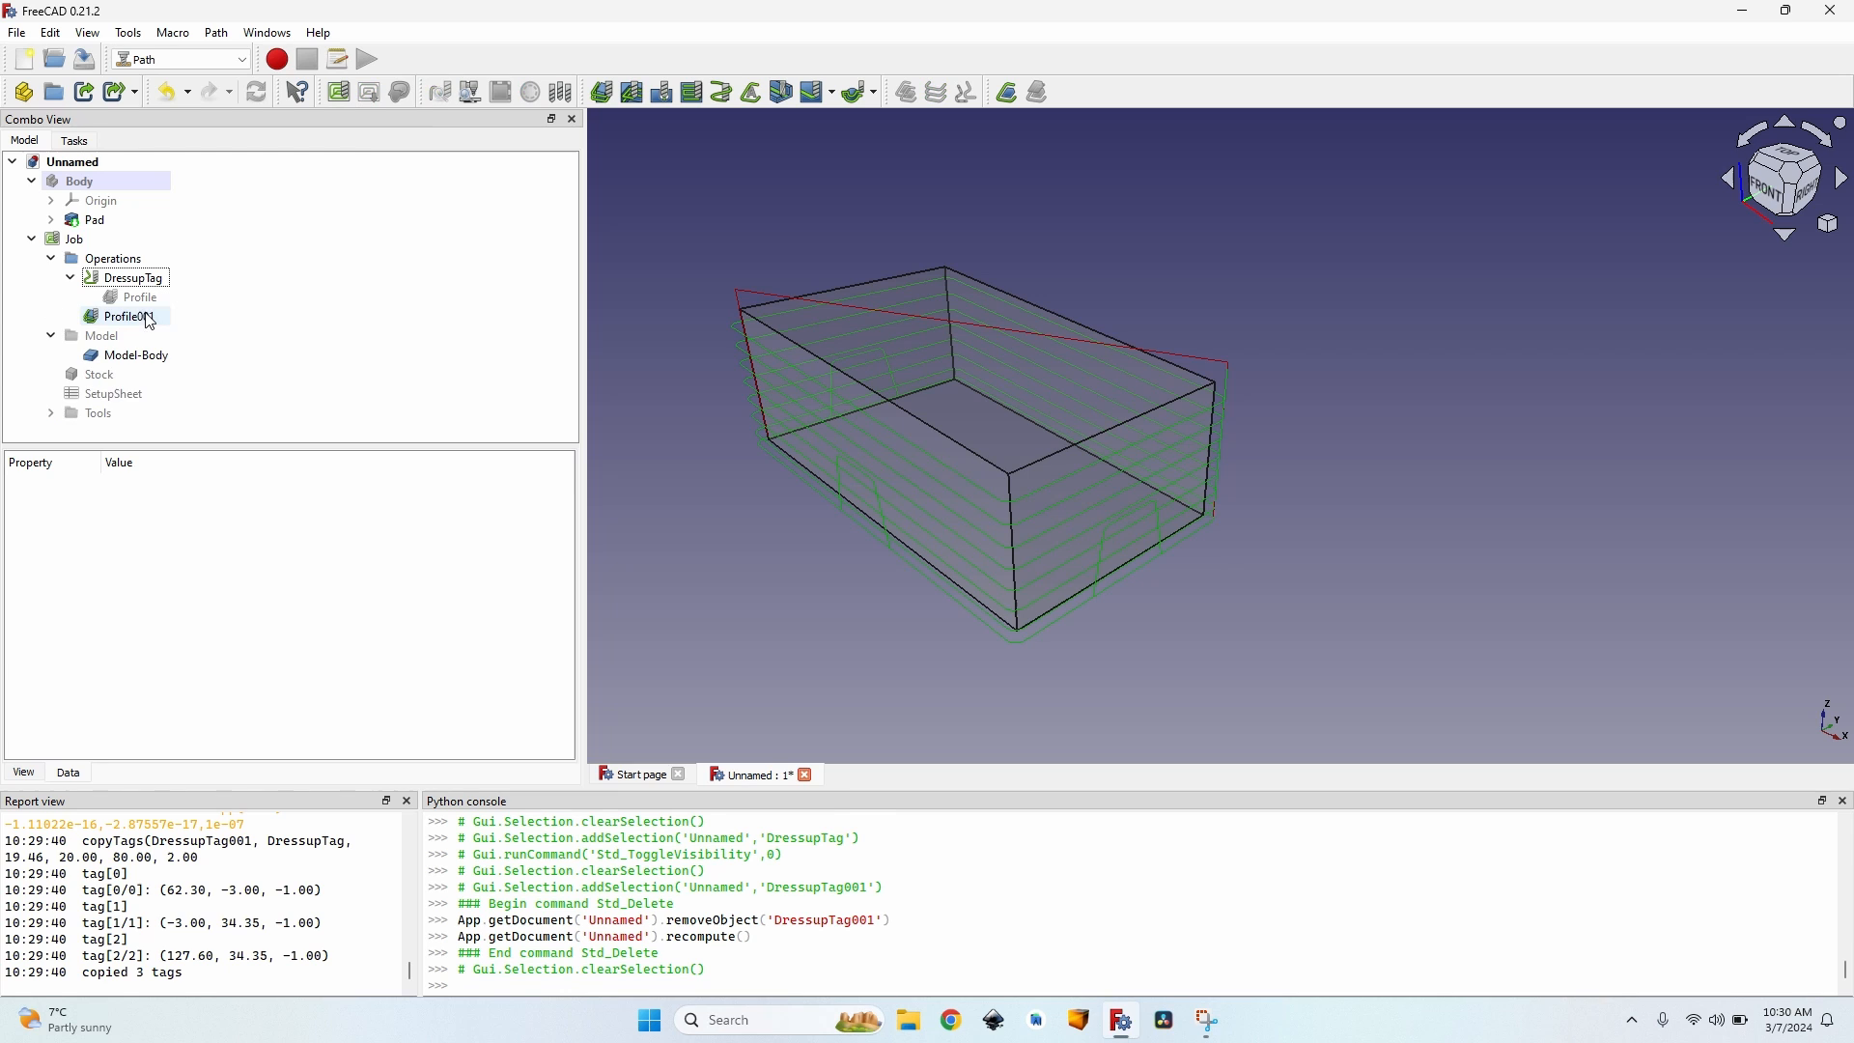
{"action": "left_click", "coordinate": [123, 314]}
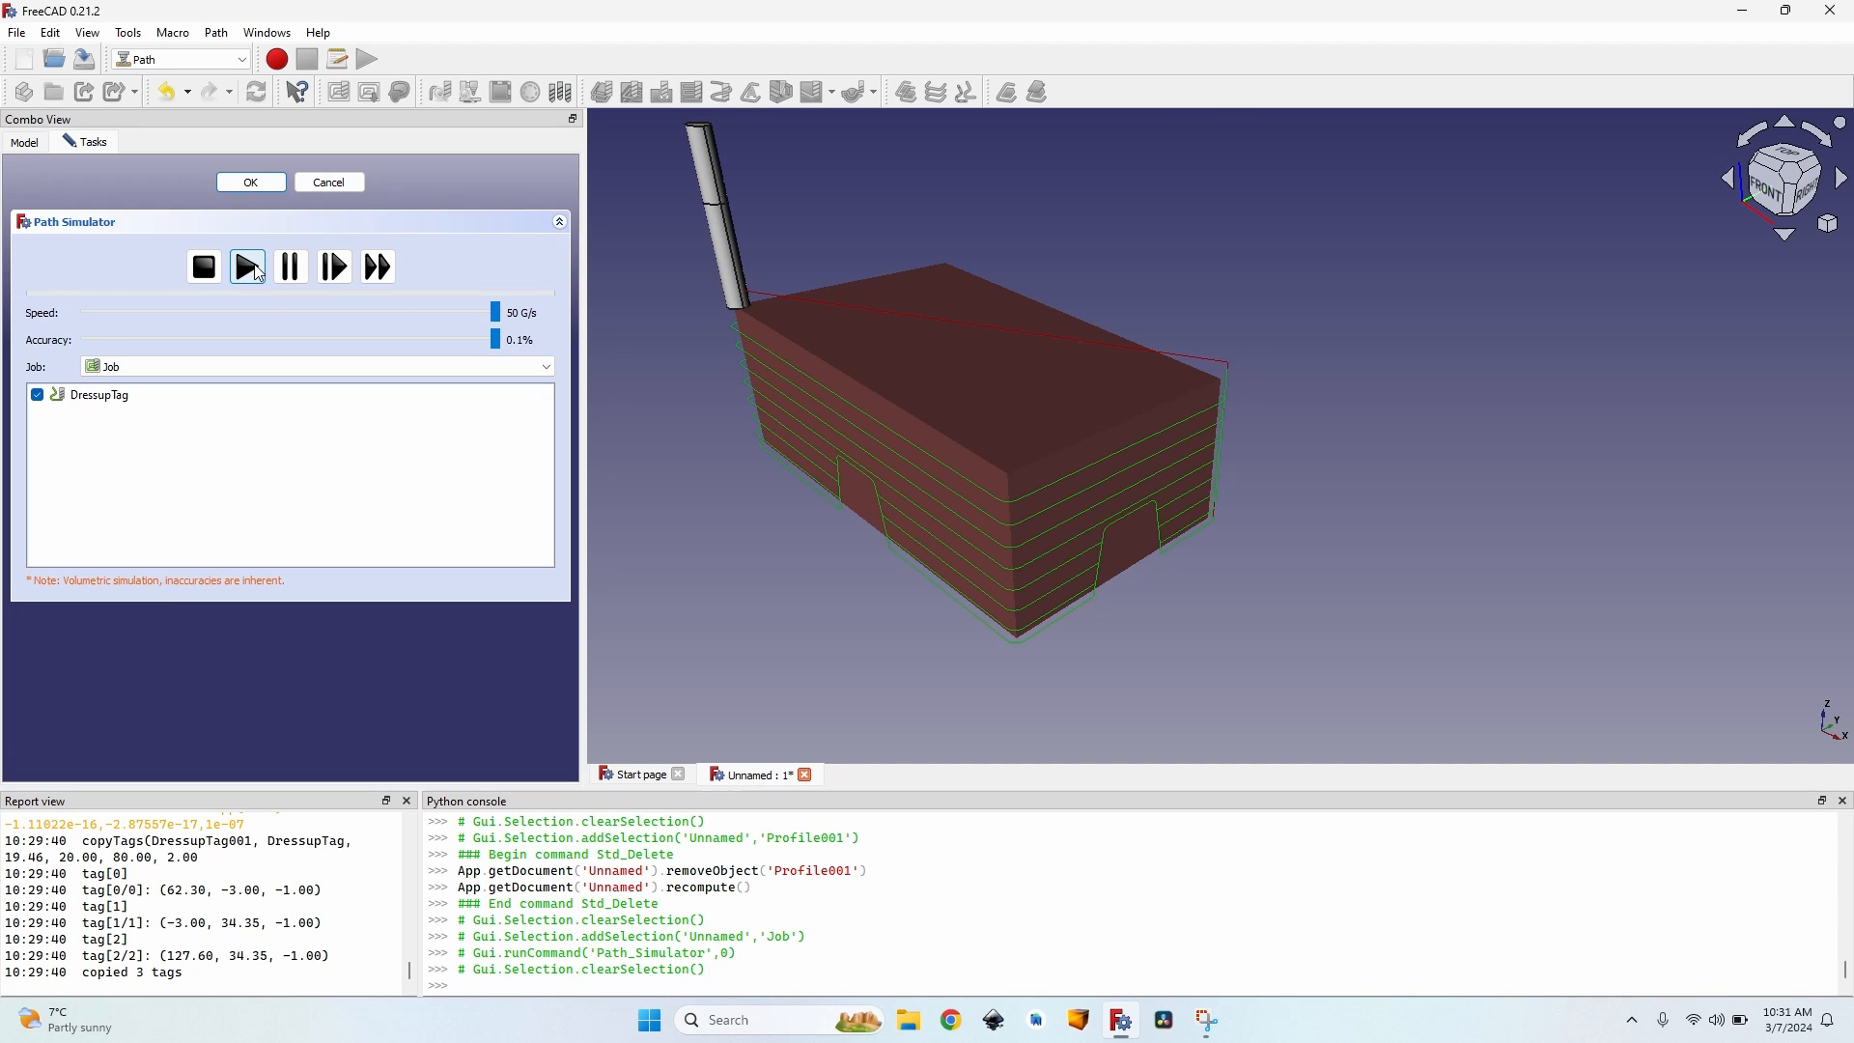
Run the Path Simulator on the job so the DressupTag cut leaves the three tag bridges standing.
{"action": "left_click", "coordinate": [246, 266]}
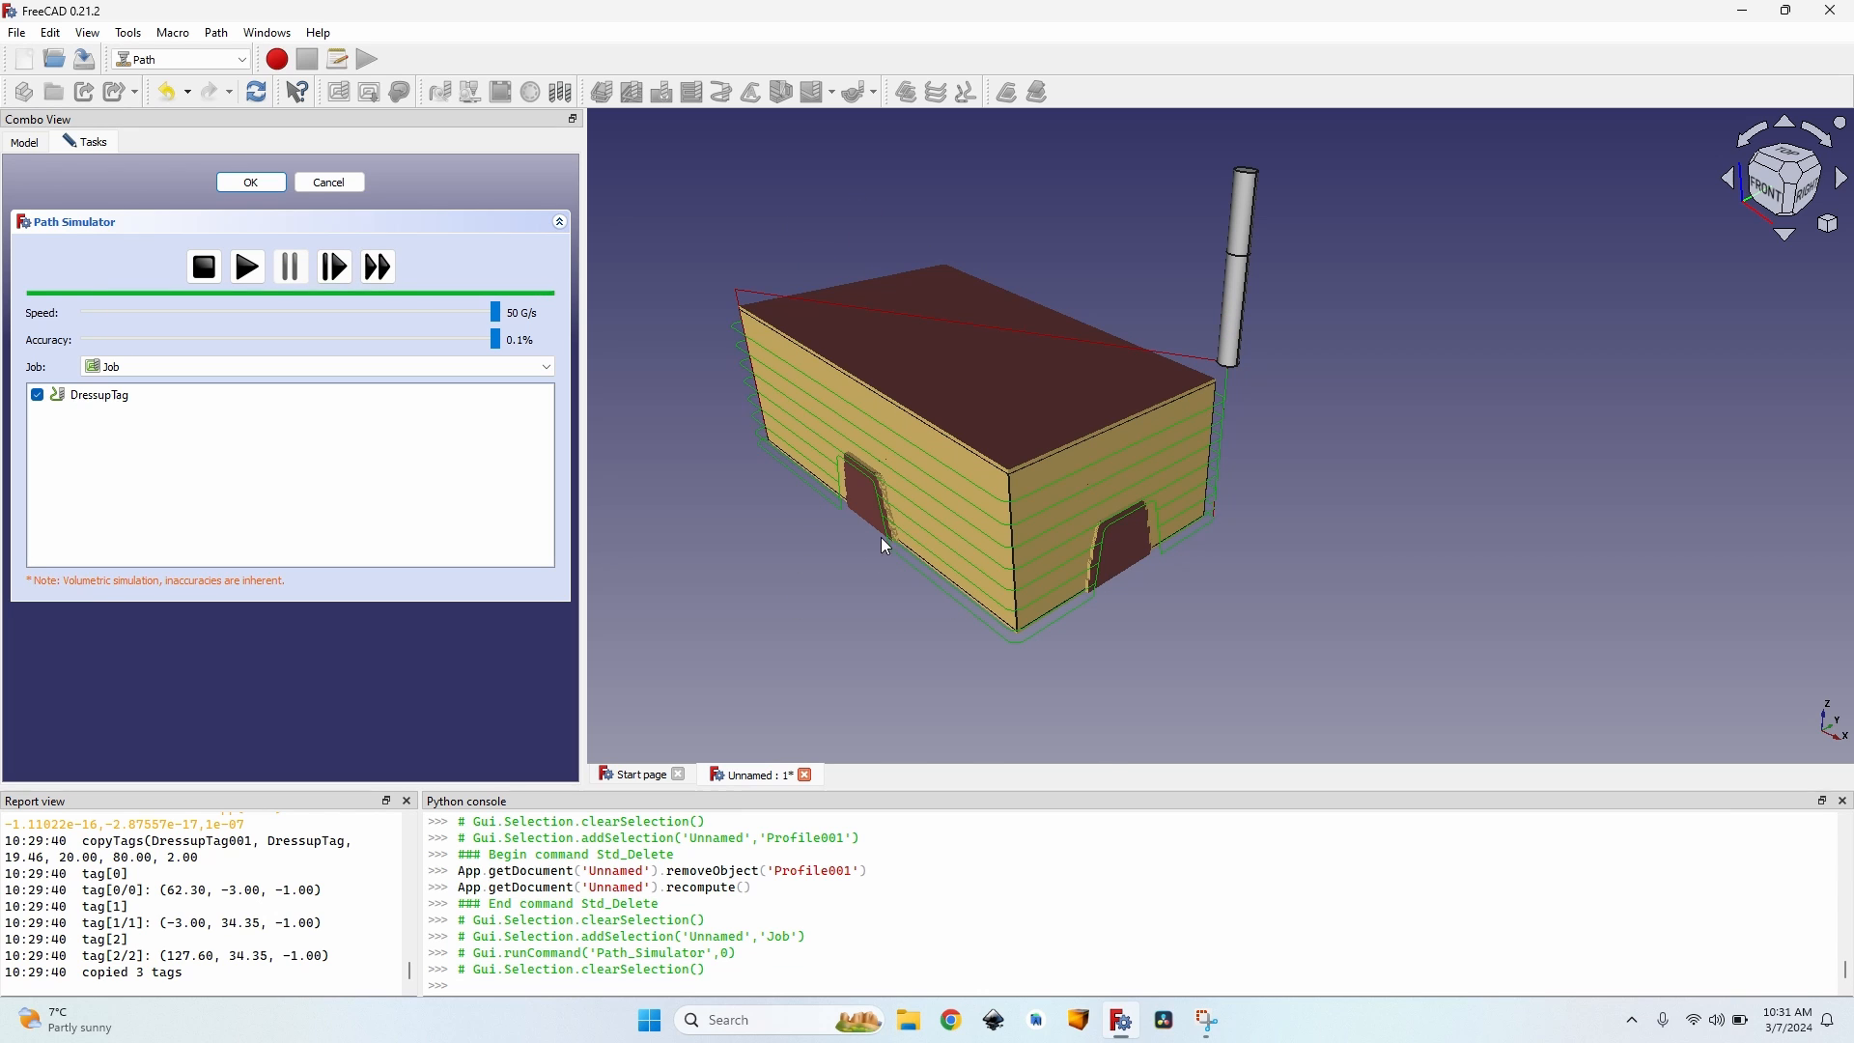
{"action": "mouse_move", "coordinate": [1120, 514]}
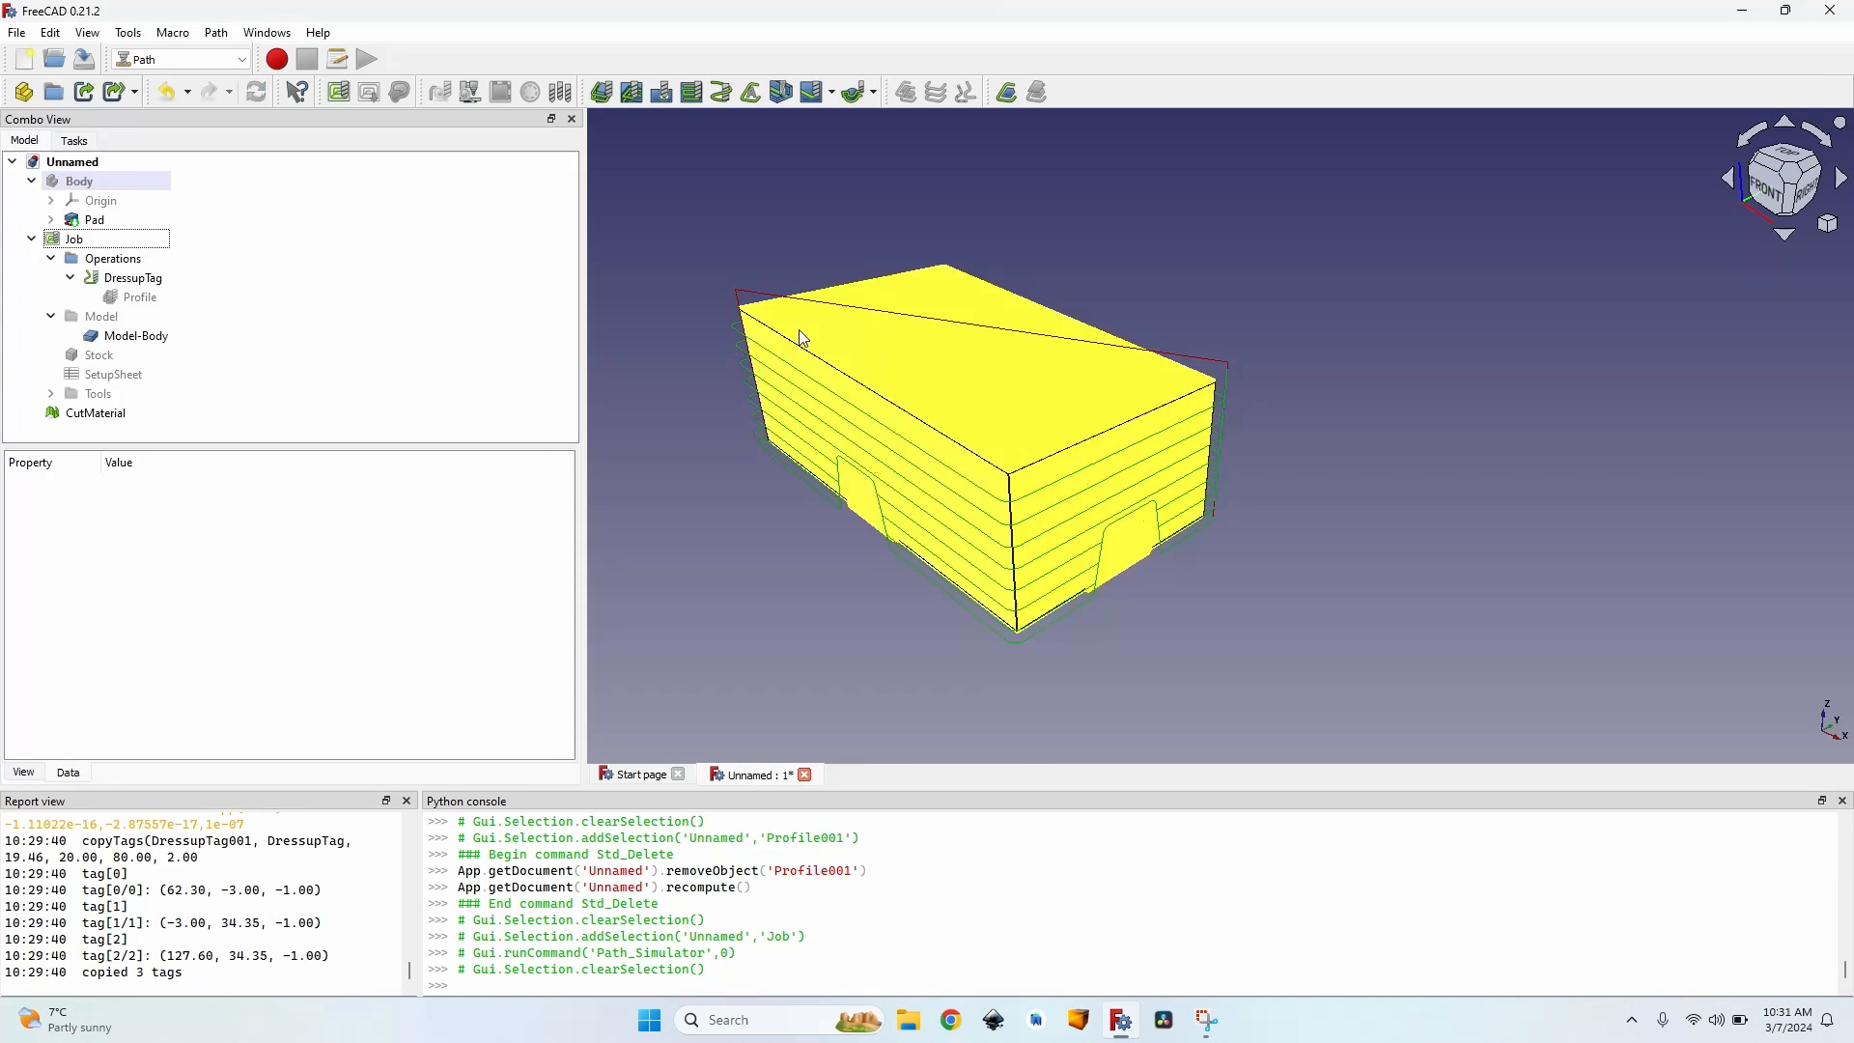
{"action": "left_click", "coordinate": [215, 32]}
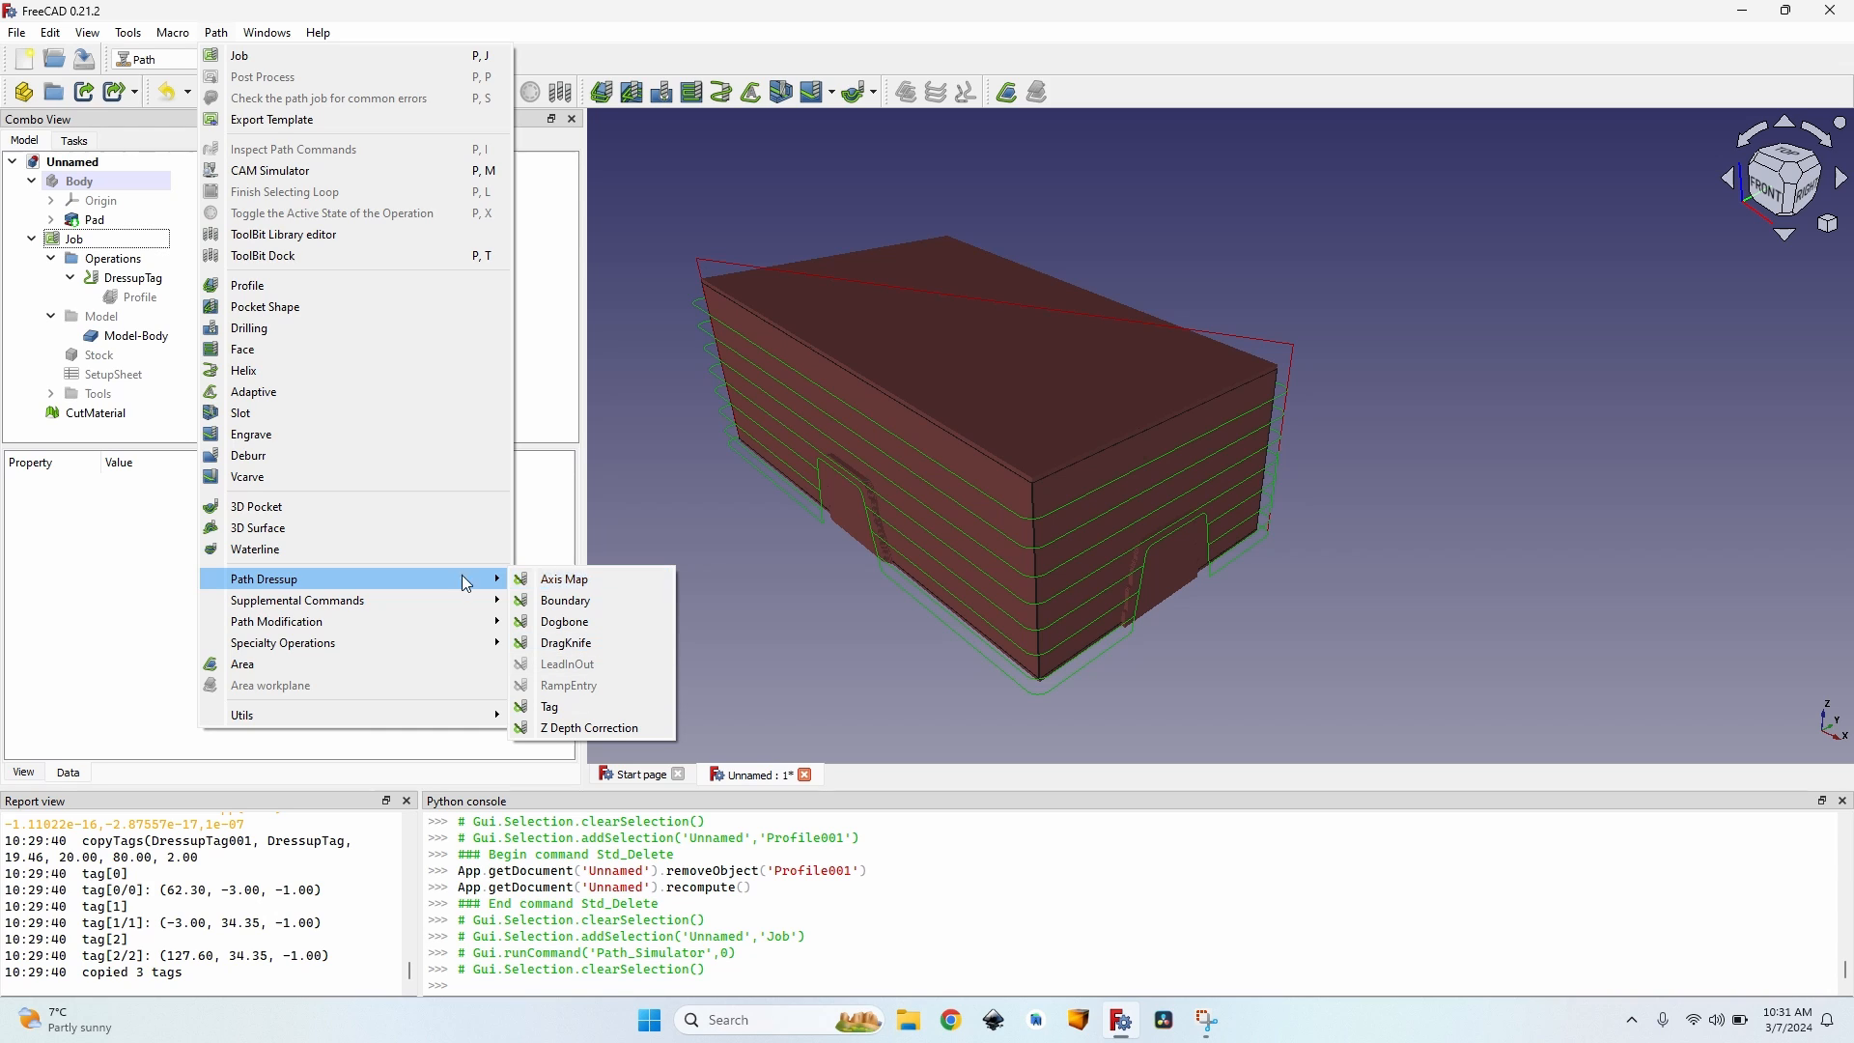
{"action": "mouse_move", "coordinate": [566, 620]}
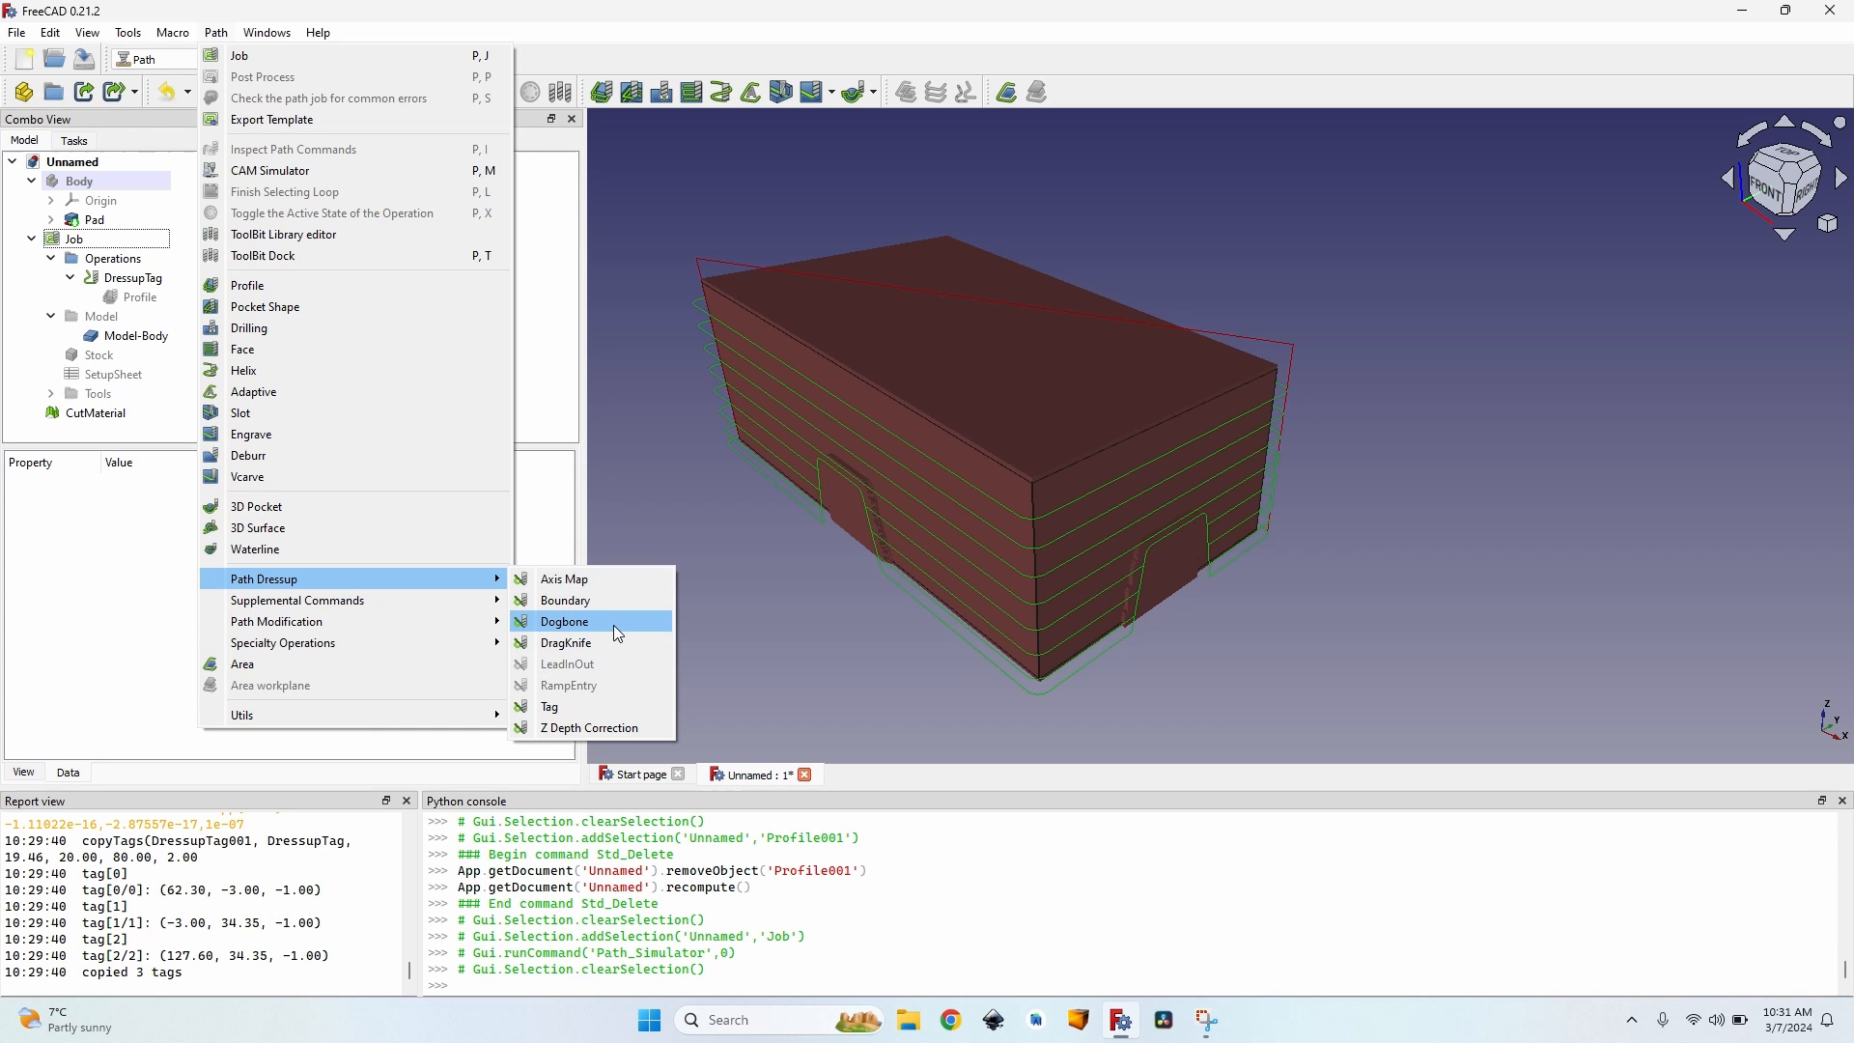